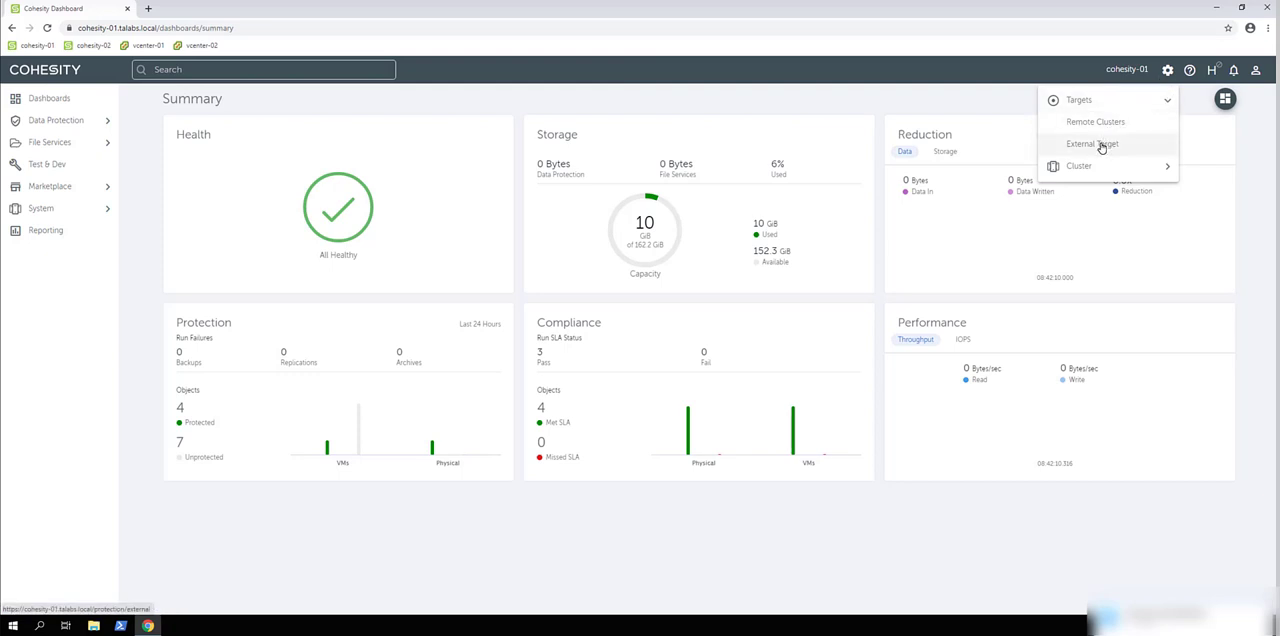
# Go to External Targets in Settings and start registering a new external target
pyautogui.click(1092, 144)
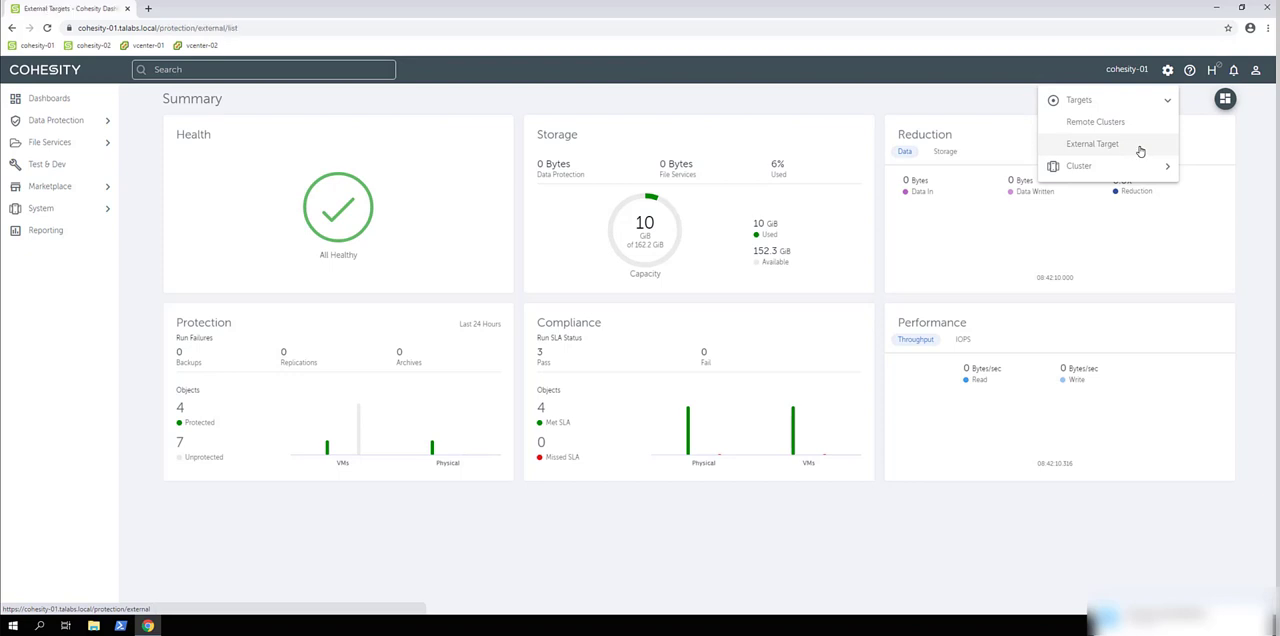
pyautogui.click(1092, 144)
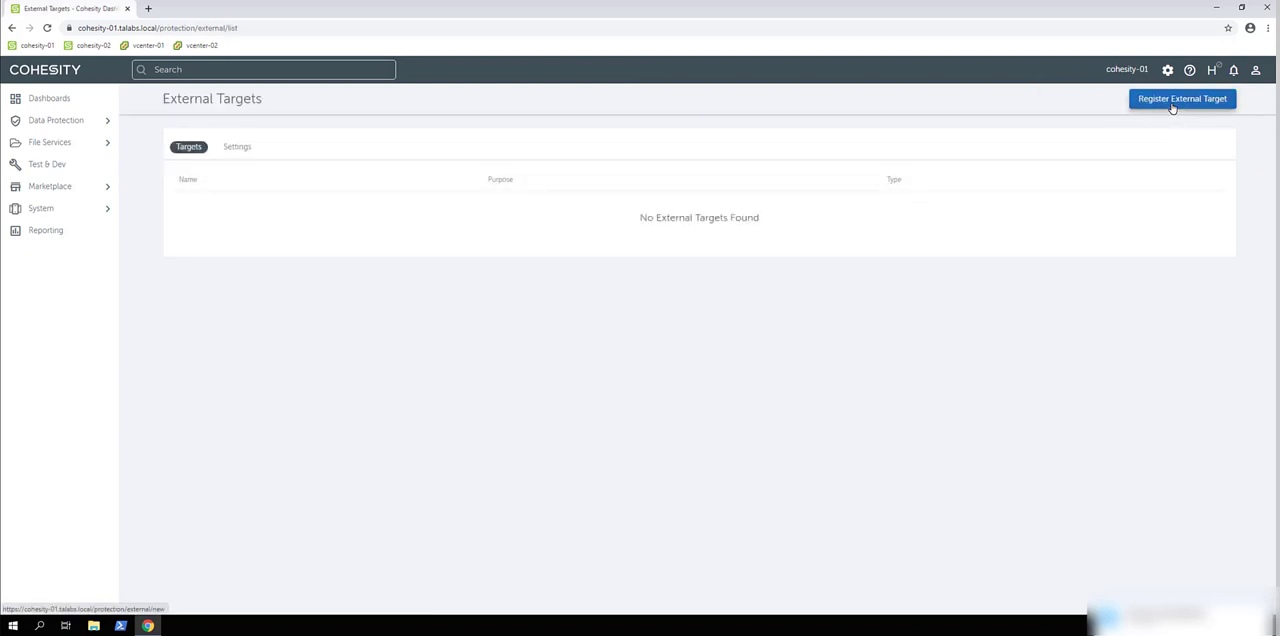
pyautogui.click(1182, 98)
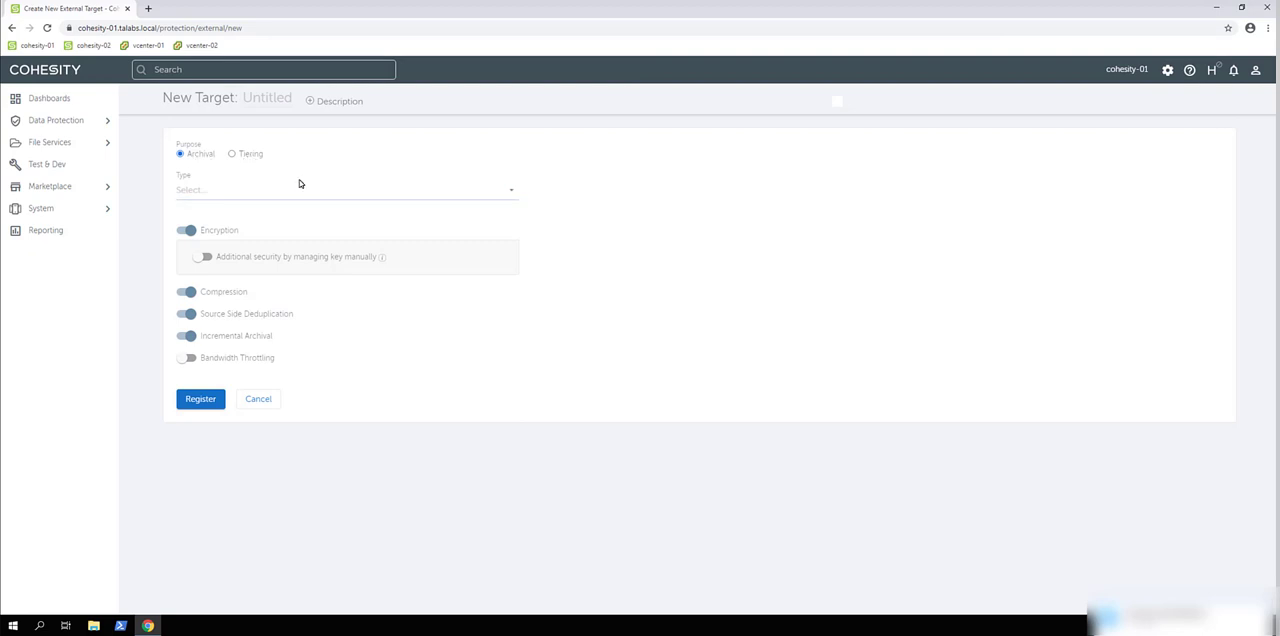
pyautogui.moveTo(520, 208)
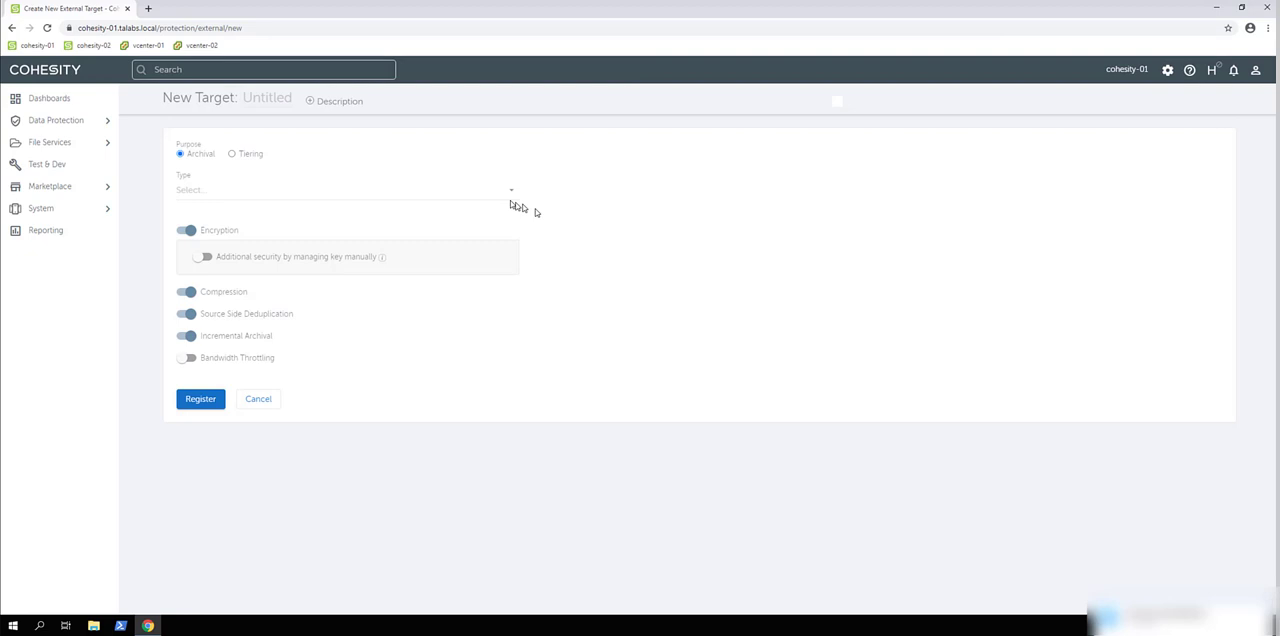
pyautogui.click(344, 190)
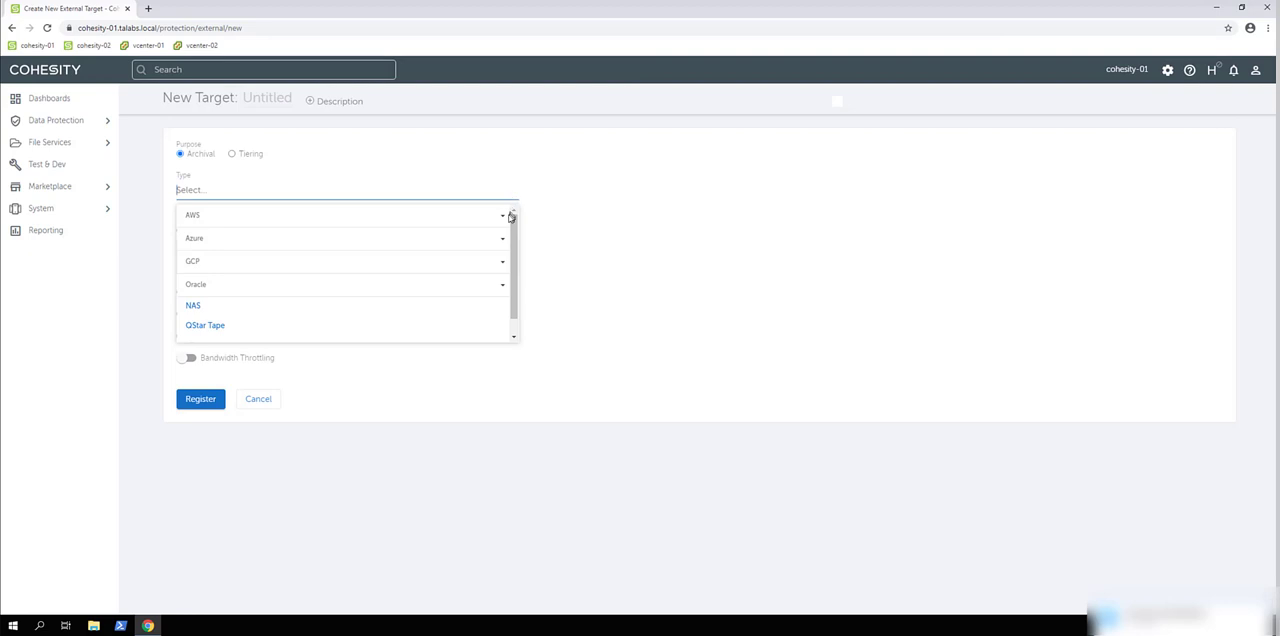
pyautogui.moveTo(506, 220)
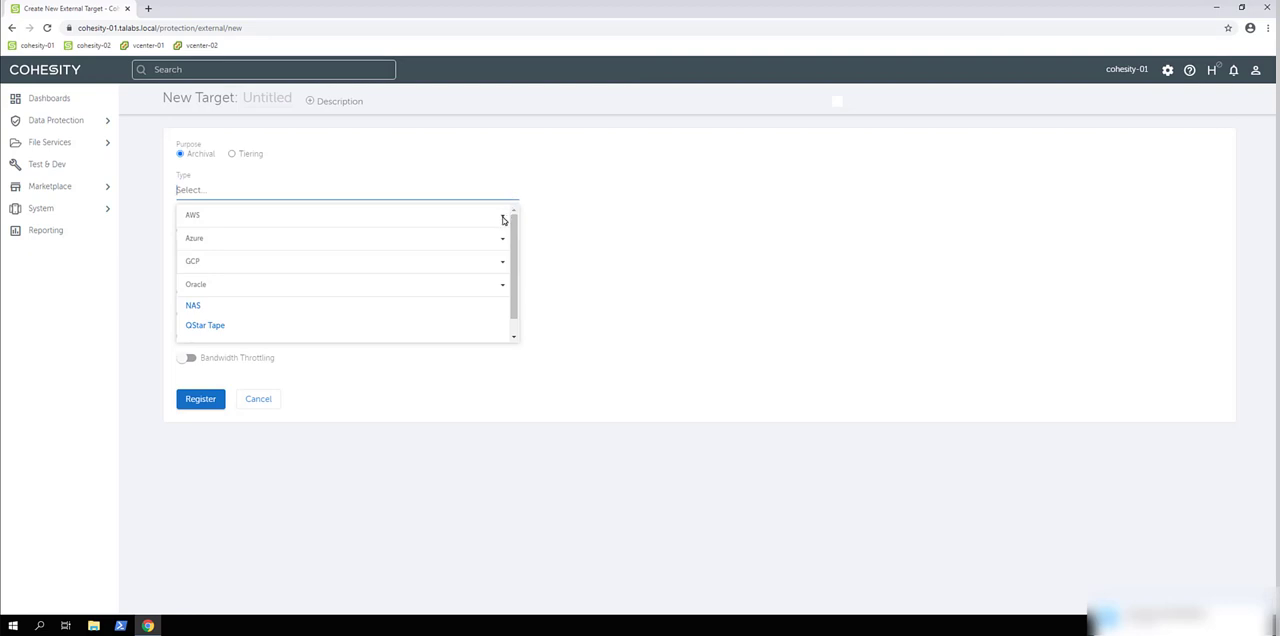
pyautogui.click(192, 214)
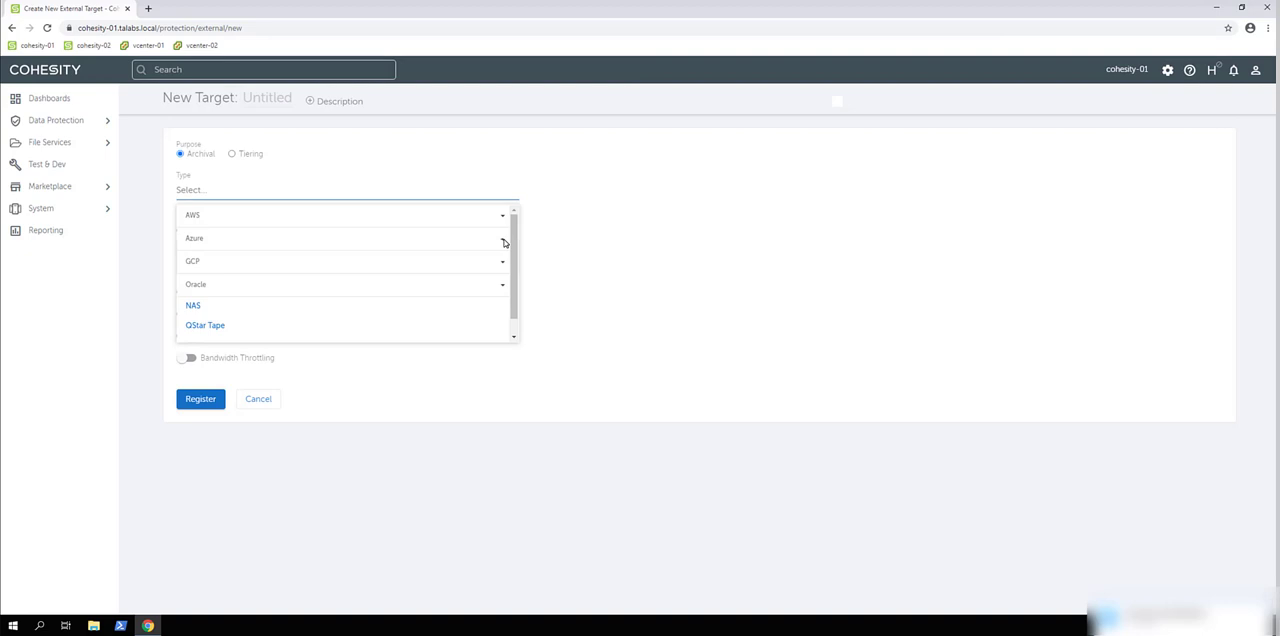
pyautogui.moveTo(508, 292)
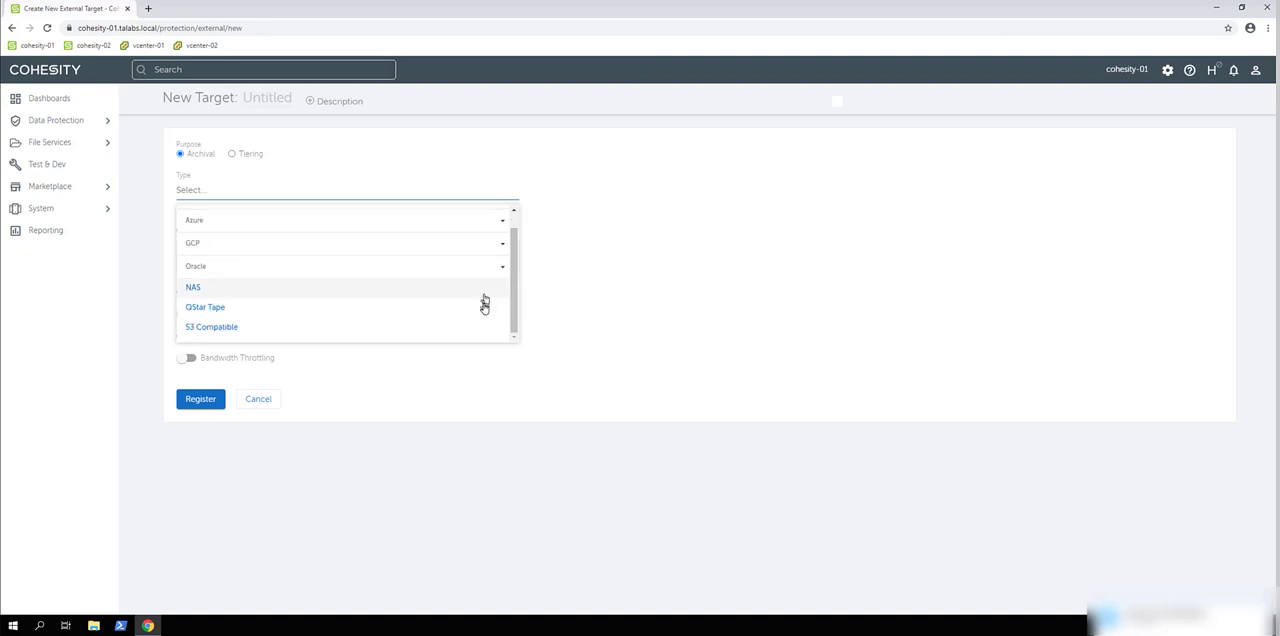
pyautogui.moveTo(484, 308)
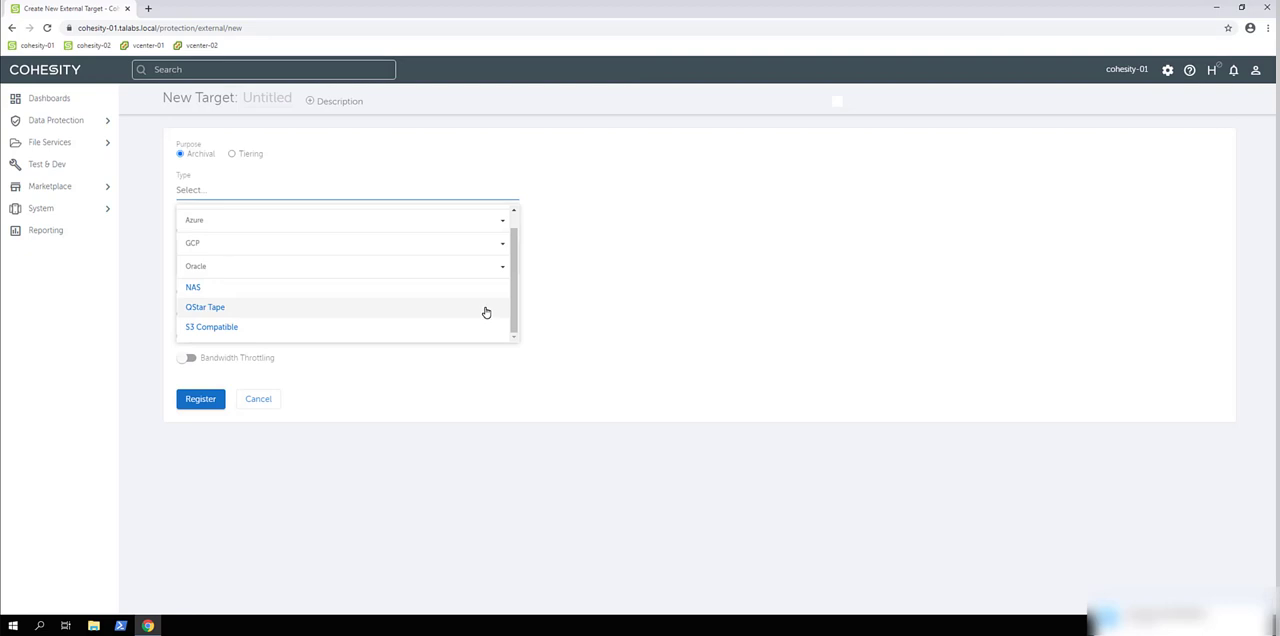
pyautogui.moveTo(486, 312)
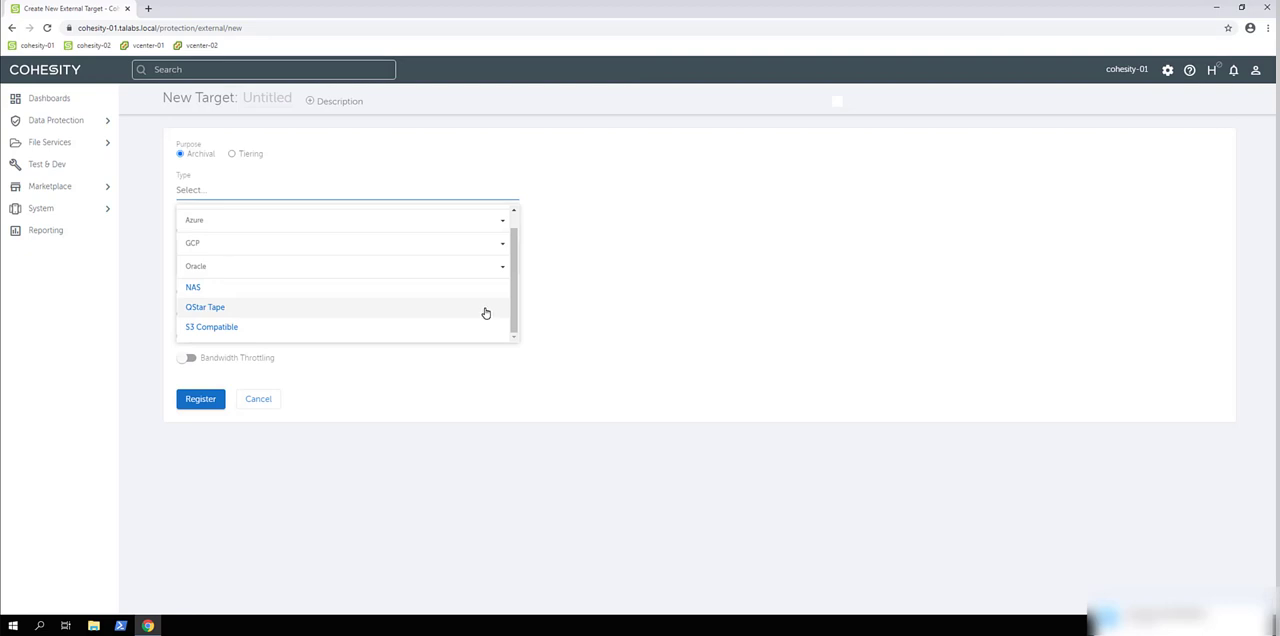
pyautogui.moveTo(484, 336)
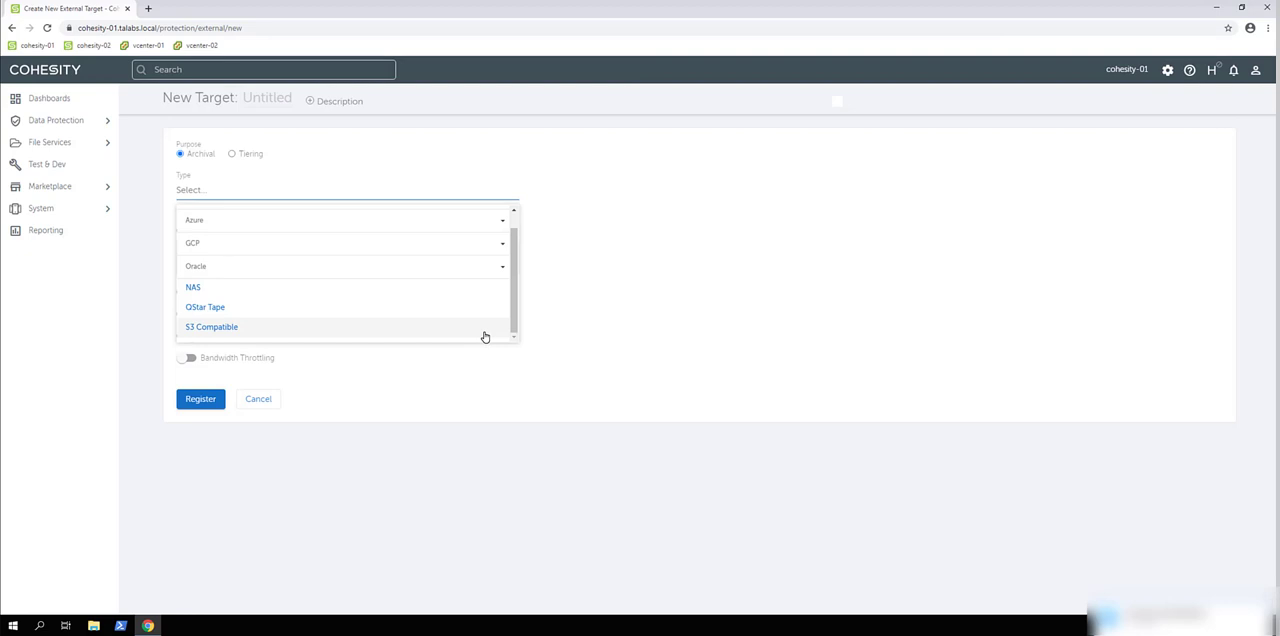
pyautogui.moveTo(484, 338)
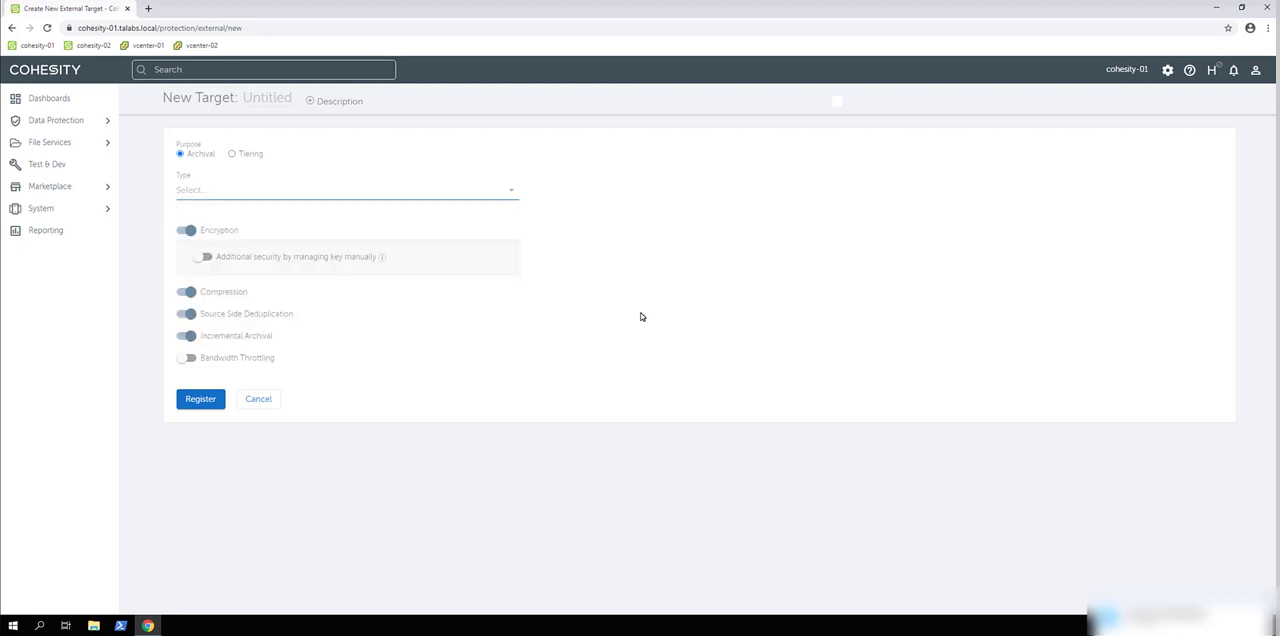
pyautogui.moveTo(640, 316)
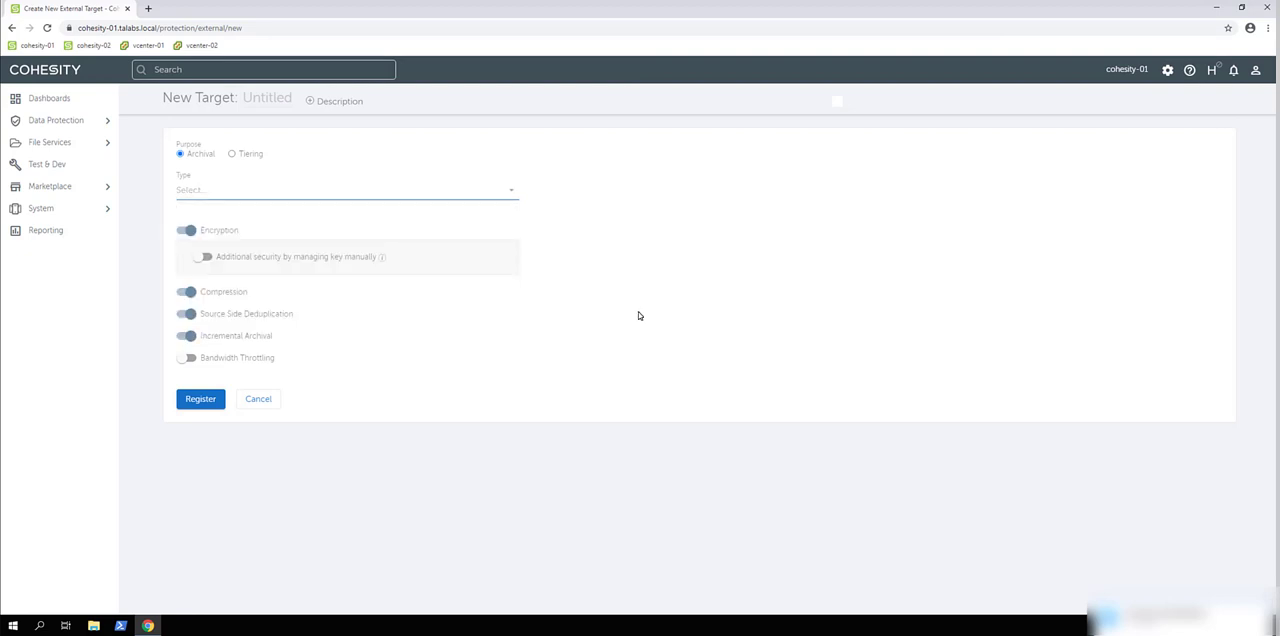
pyautogui.moveTo(1190, 70)
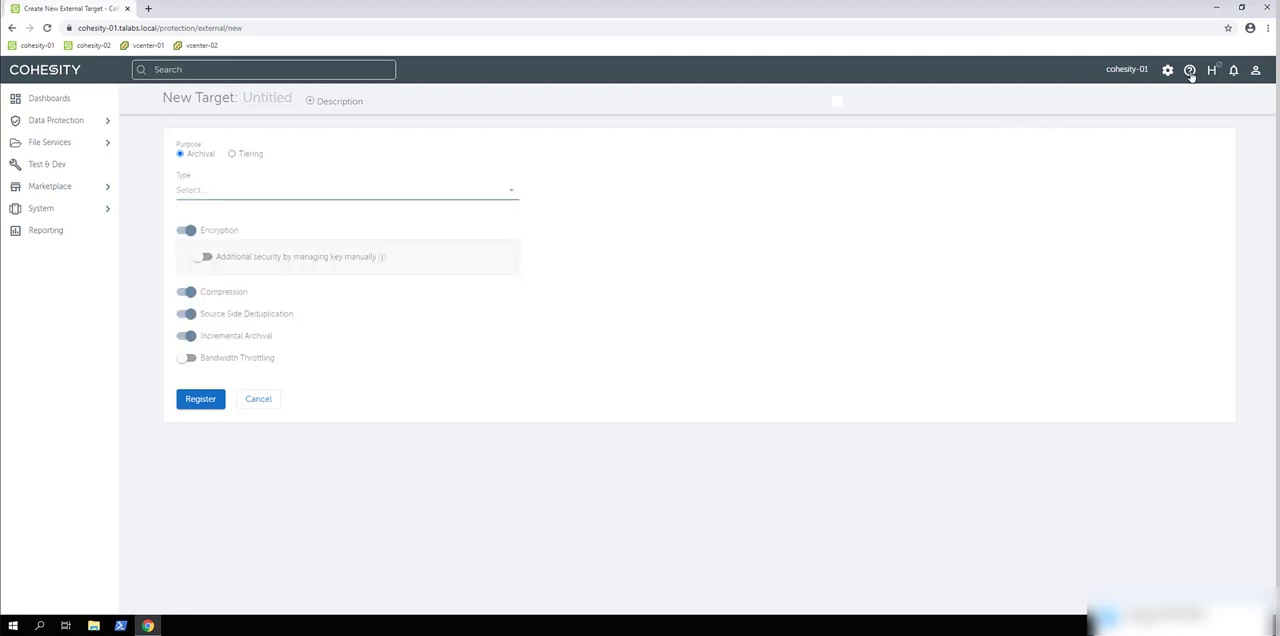
pyautogui.moveTo(1190, 70)
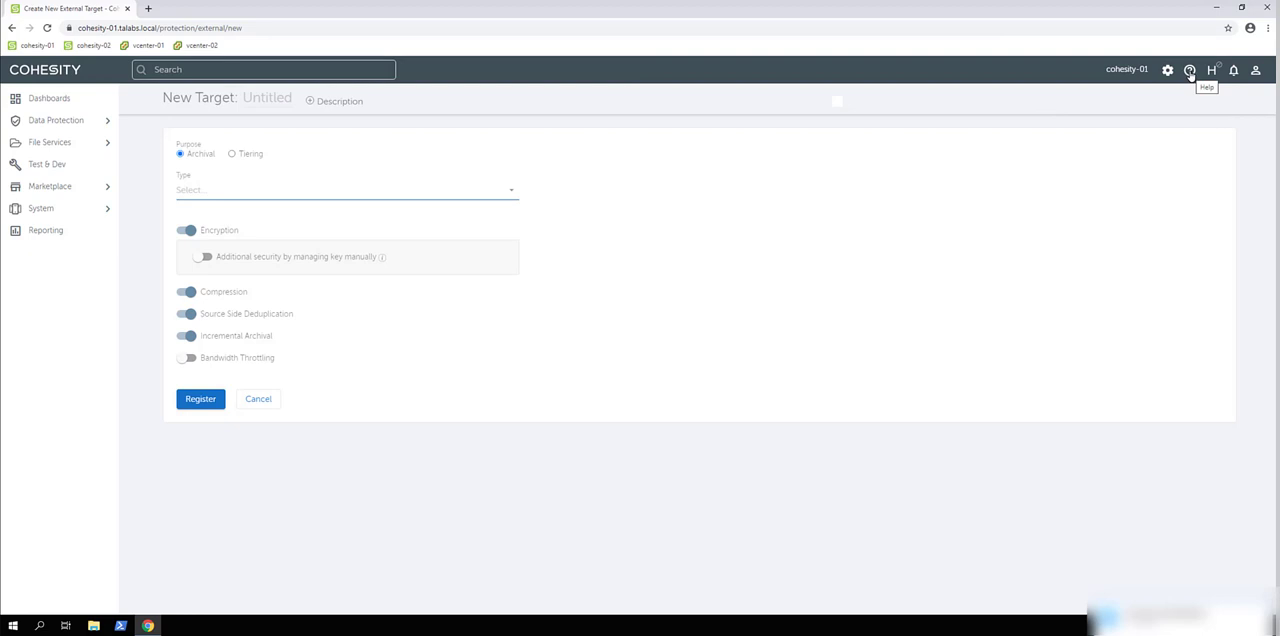
pyautogui.moveTo(1192, 100)
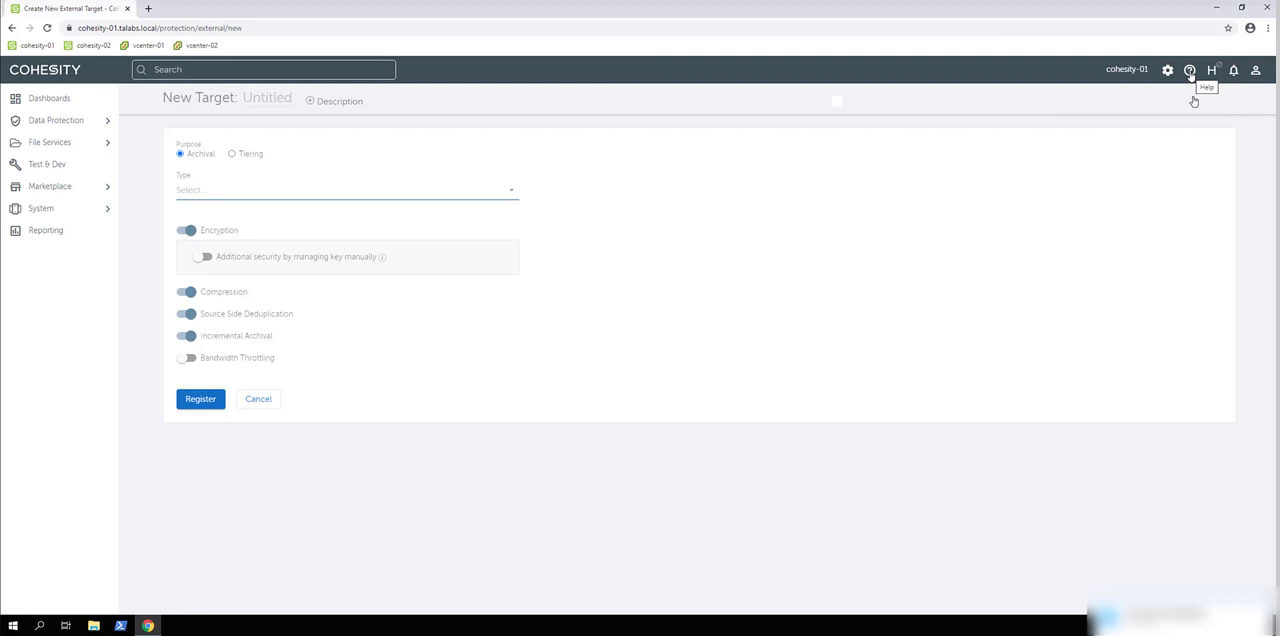
pyautogui.moveTo(1176, 320)
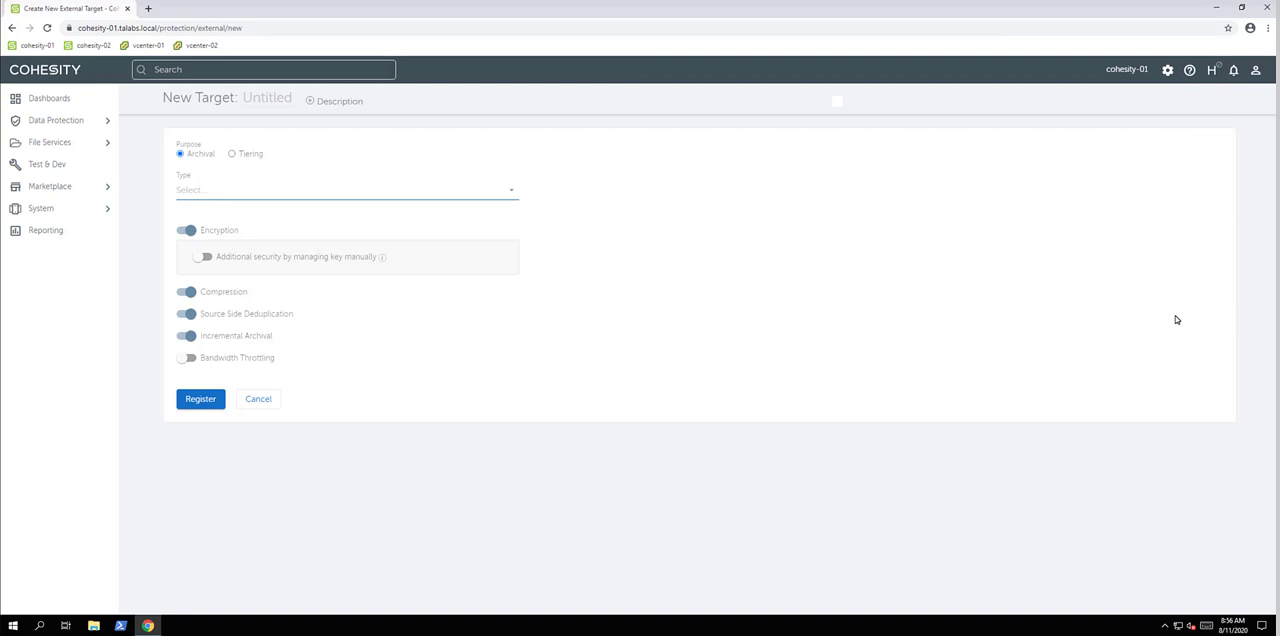
pyautogui.moveTo(1194, 114)
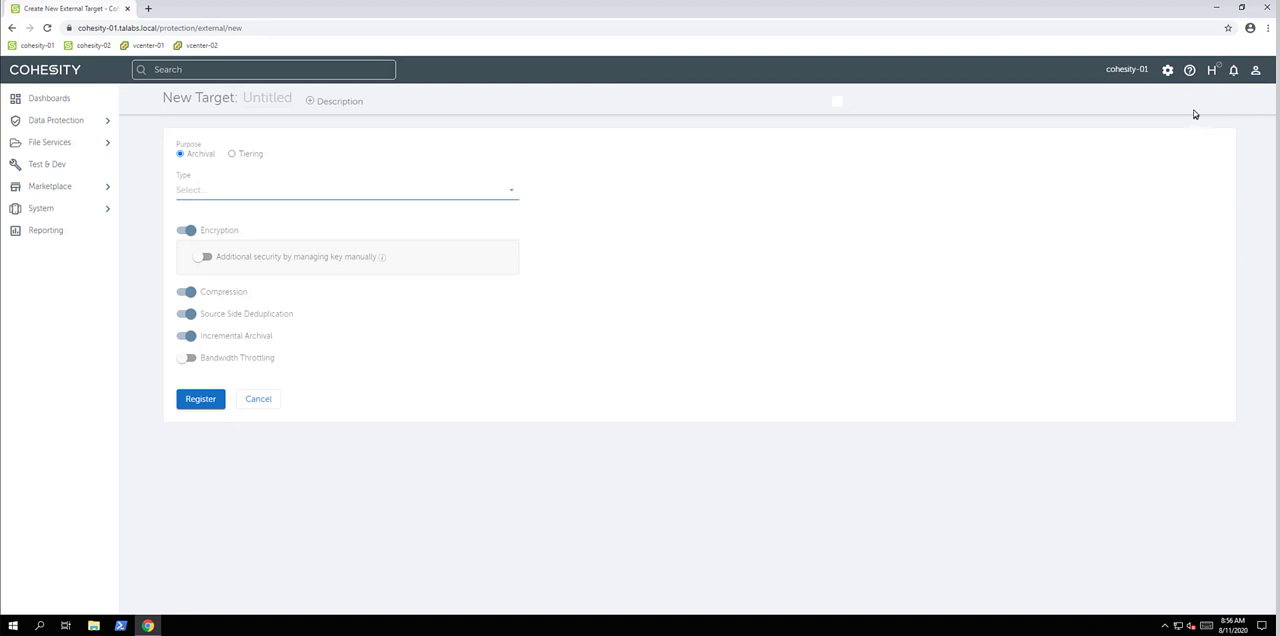
pyautogui.moveTo(1212, 72)
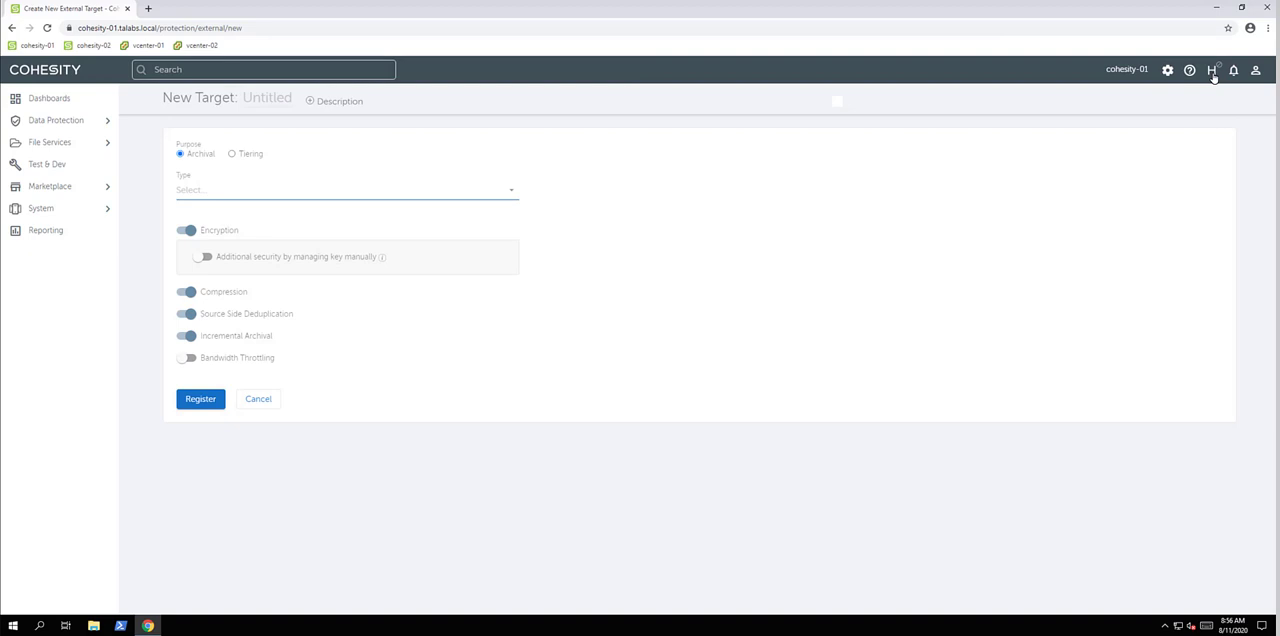
pyautogui.moveTo(1232, 70)
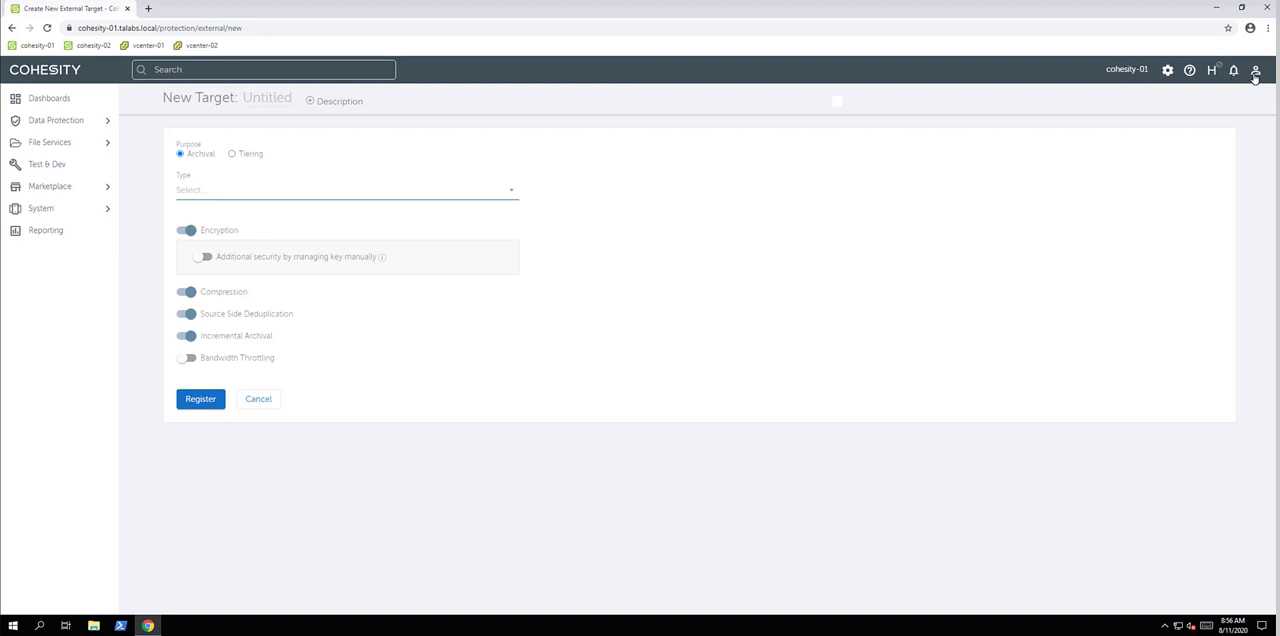
pyautogui.moveTo(1168, 70)
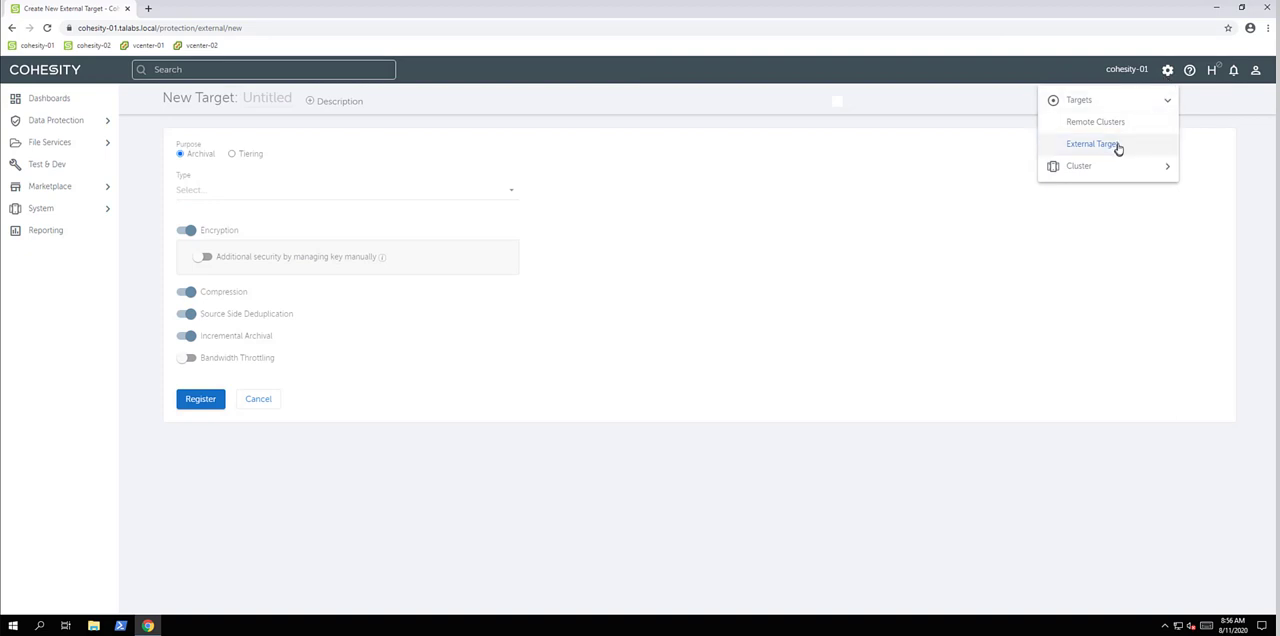
pyautogui.moveTo(1116, 170)
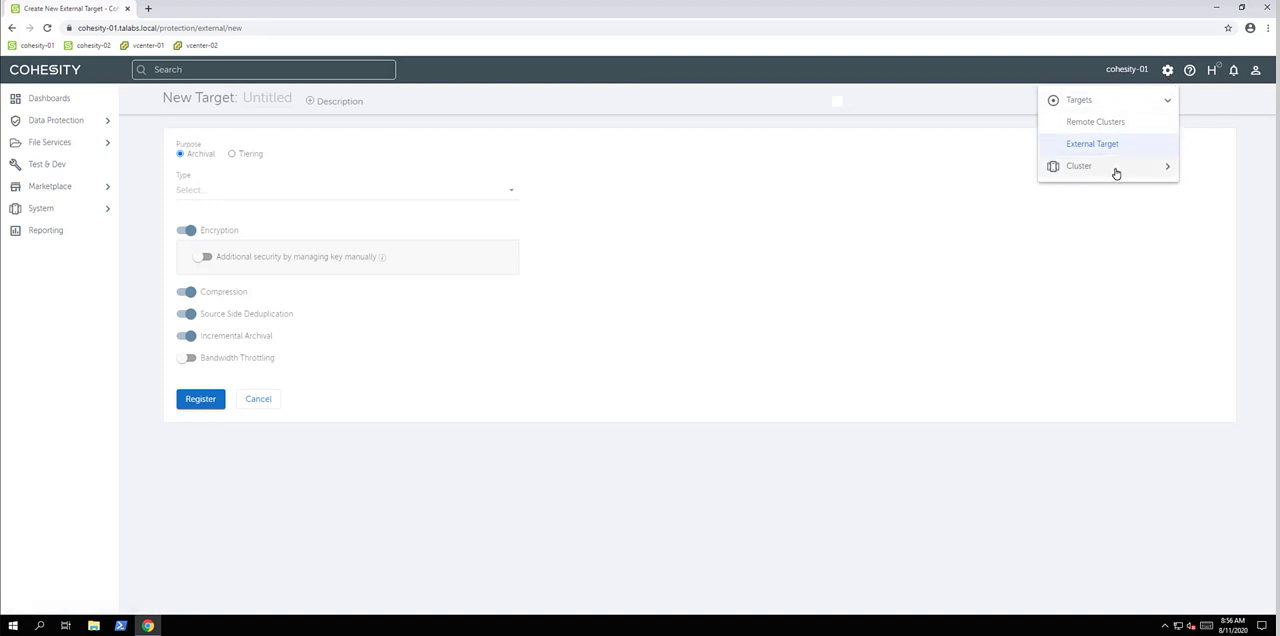
# Expand Cluster settings and open Access Management, abandoning the target form
pyautogui.click(1078, 164)
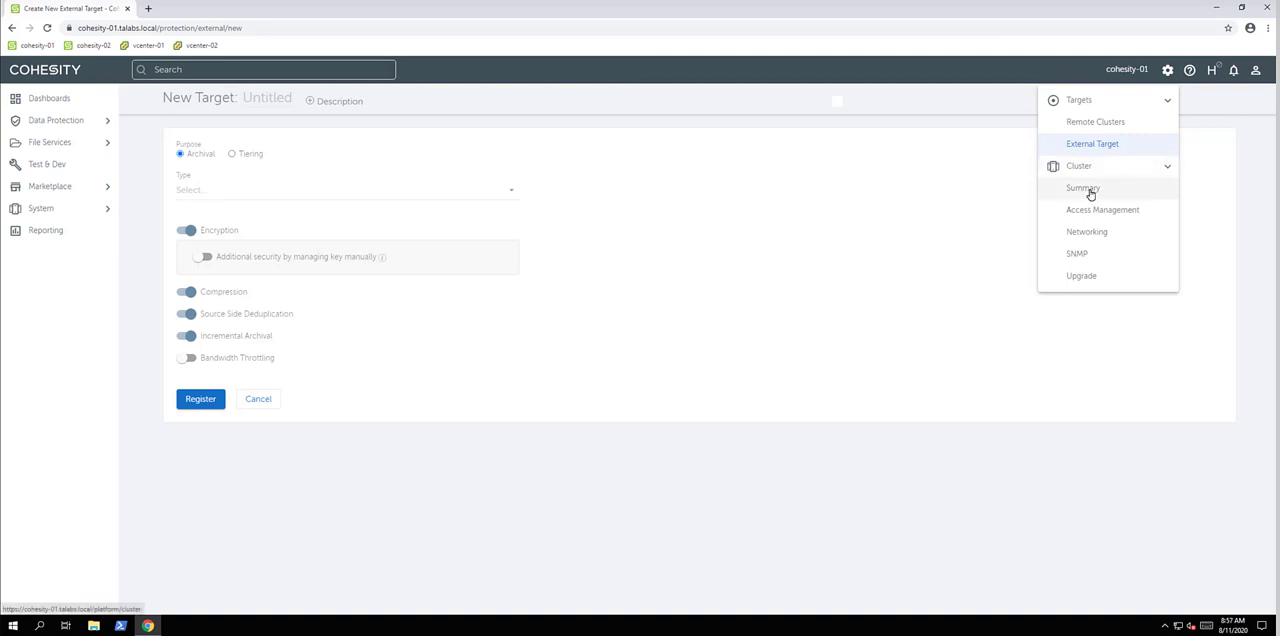
pyautogui.moveTo(1108, 208)
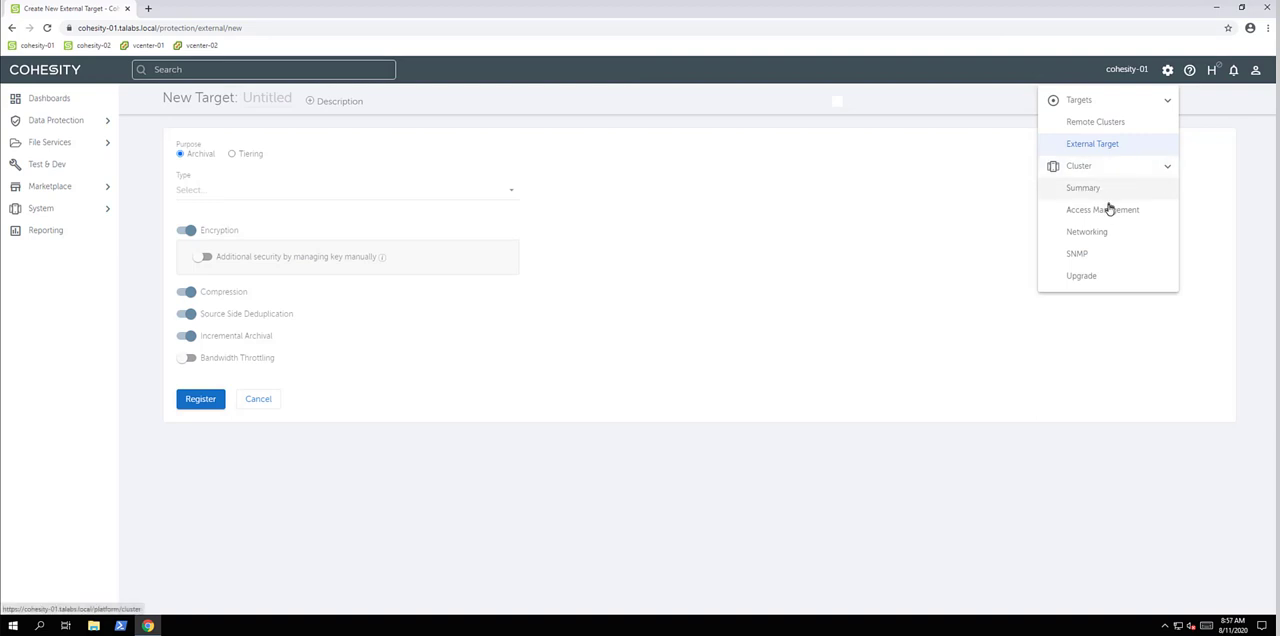
pyautogui.click(1102, 208)
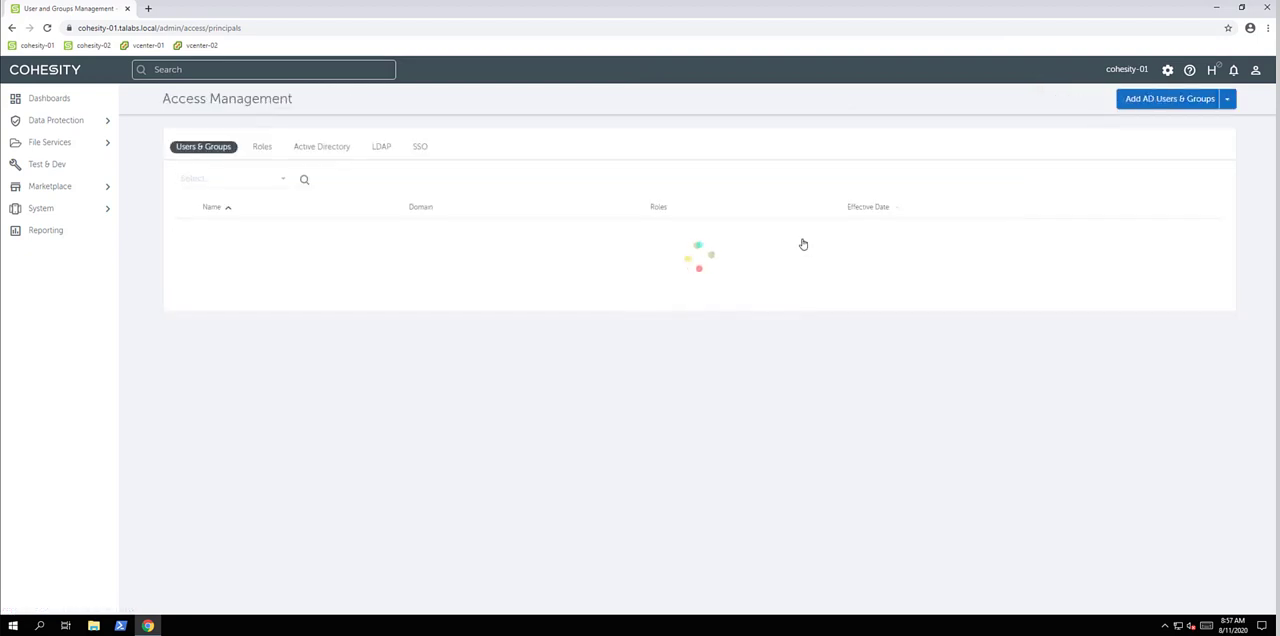
# Show the Active Directory list with talabs.local joined under workgroup TALABS
pyautogui.click(320, 146)
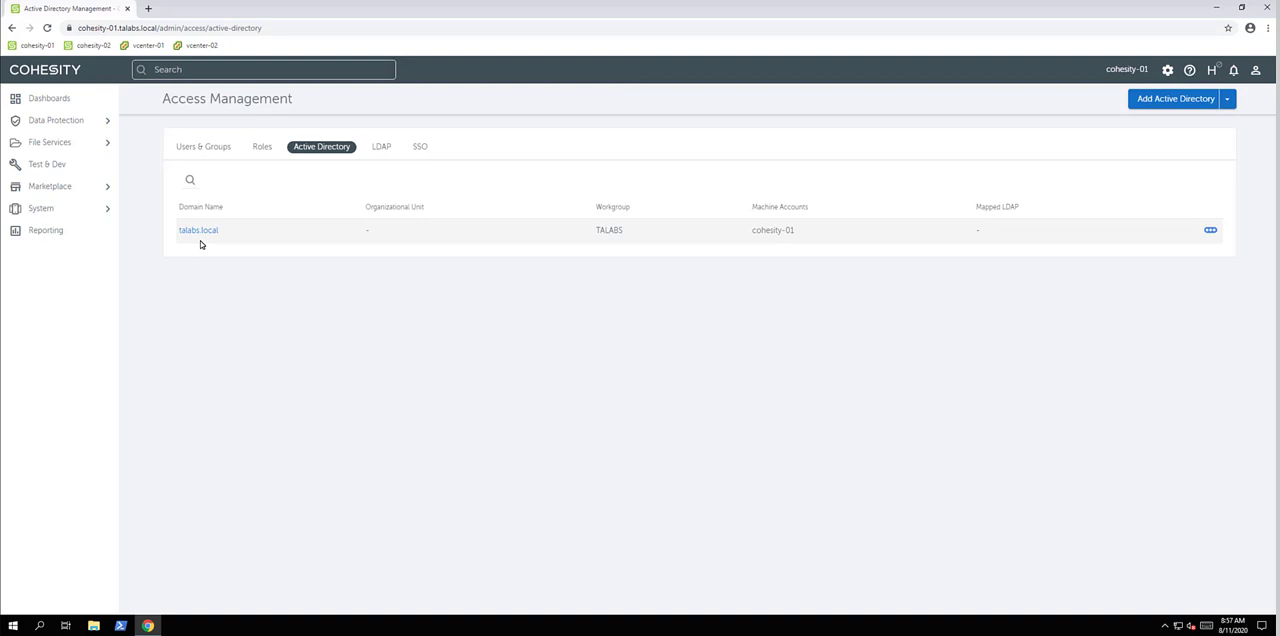
pyautogui.moveTo(206, 248)
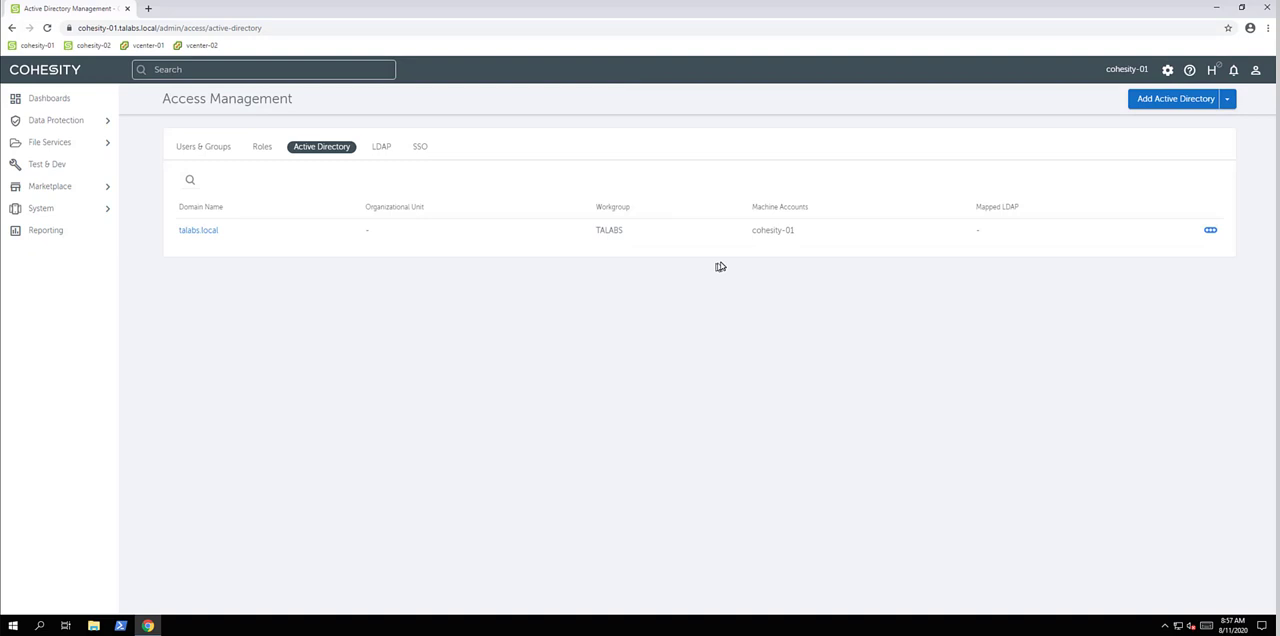
pyautogui.moveTo(704, 264)
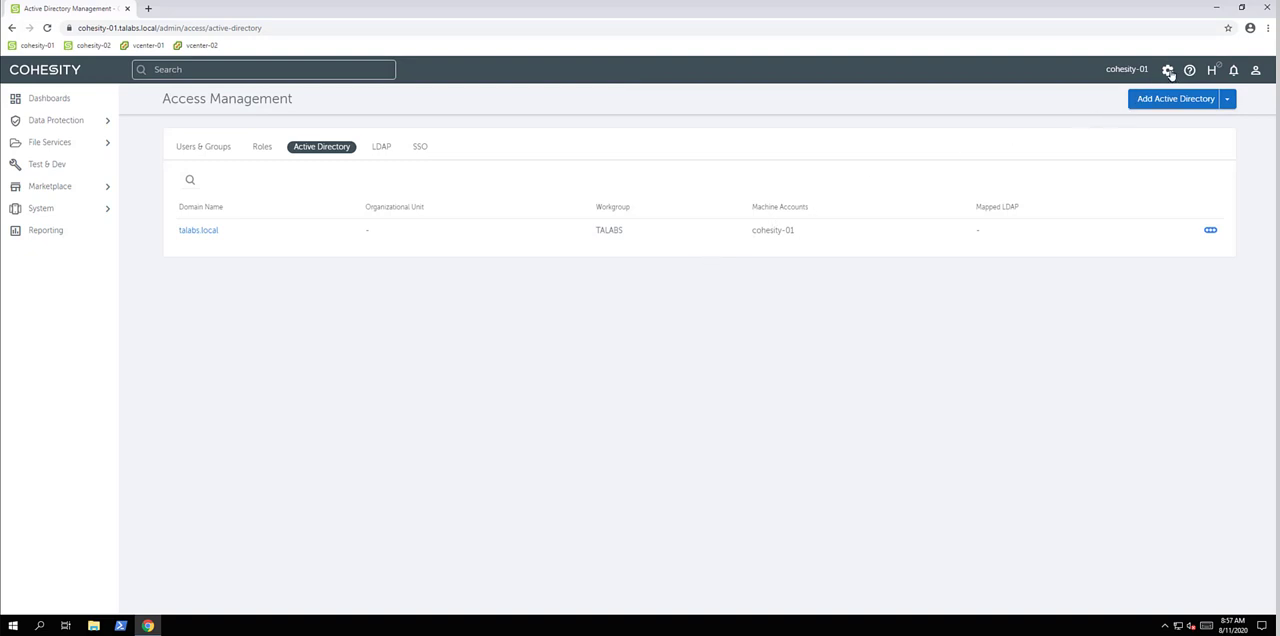
# Open Upgrade Cluster for cohesity-01 showing current package 6.4.1b
pyautogui.click(1168, 70)
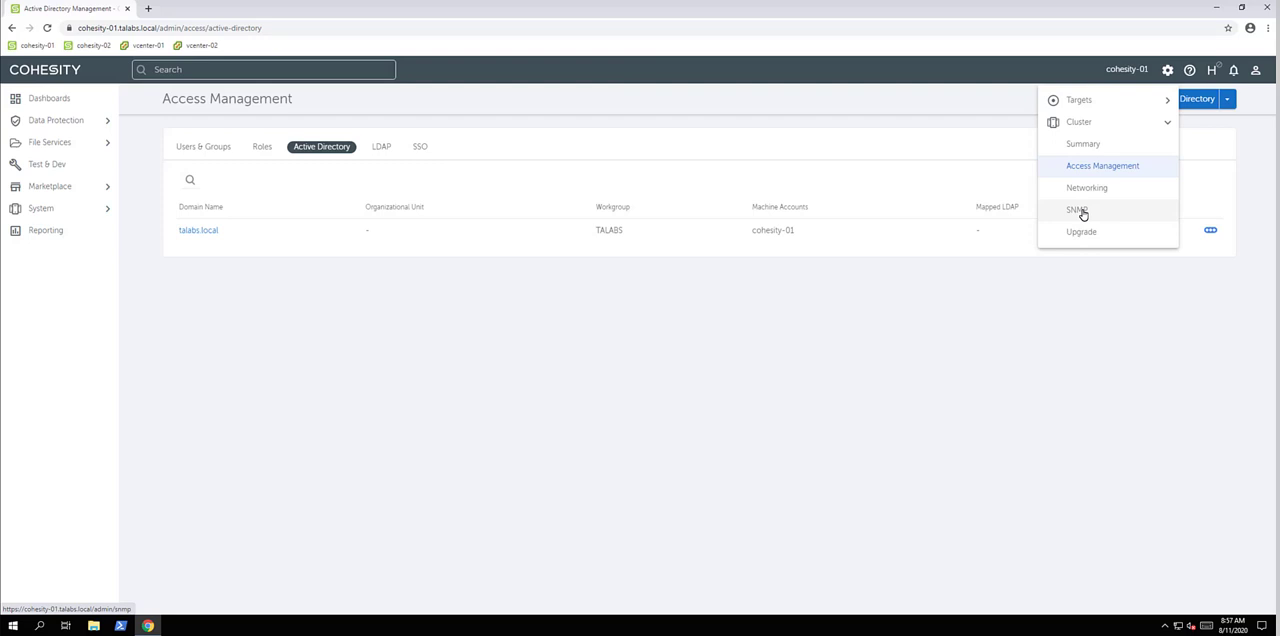
pyautogui.moveTo(1106, 232)
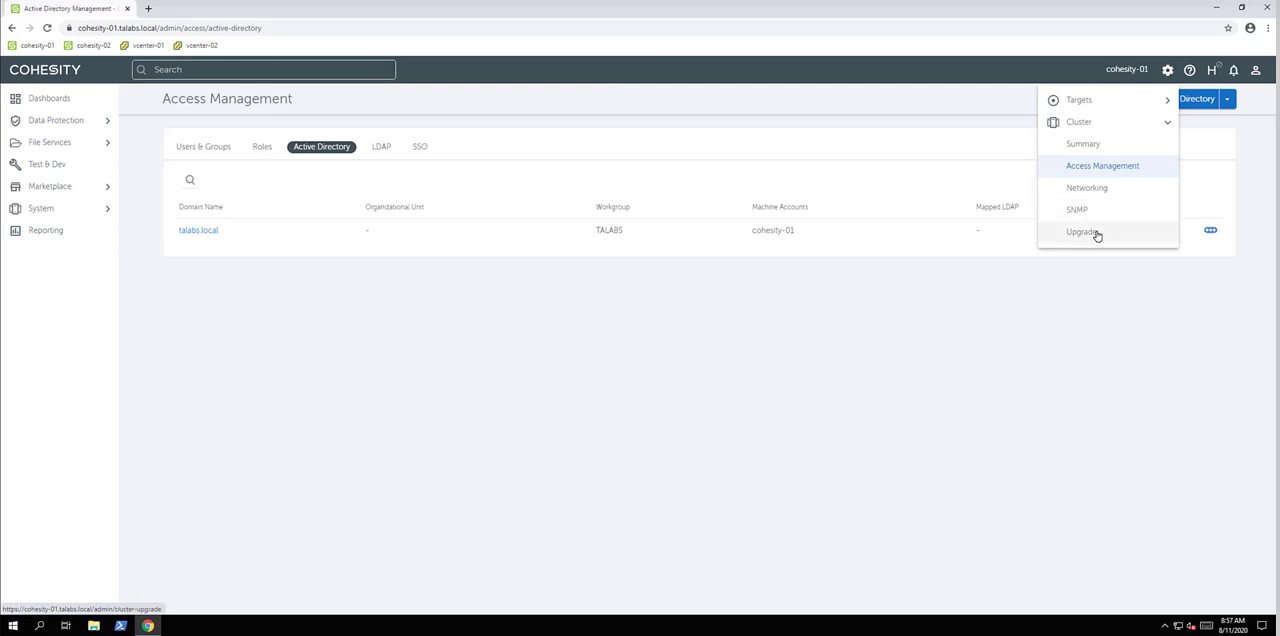
pyautogui.click(1082, 232)
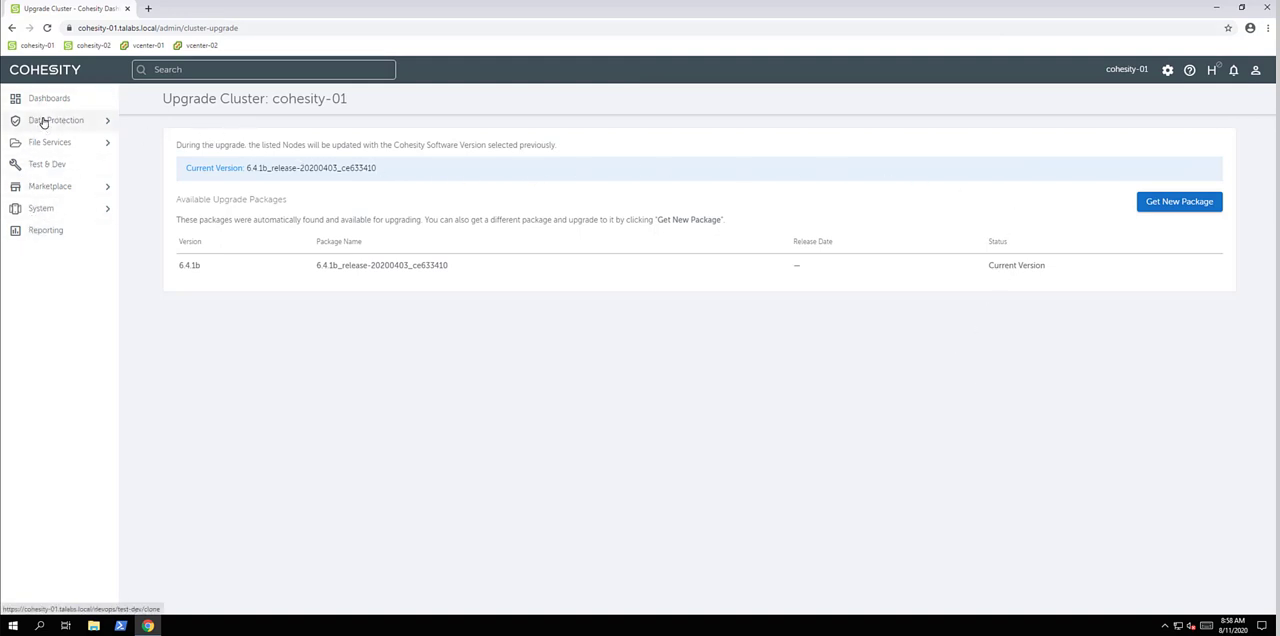
# Return to the Summary dashboard and expand the quick-actions list
pyautogui.click(48, 98)
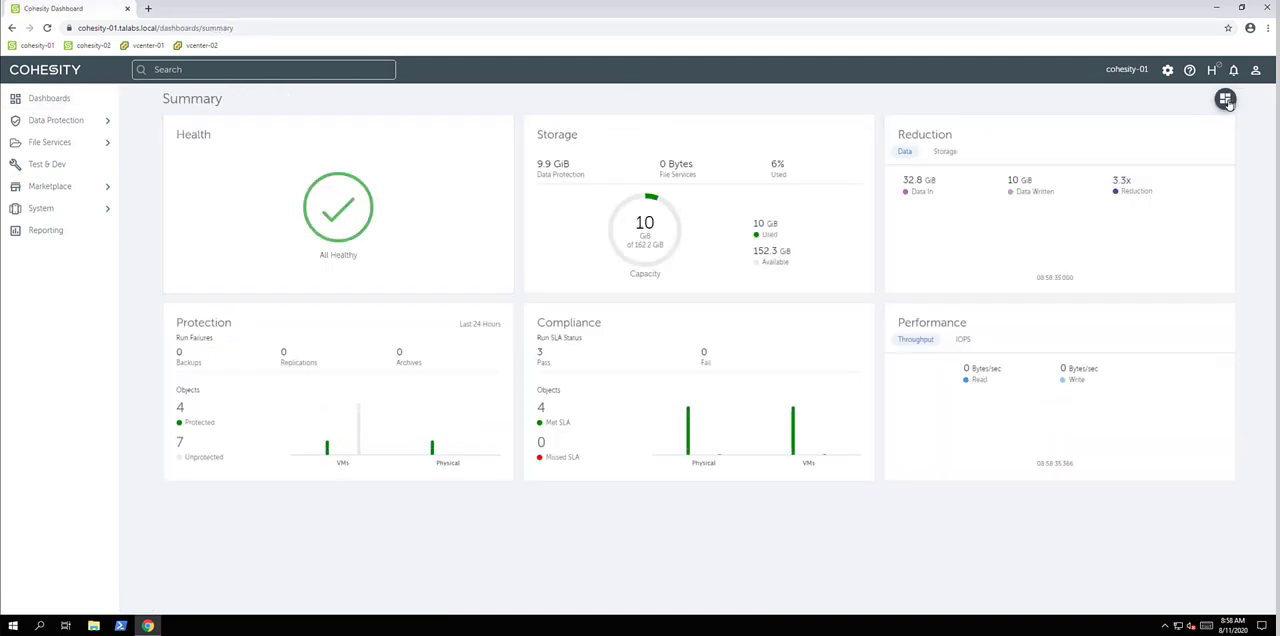
pyautogui.click(1224, 100)
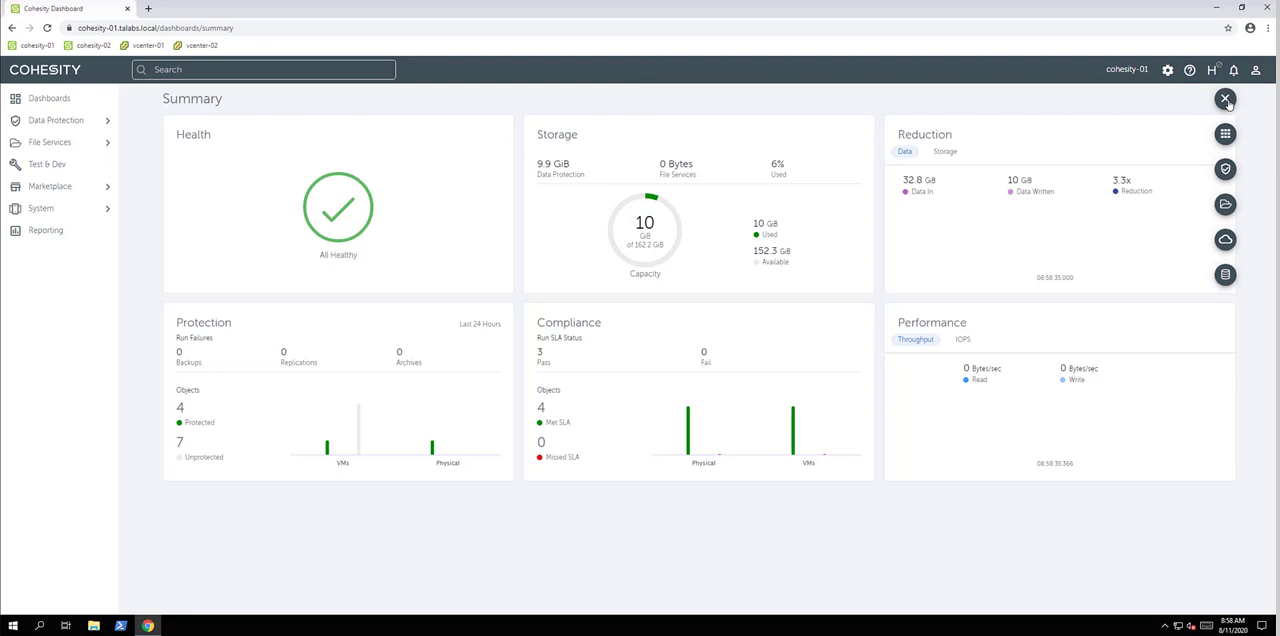
pyautogui.moveTo(1224, 132)
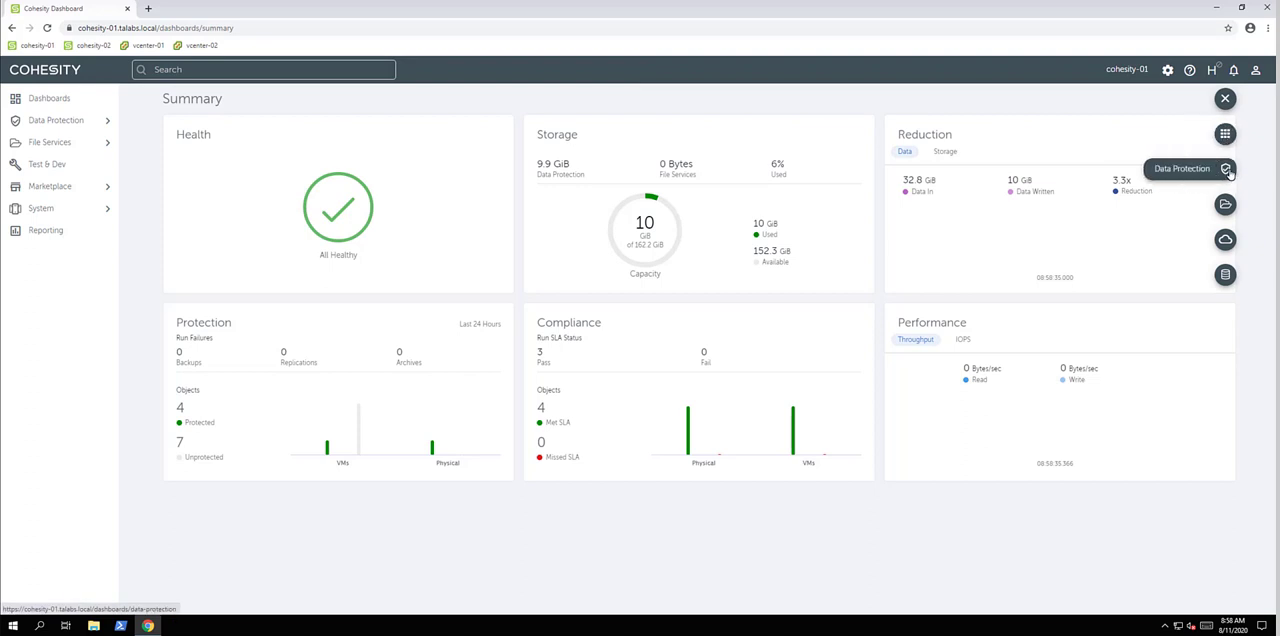
pyautogui.moveTo(1224, 204)
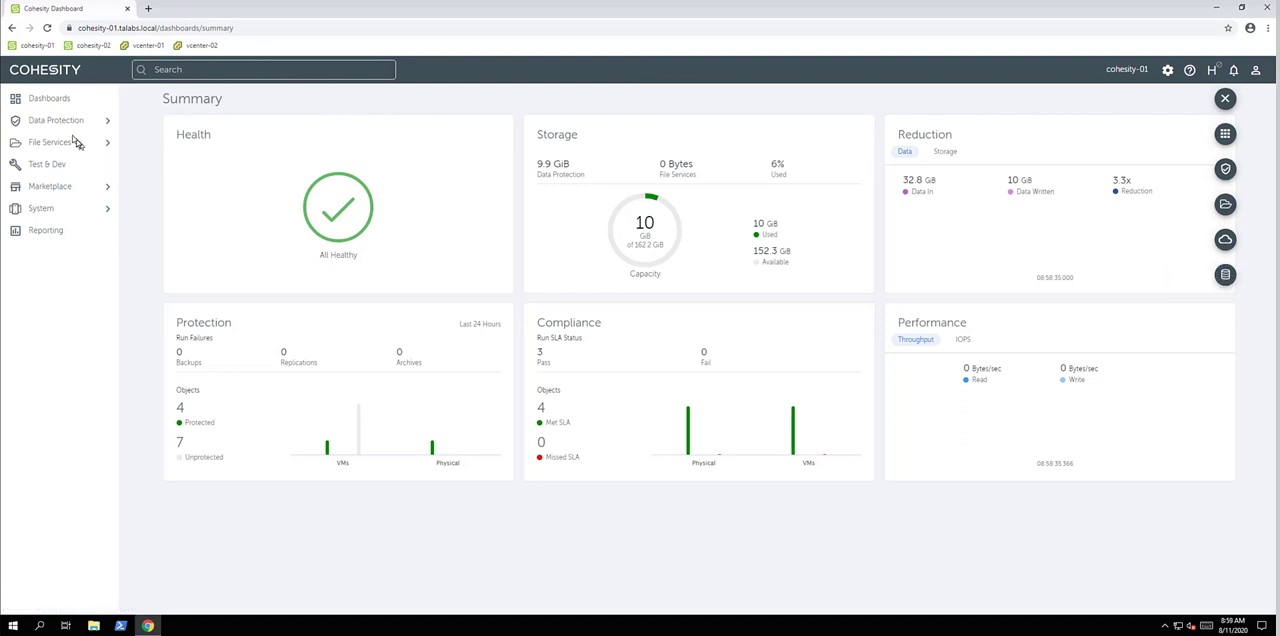
# Show Protection Sources as a list: two Physical servers and one VMware vCenter
pyautogui.click(56, 120)
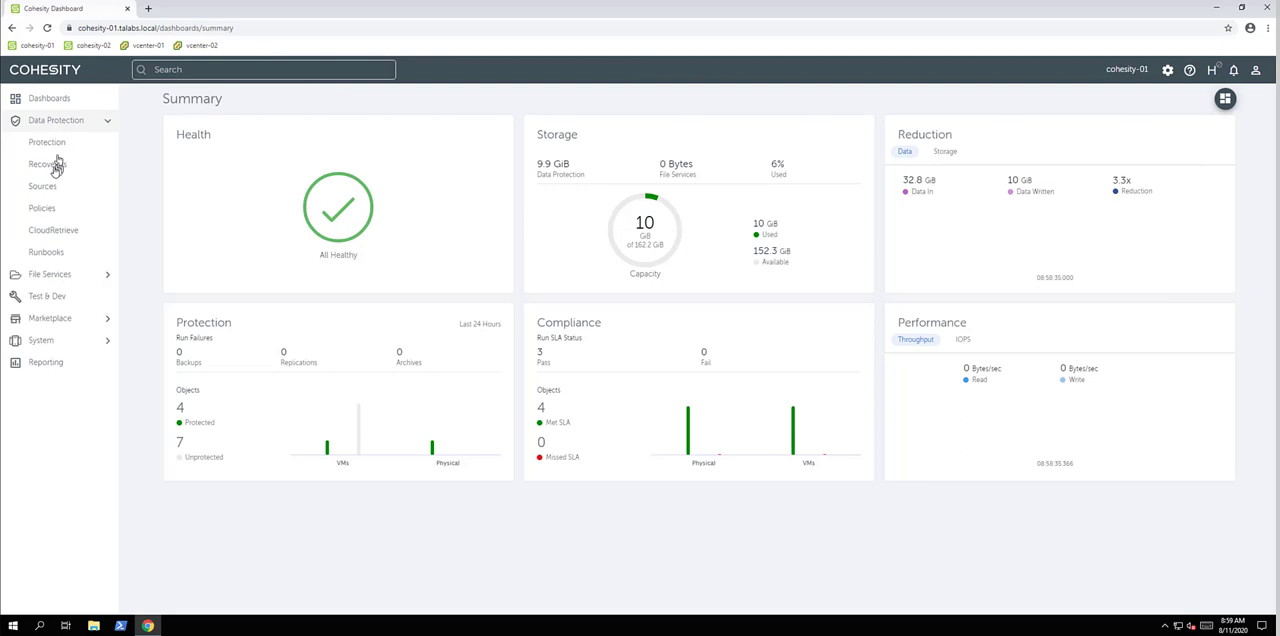
pyautogui.click(44, 186)
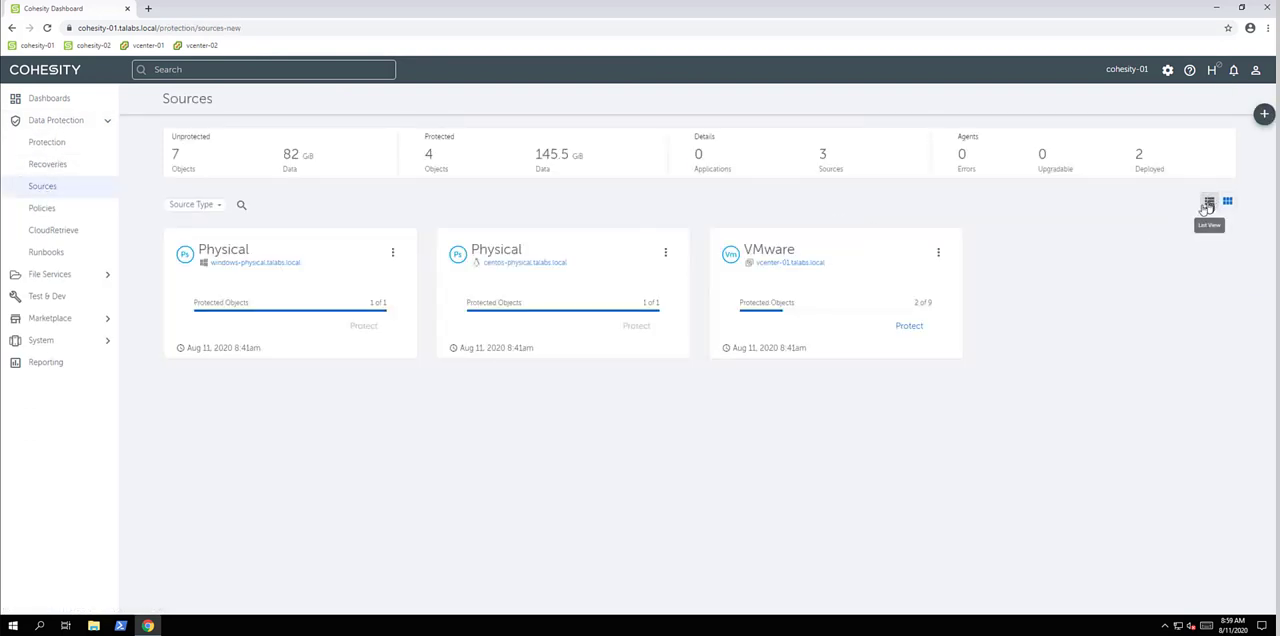
pyautogui.click(1208, 200)
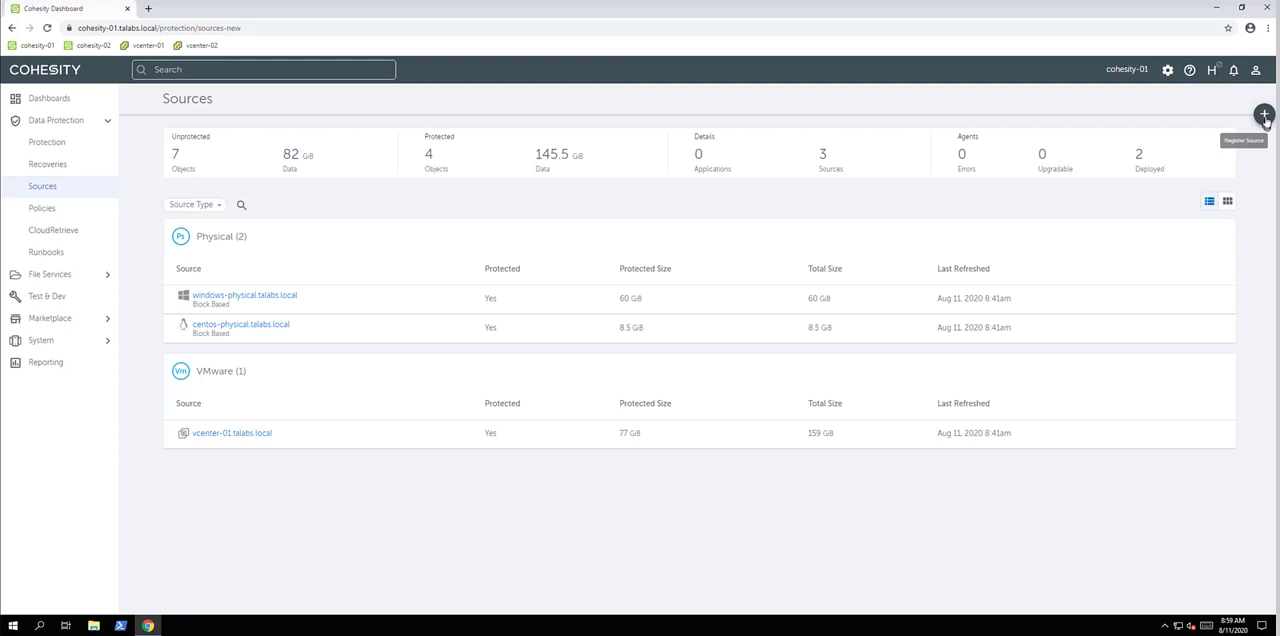
pyautogui.click(1264, 114)
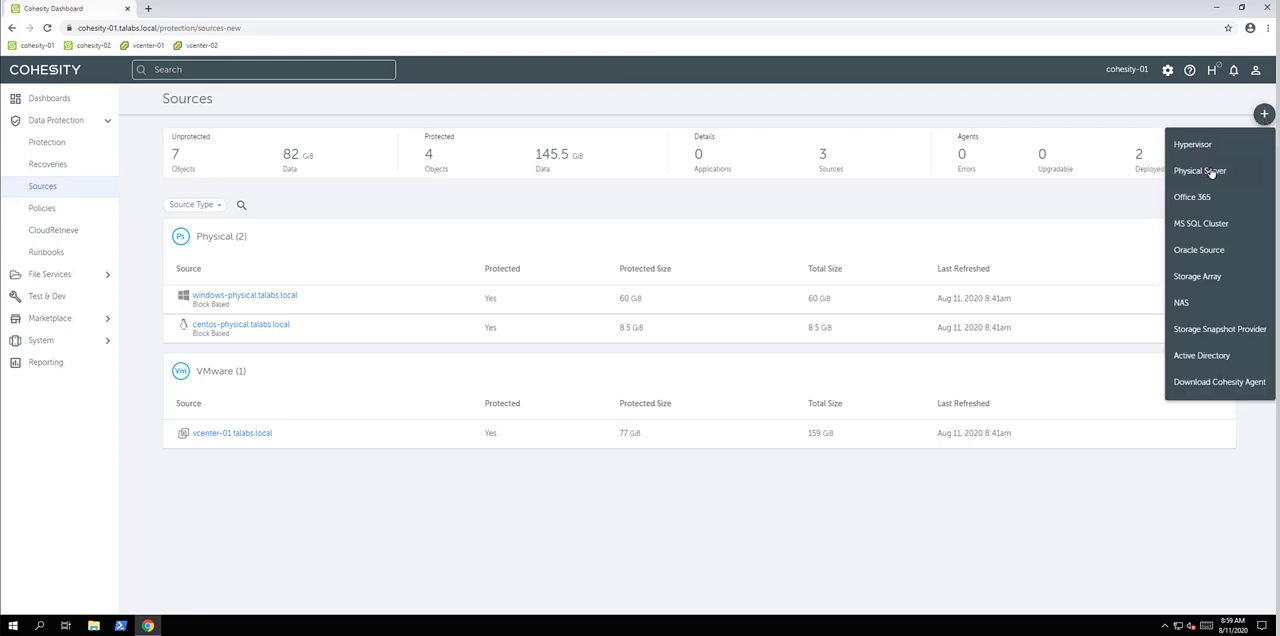
pyautogui.moveTo(1204, 204)
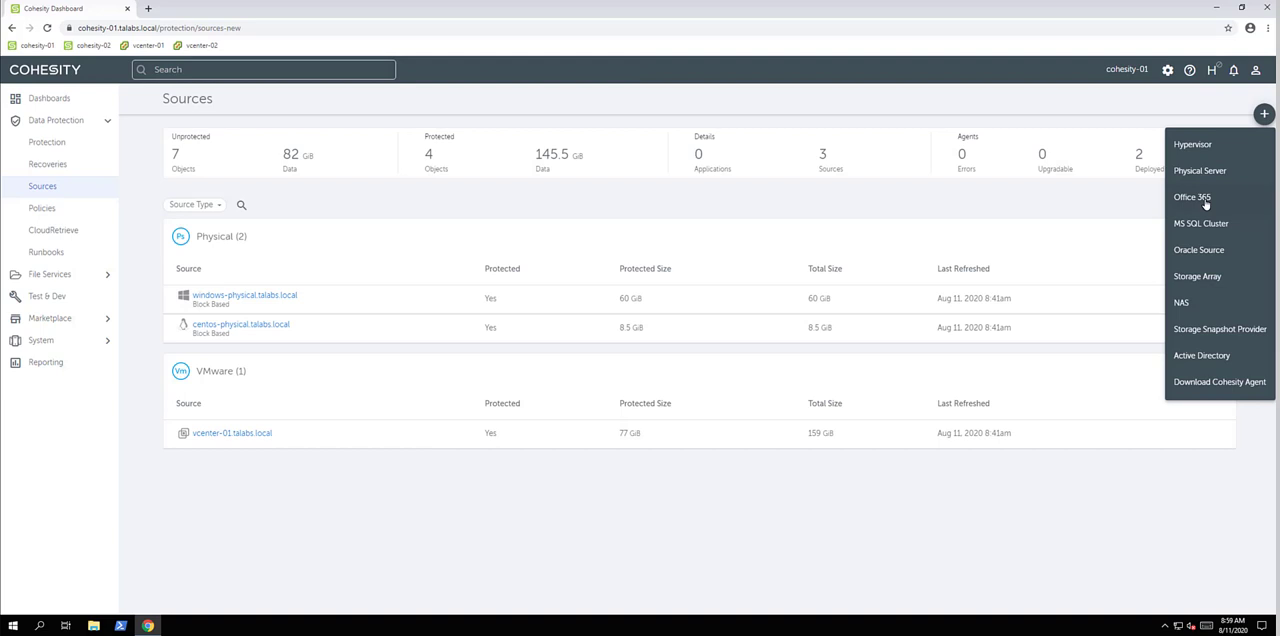
pyautogui.moveTo(1204, 226)
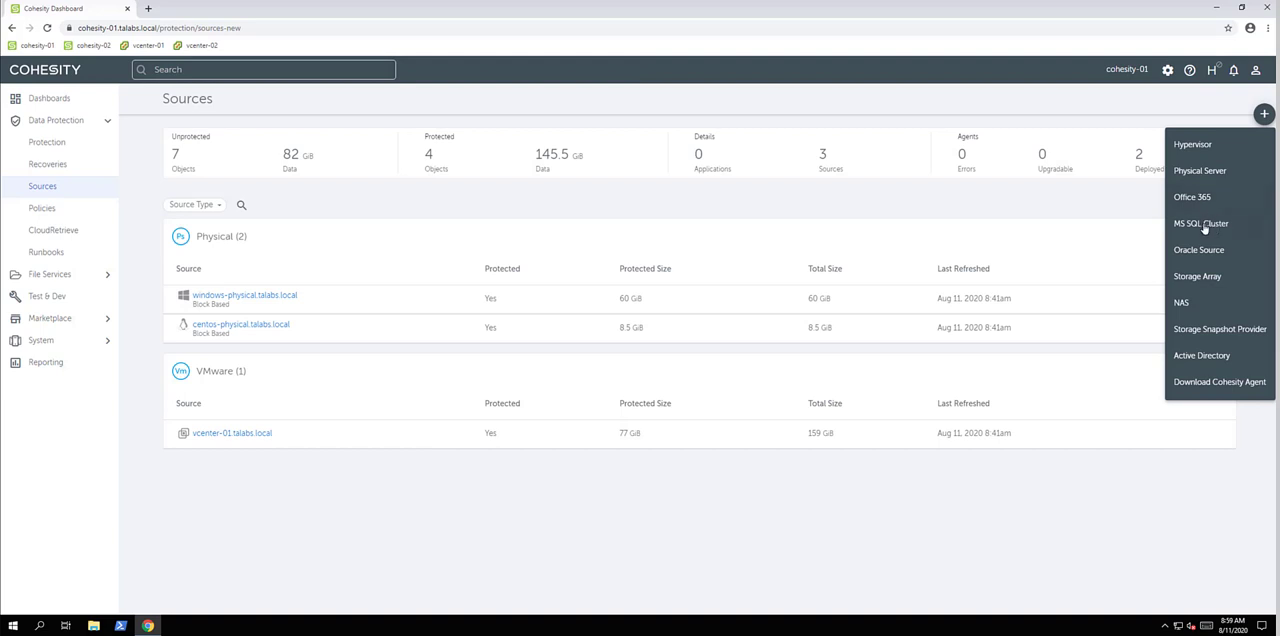
pyautogui.moveTo(1204, 250)
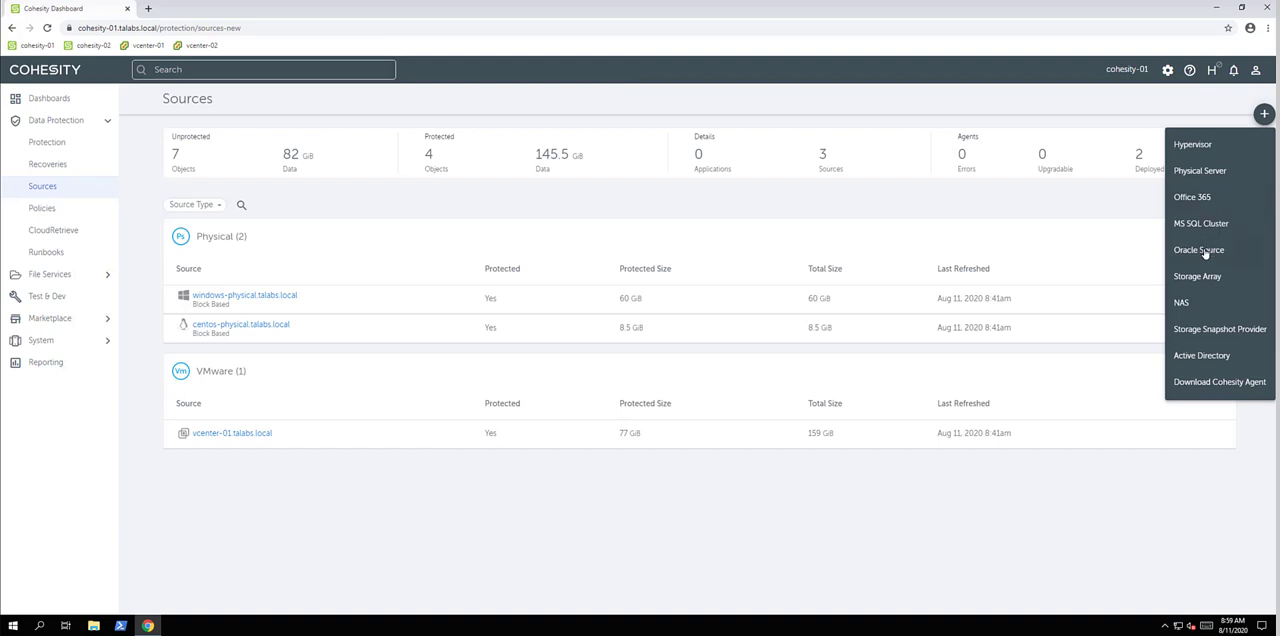
pyautogui.moveTo(1212, 302)
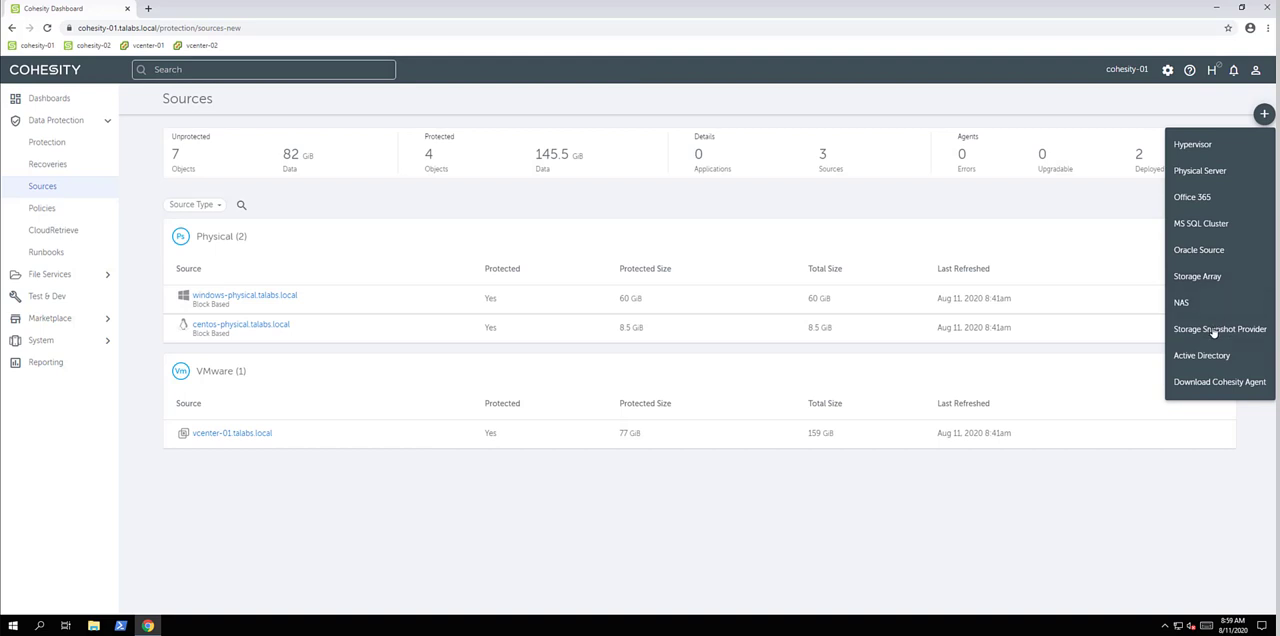
pyautogui.moveTo(1200, 356)
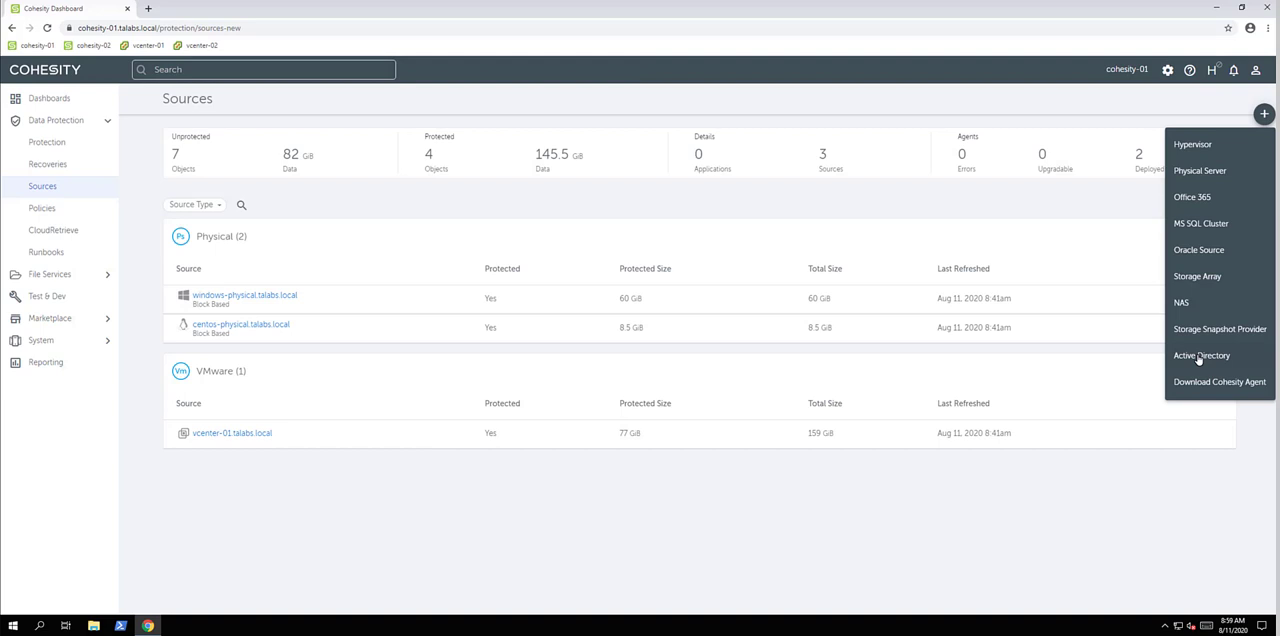
pyautogui.moveTo(1198, 384)
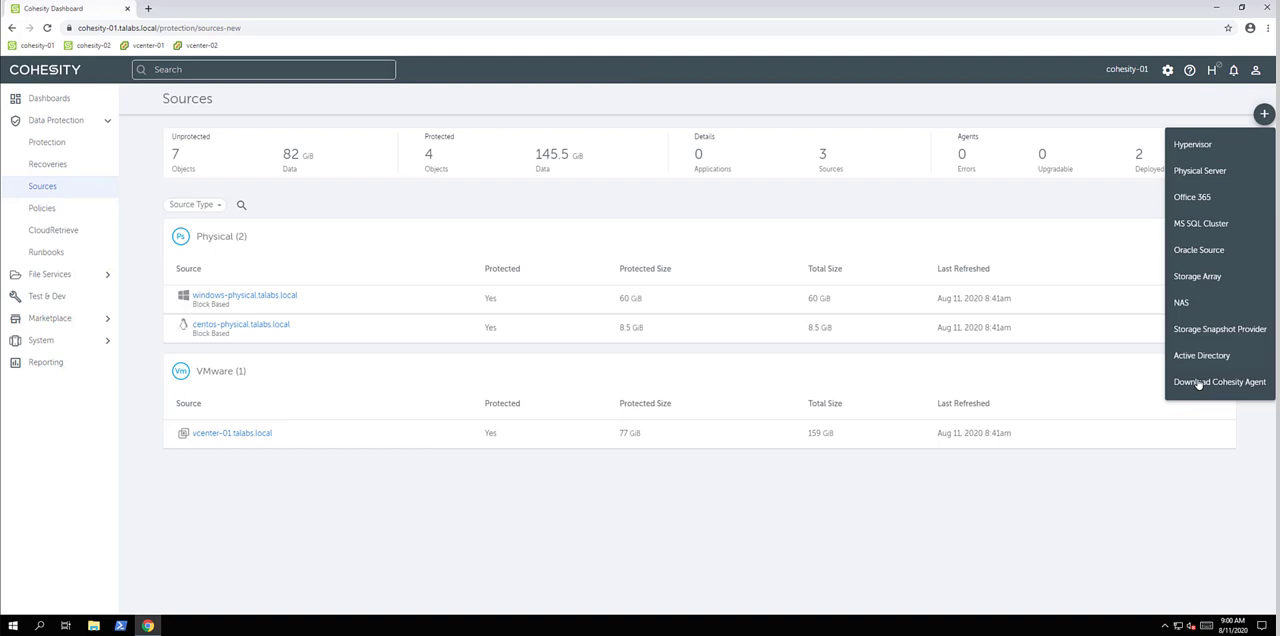
pyautogui.moveTo(1224, 388)
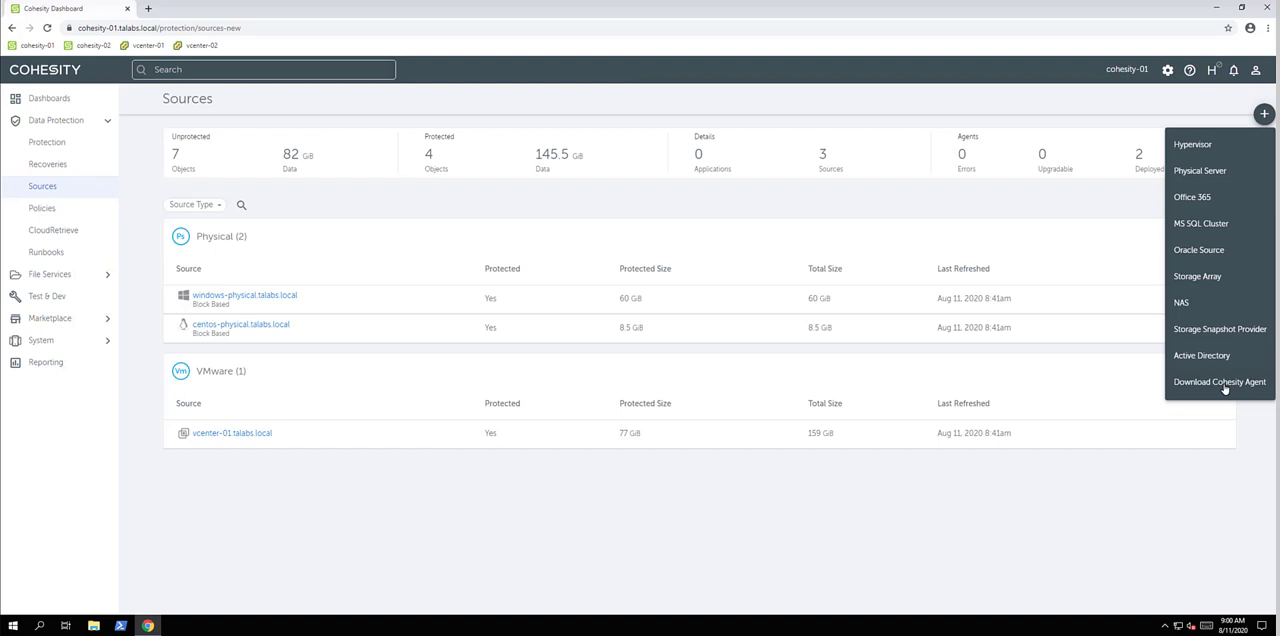
pyautogui.moveTo(1130, 444)
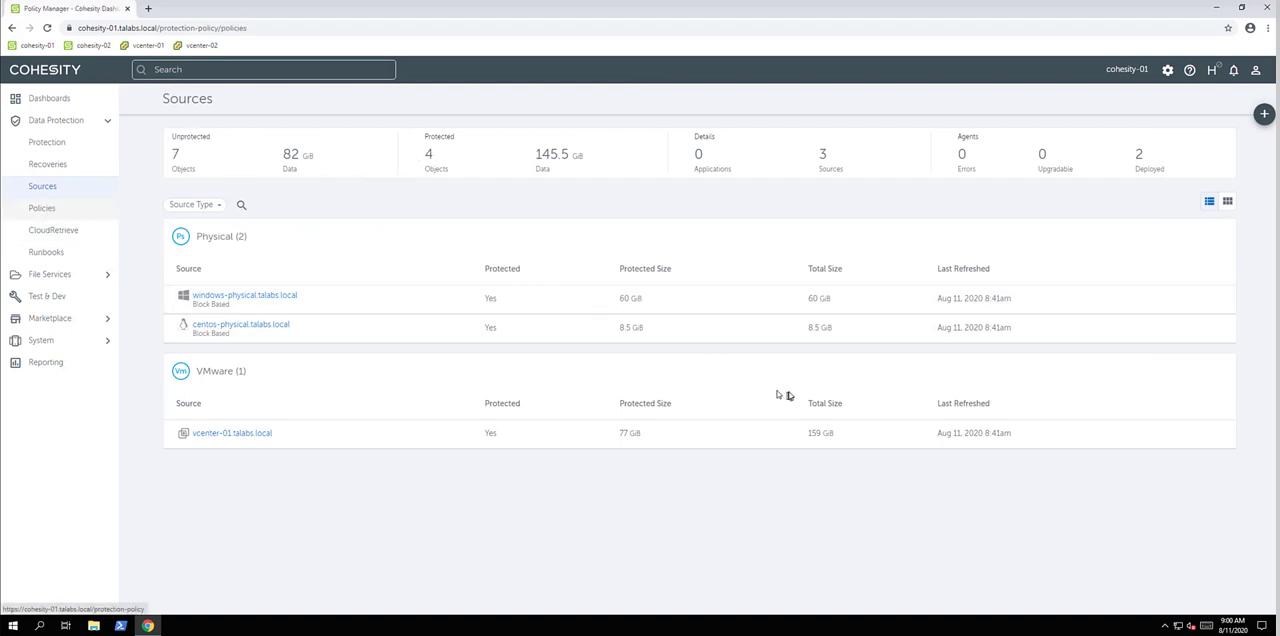
# From Policies, create a new protection policy and name it 'test'
pyautogui.click(42, 208)
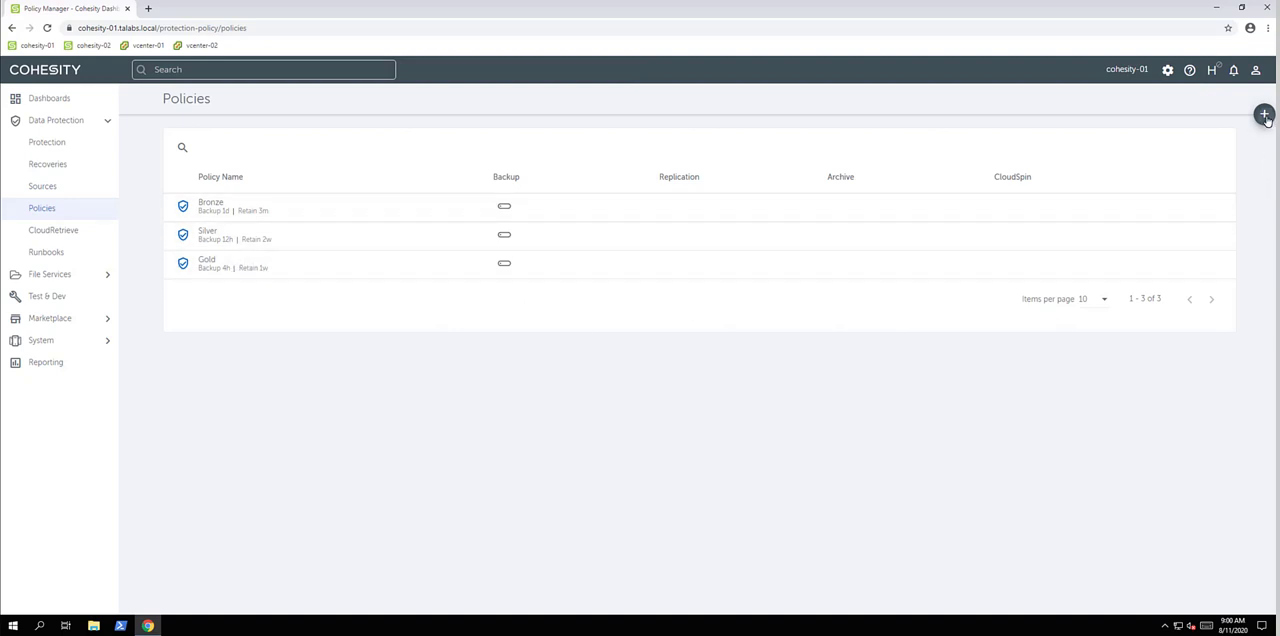
pyautogui.click(1264, 114)
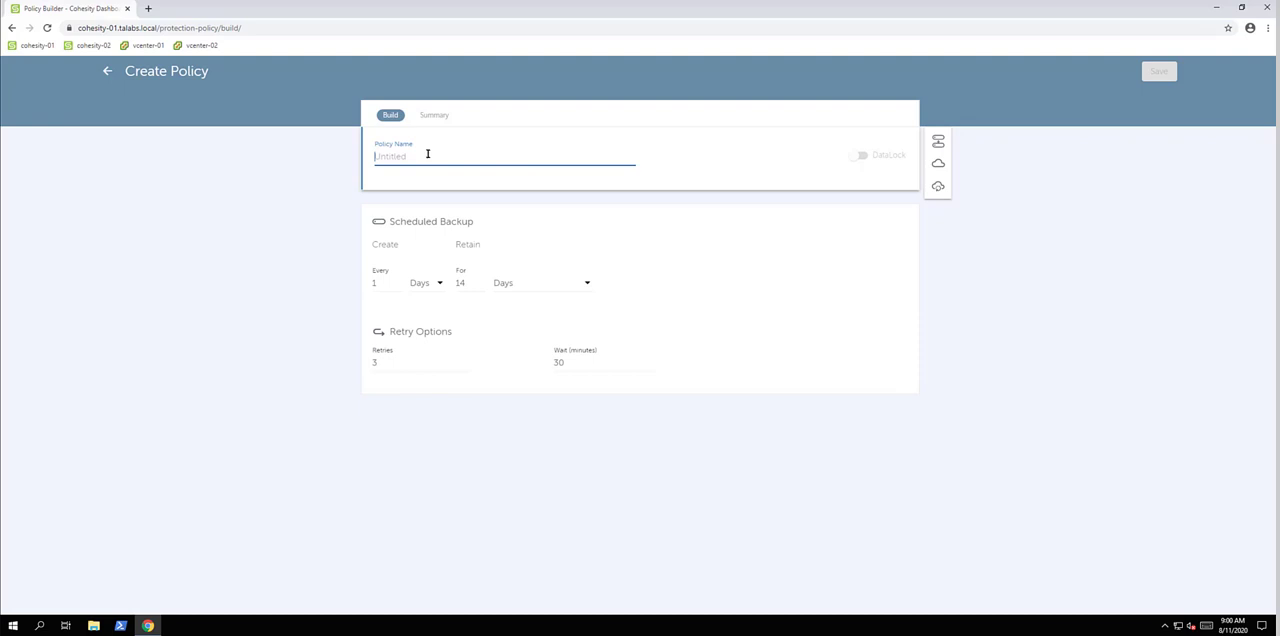
pyautogui.write('test')
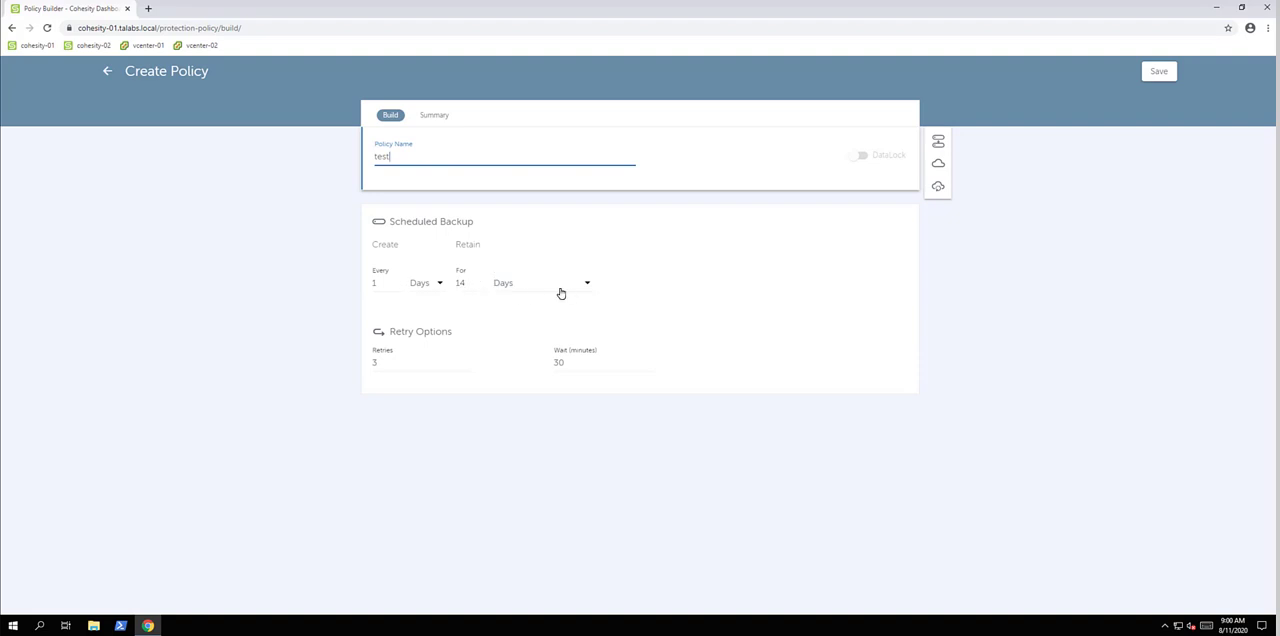
pyautogui.moveTo(938, 170)
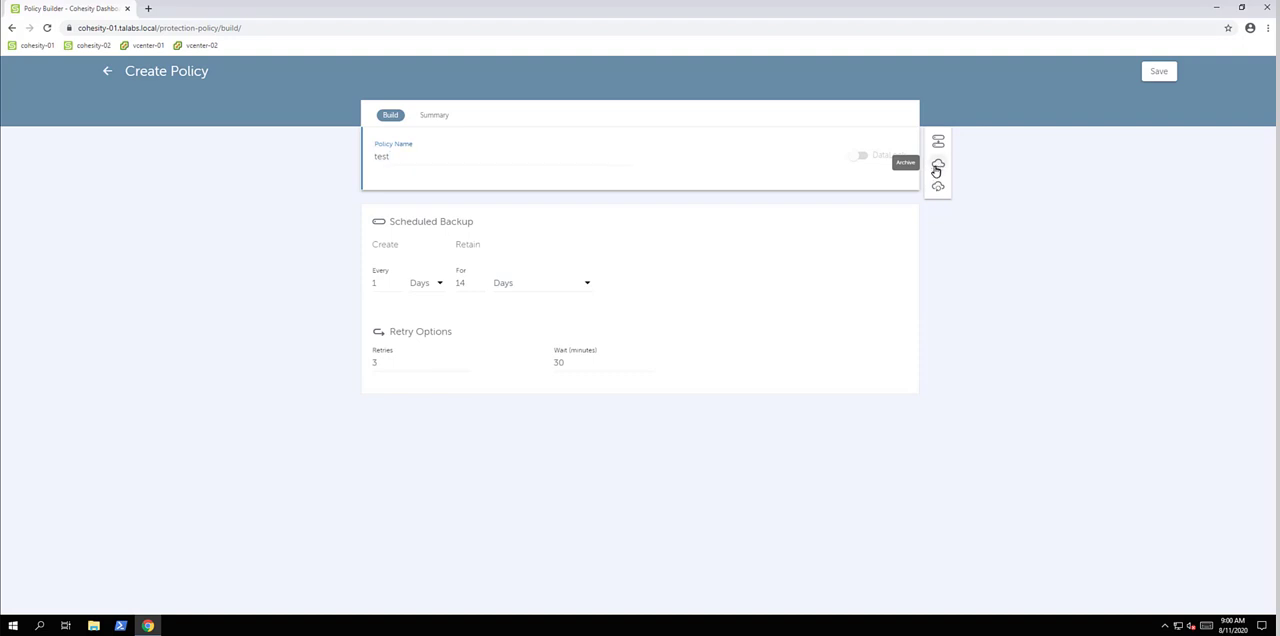
# Add an Archive section to the test policy and browse the Where target dropdown
pyautogui.click(936, 172)
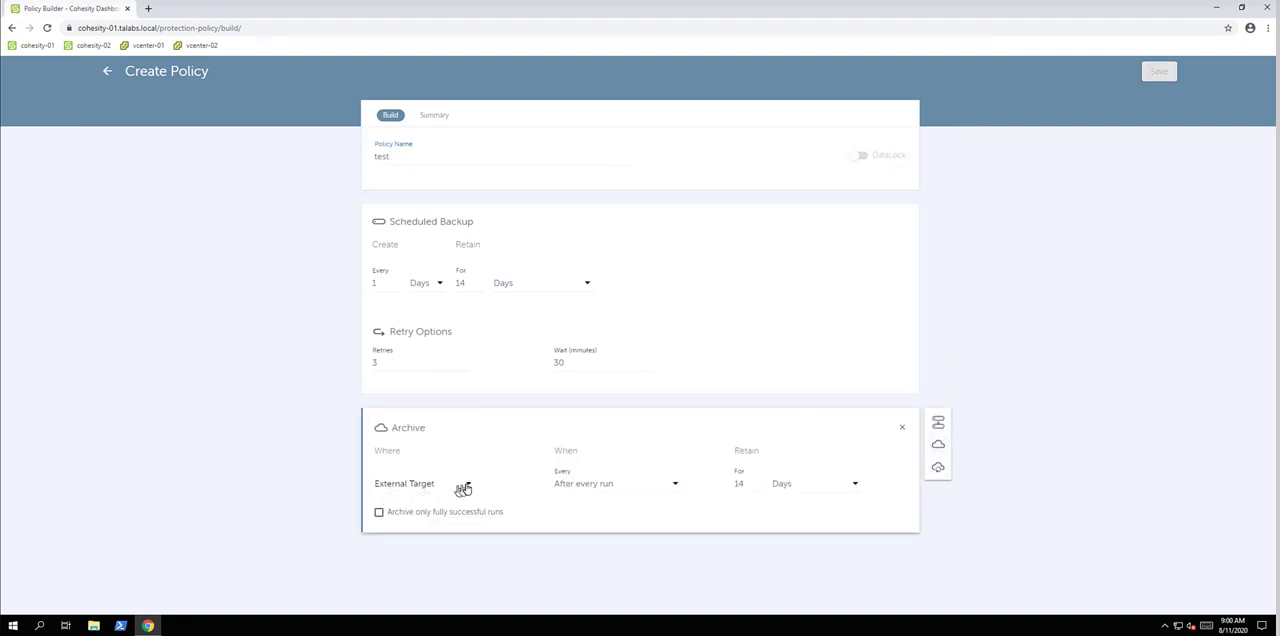
pyautogui.click(430, 484)
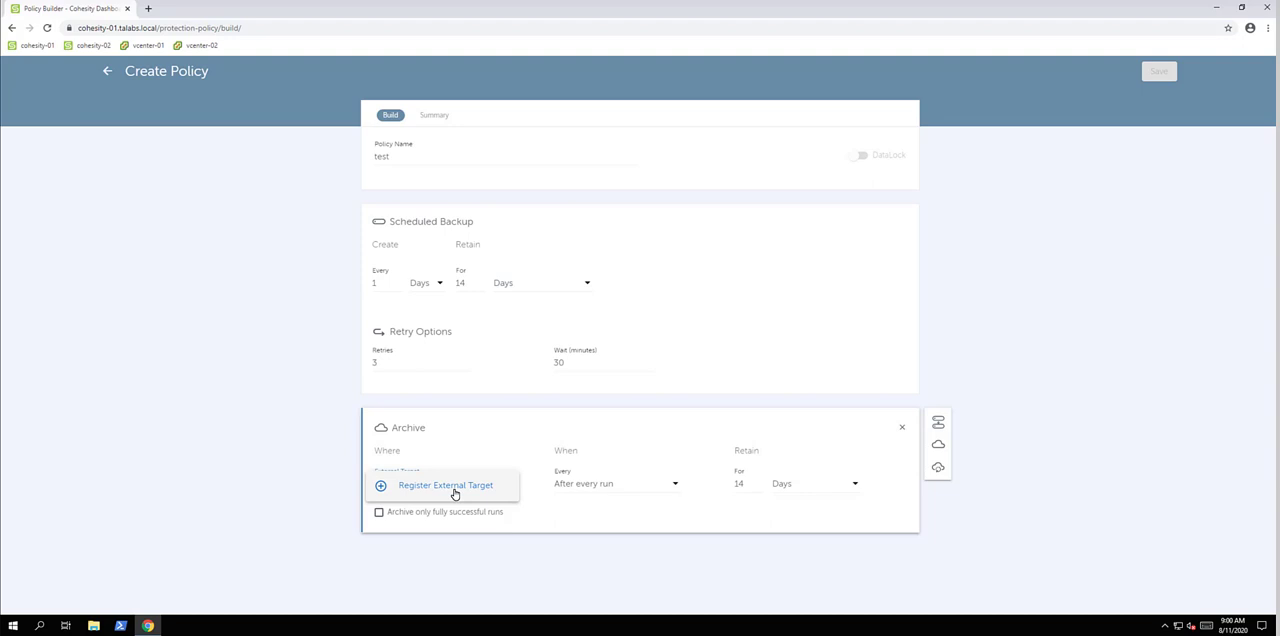
pyautogui.moveTo(432, 492)
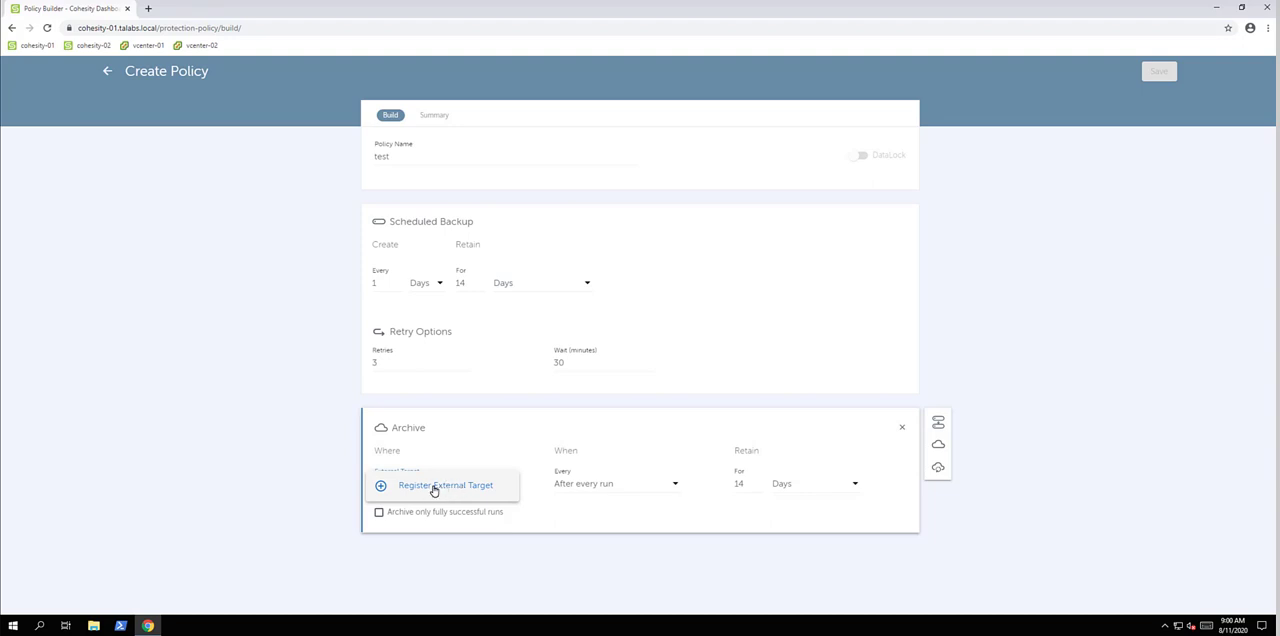
pyautogui.moveTo(590, 488)
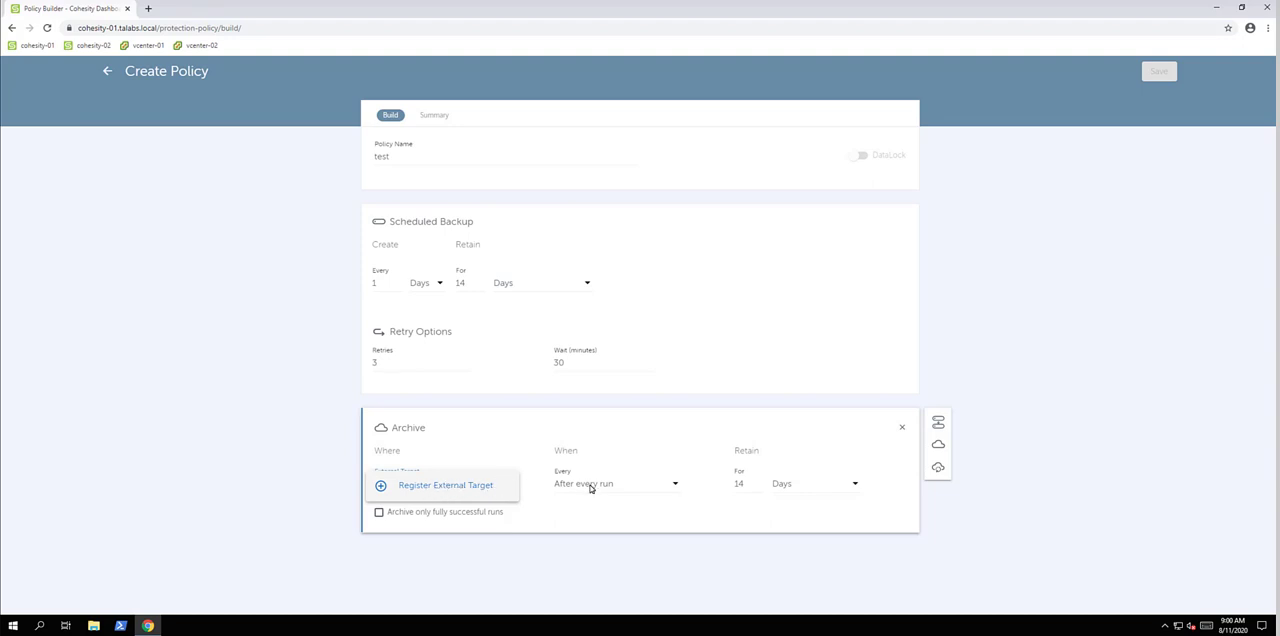
pyautogui.moveTo(680, 496)
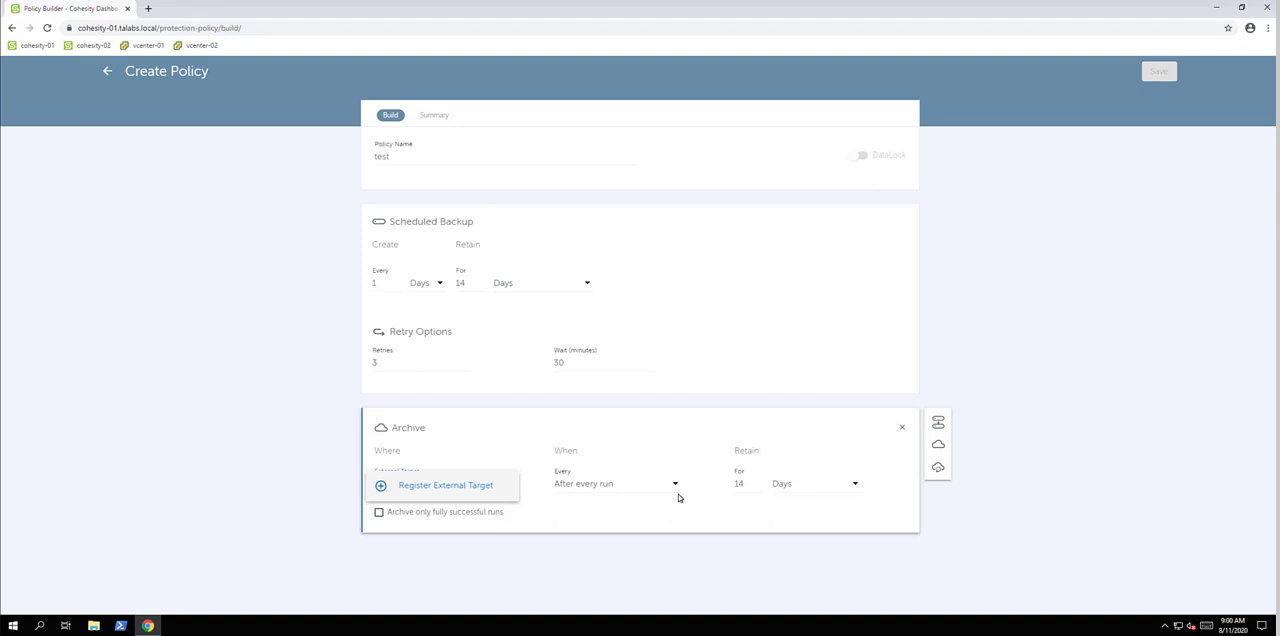
pyautogui.moveTo(424, 288)
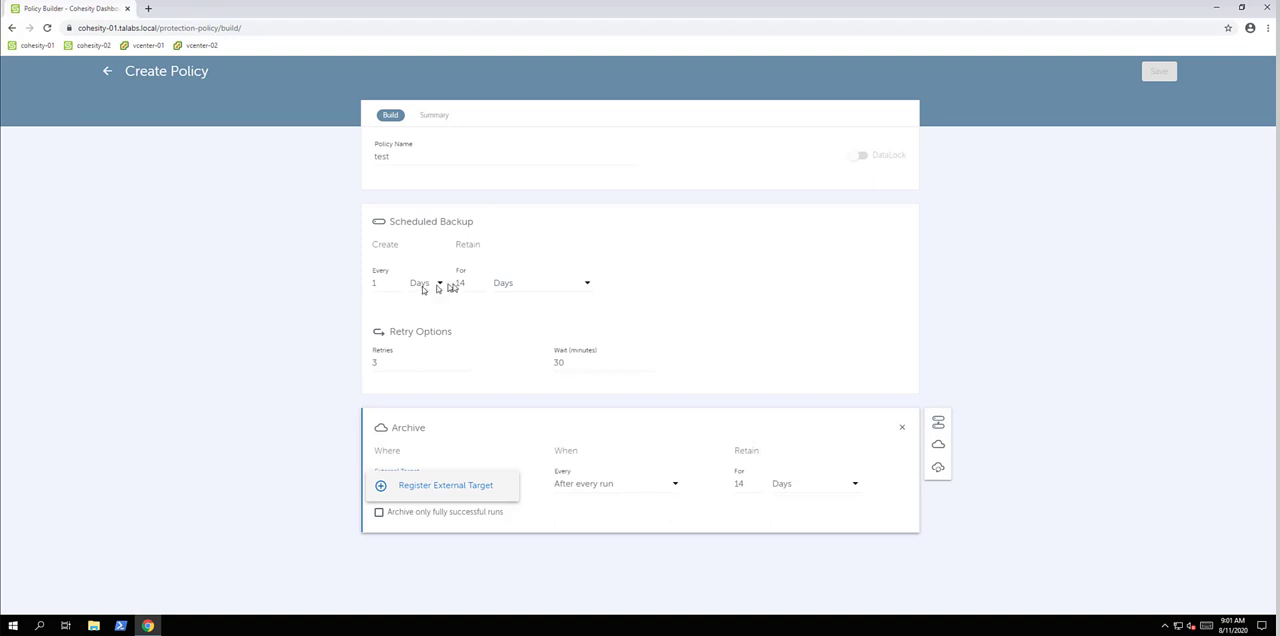
pyautogui.moveTo(468, 284)
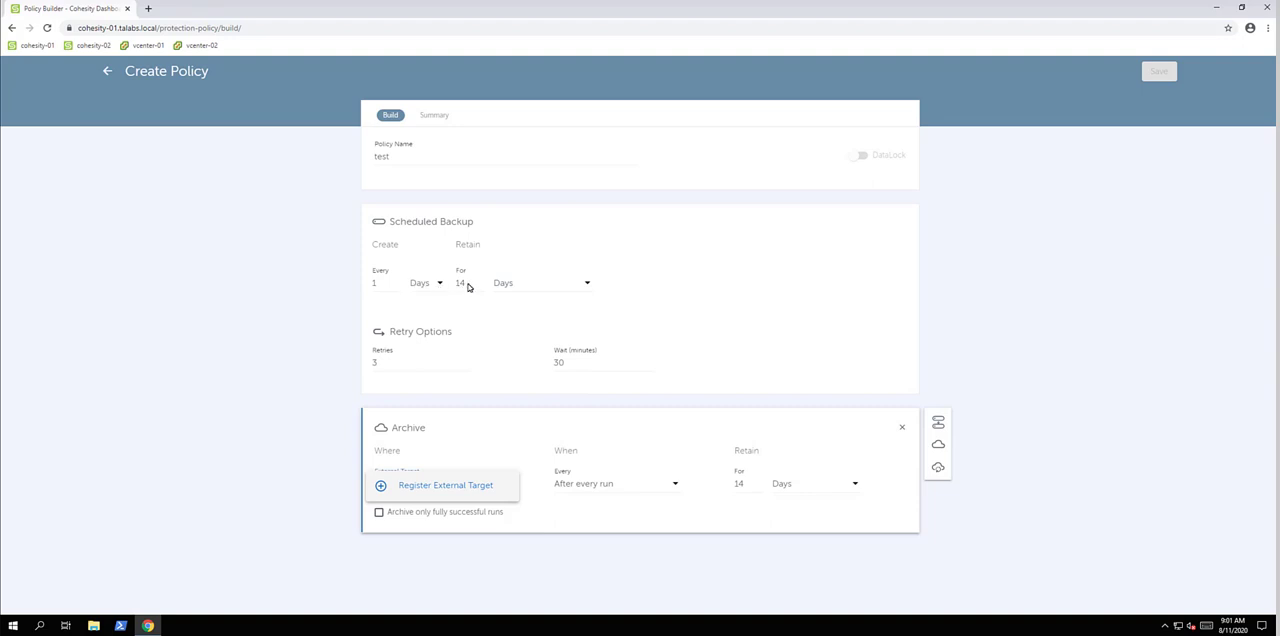
pyautogui.moveTo(532, 488)
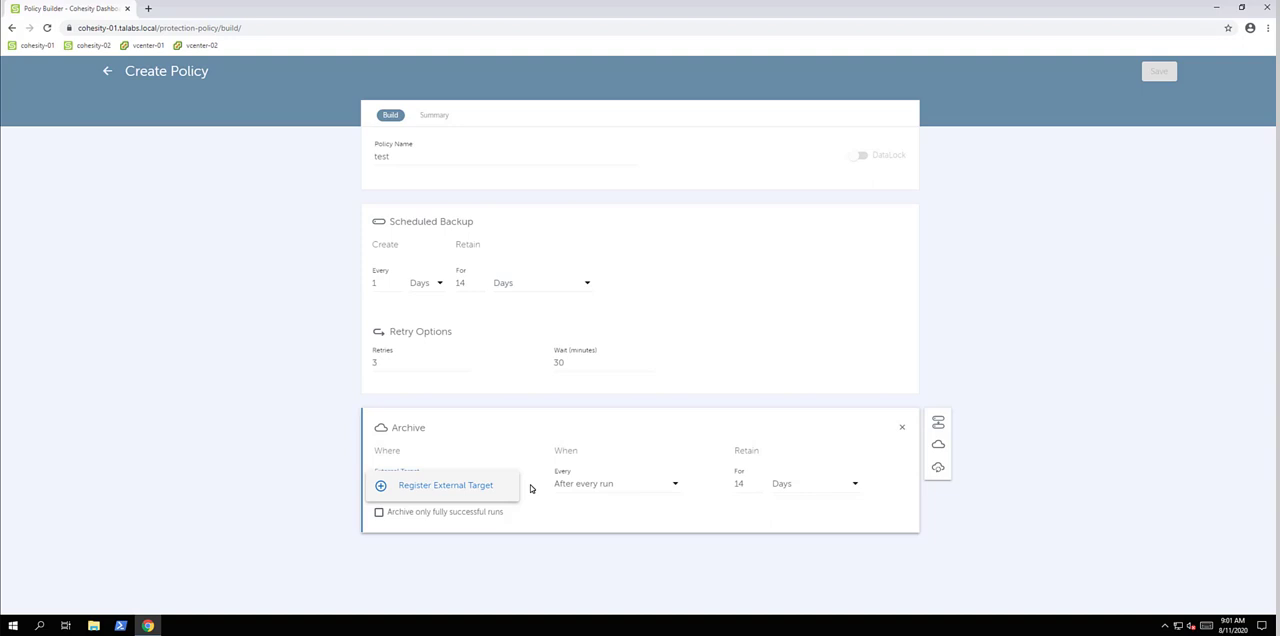
pyautogui.moveTo(1020, 312)
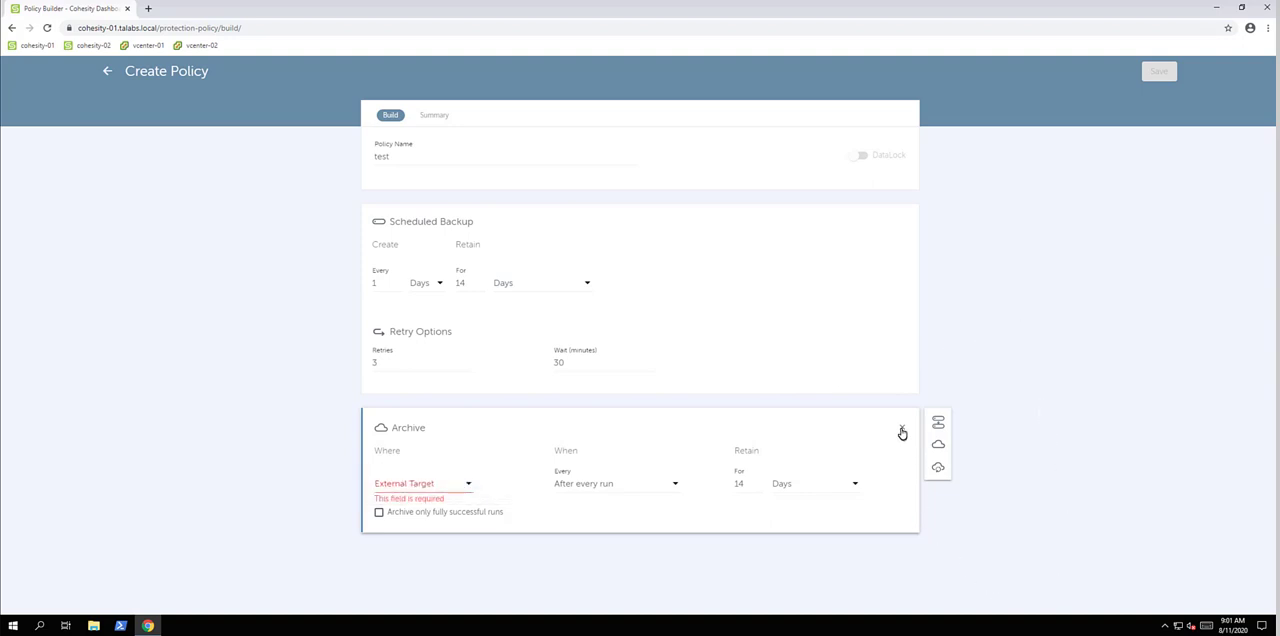
# Delete the Archive card so only daily backups kept 14 days and retries remain
pyautogui.click(902, 432)
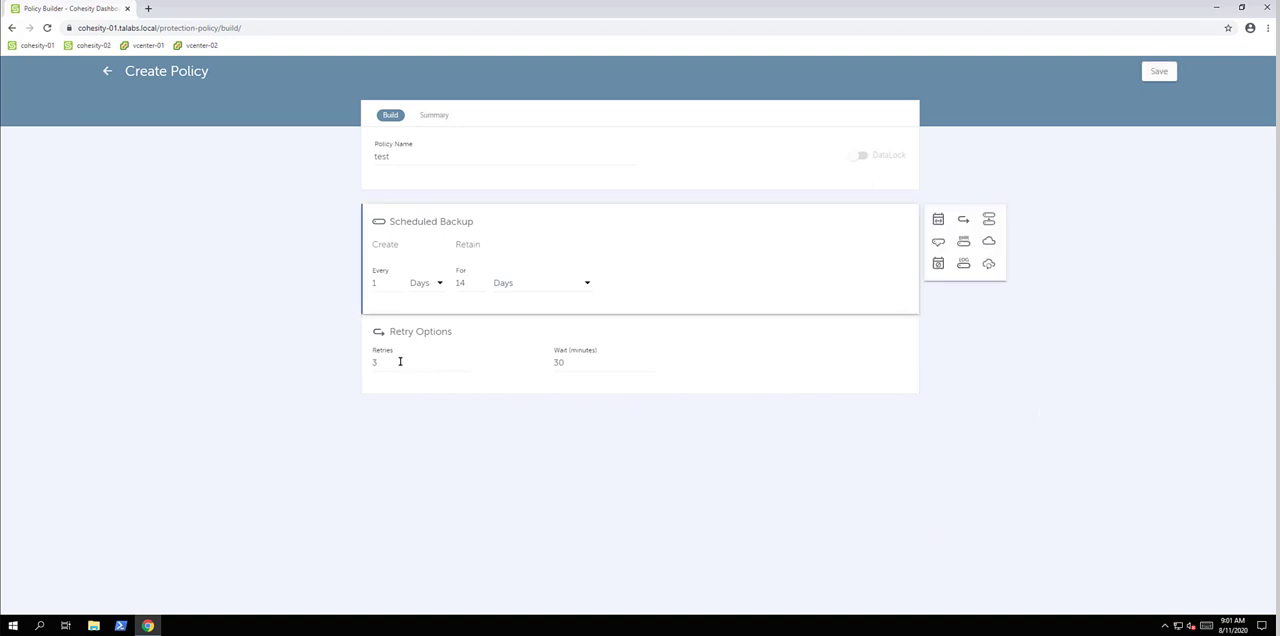
pyautogui.moveTo(938, 220)
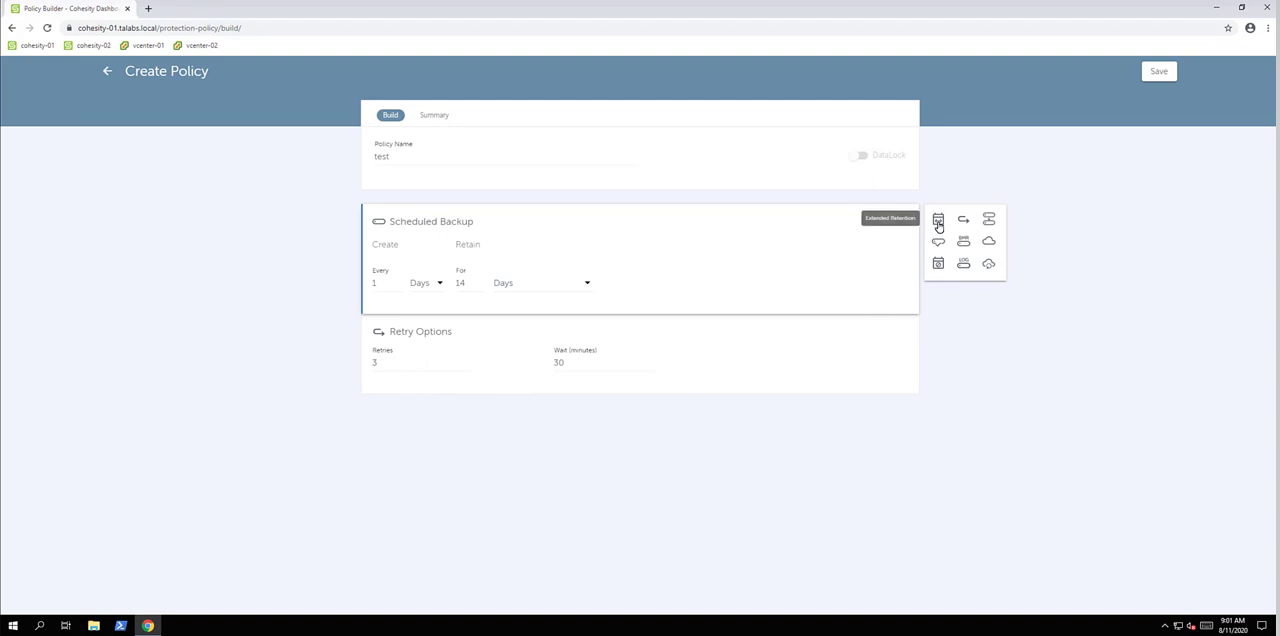
pyautogui.moveTo(964, 220)
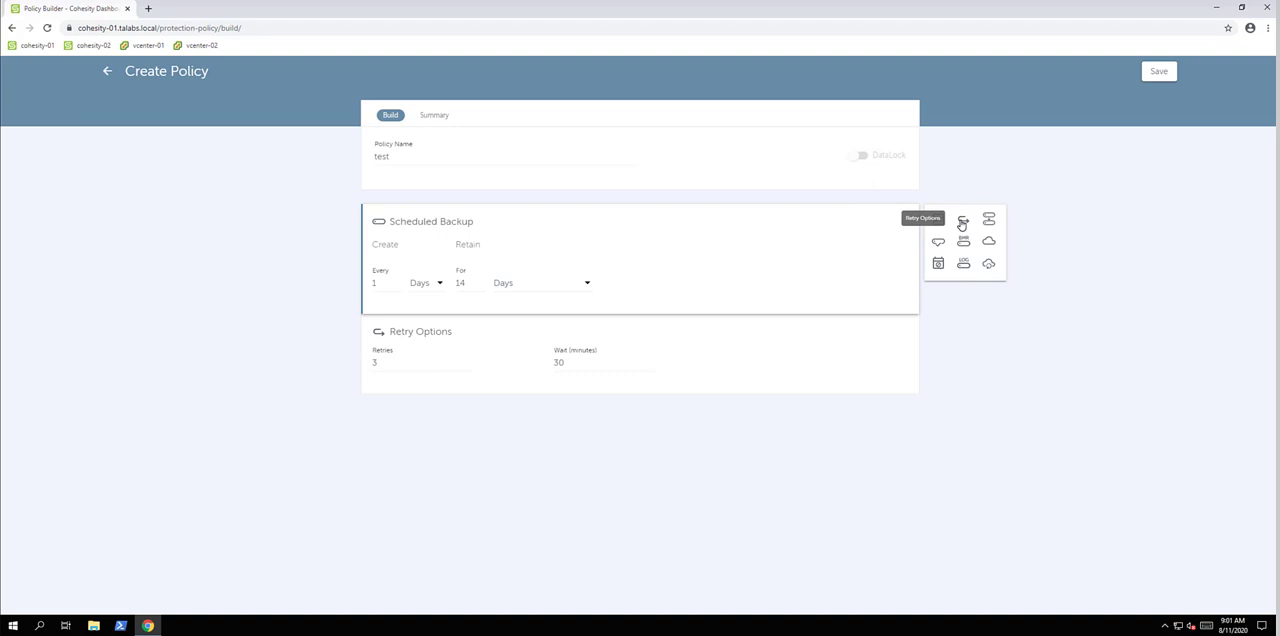
pyautogui.moveTo(988, 220)
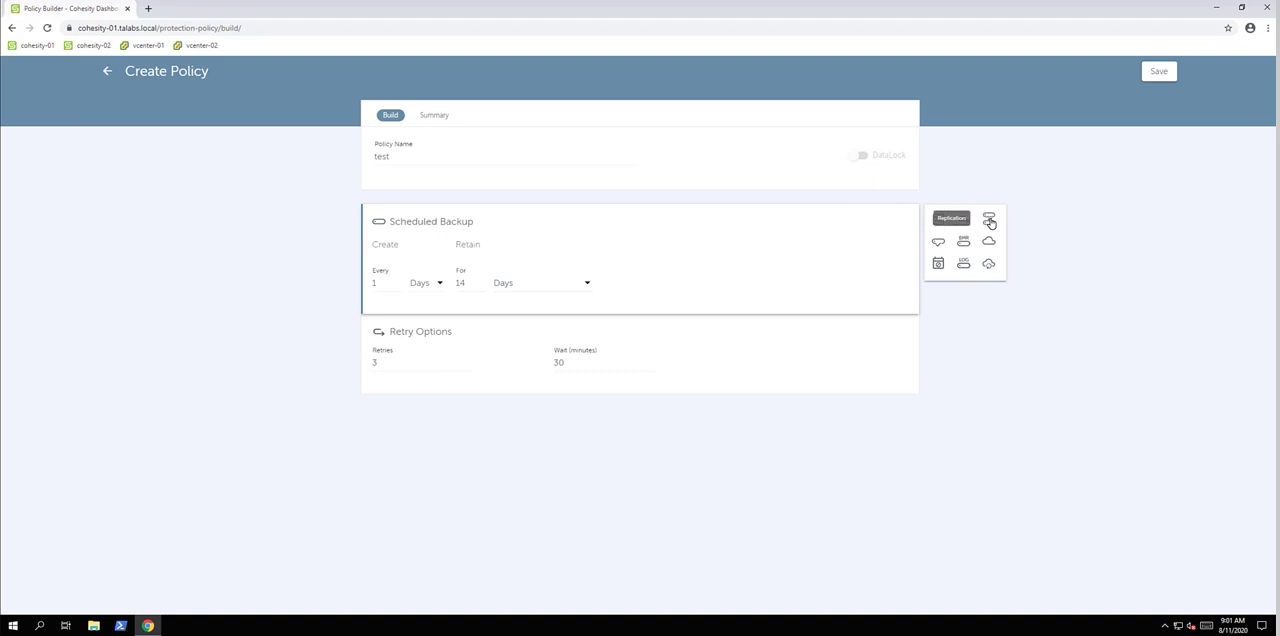
pyautogui.moveTo(938, 242)
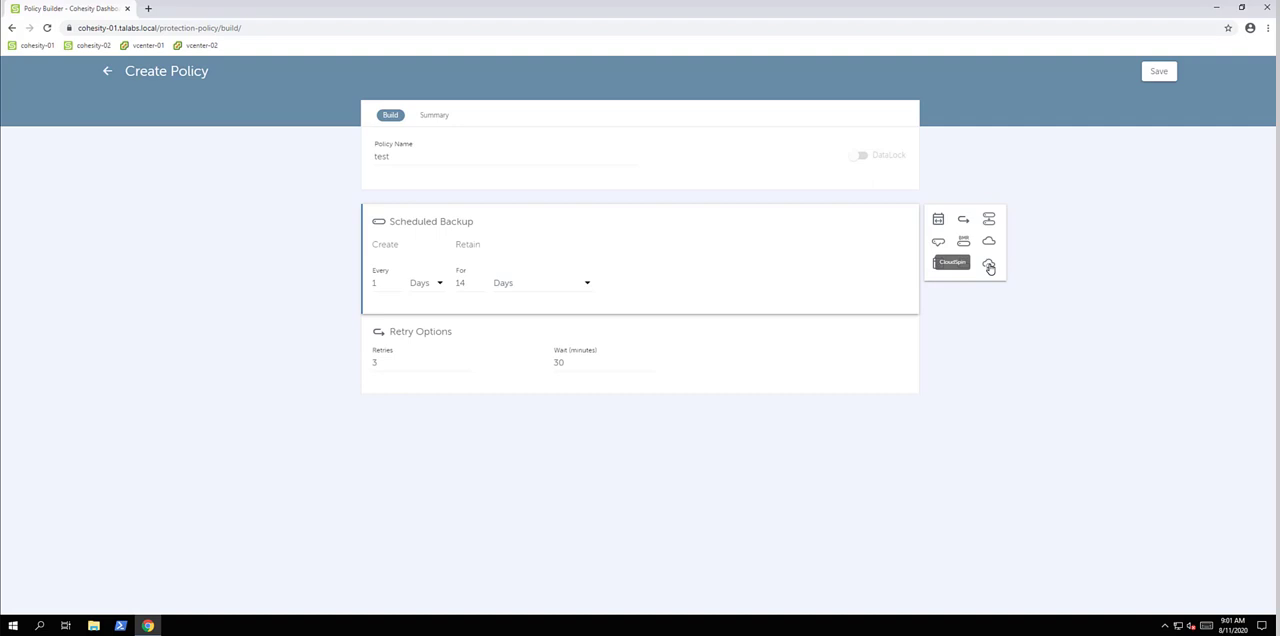
pyautogui.moveTo(38, 136)
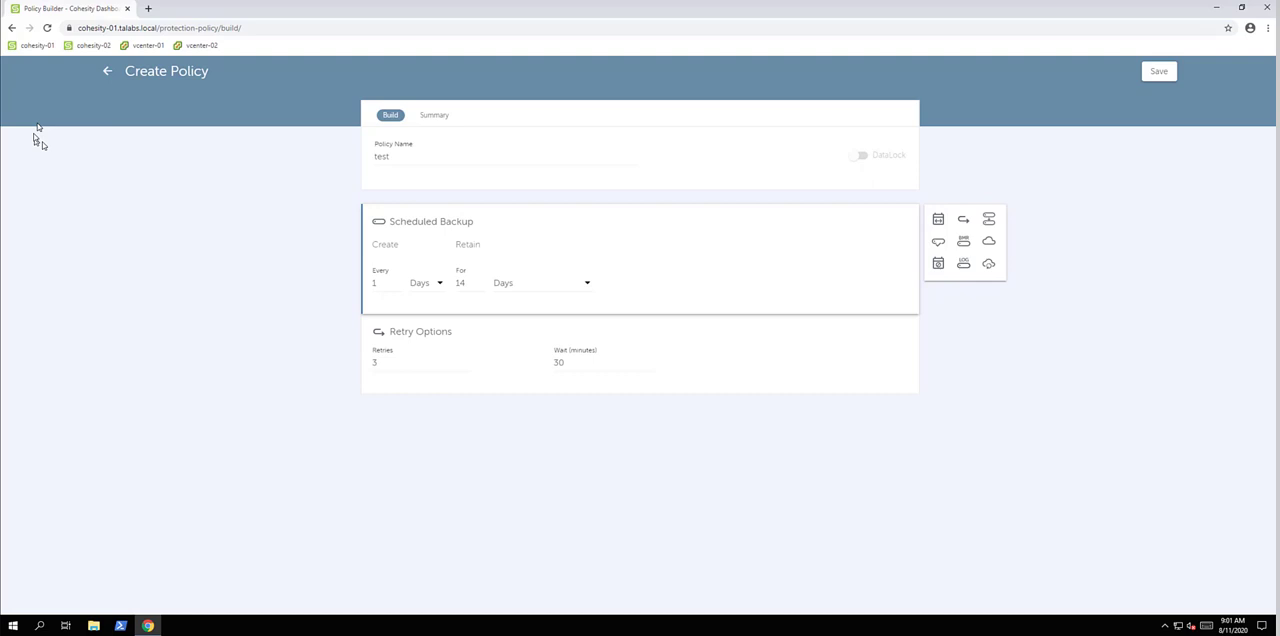
pyautogui.moveTo(108, 72)
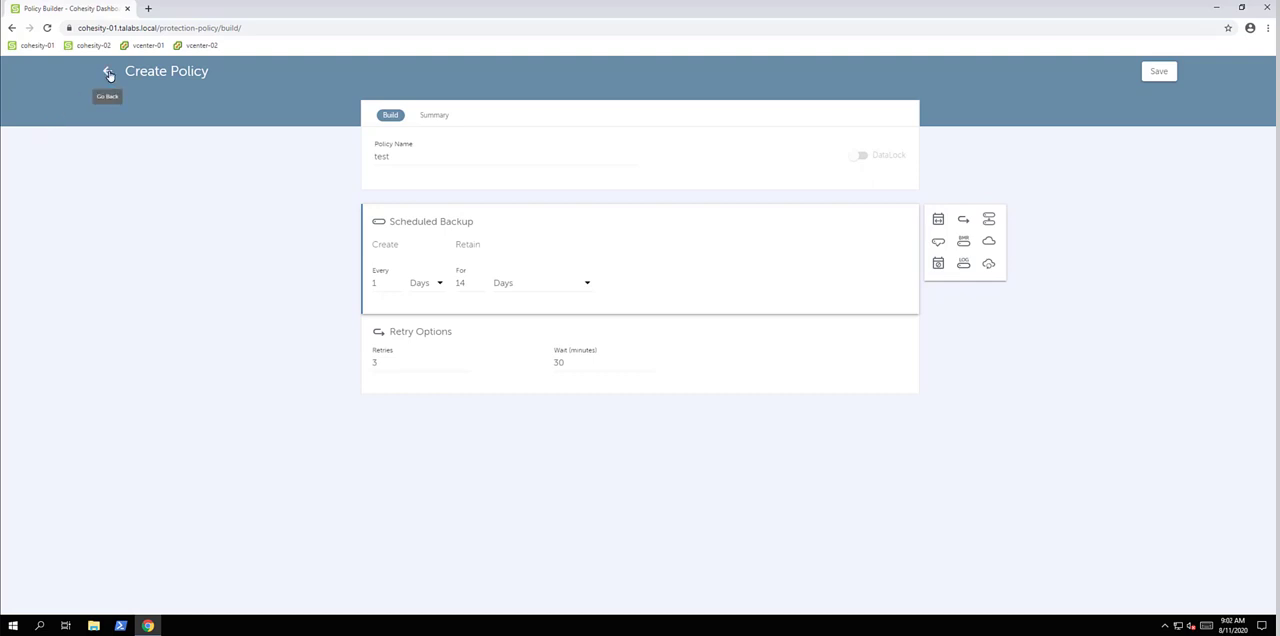
# Leave the unsaved test policy and open the Protection groups overview
pyautogui.click(108, 72)
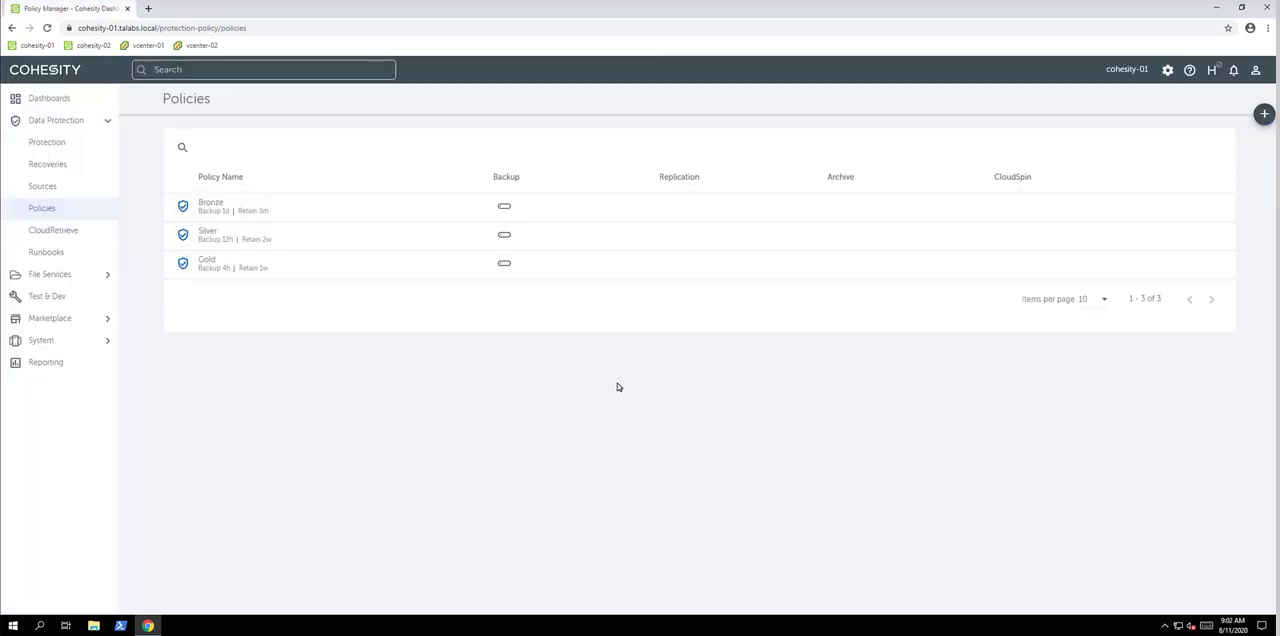
pyautogui.moveTo(620, 380)
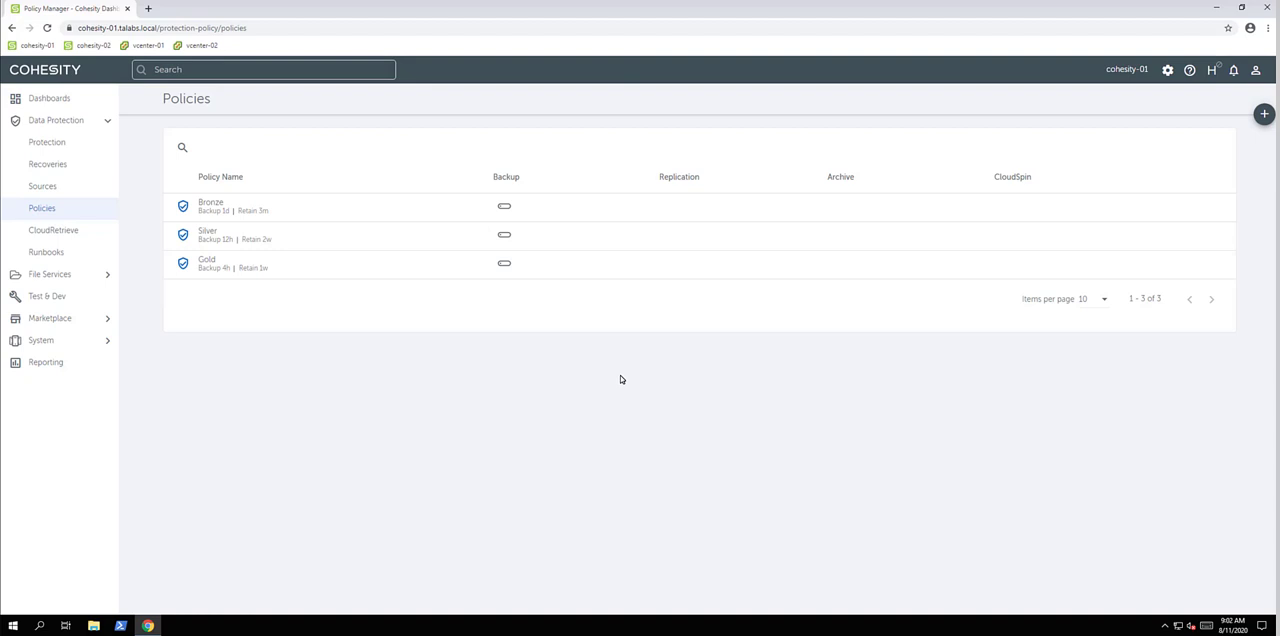
pyautogui.moveTo(640, 348)
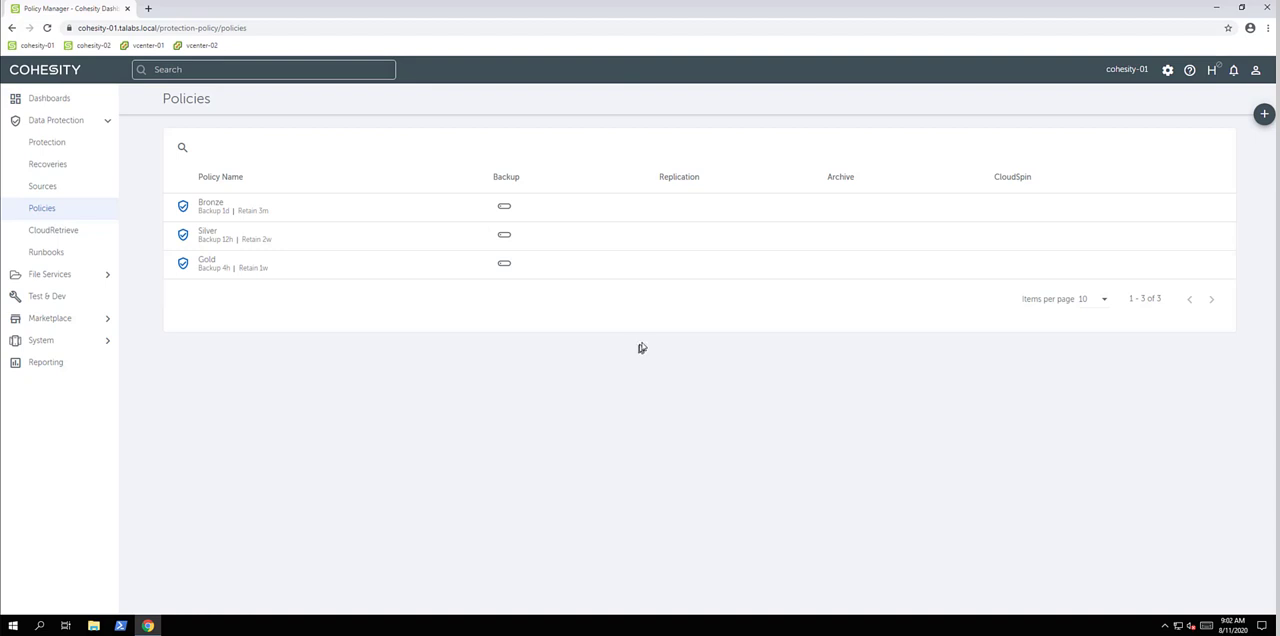
pyautogui.moveTo(648, 338)
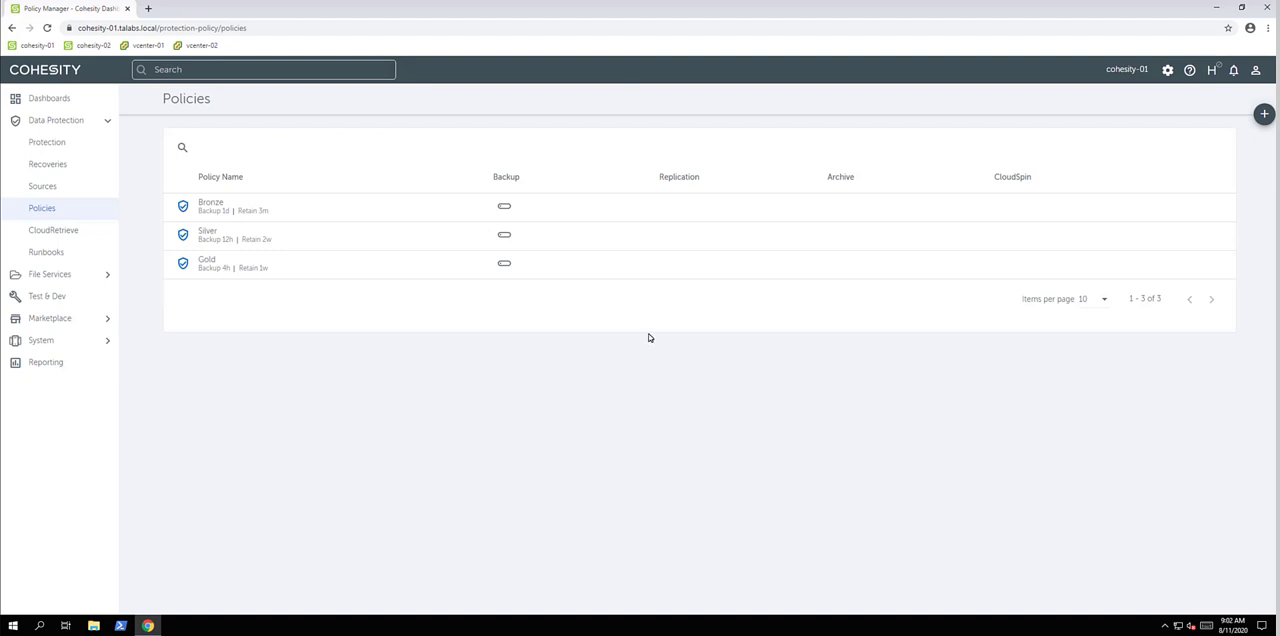
pyautogui.moveTo(648, 338)
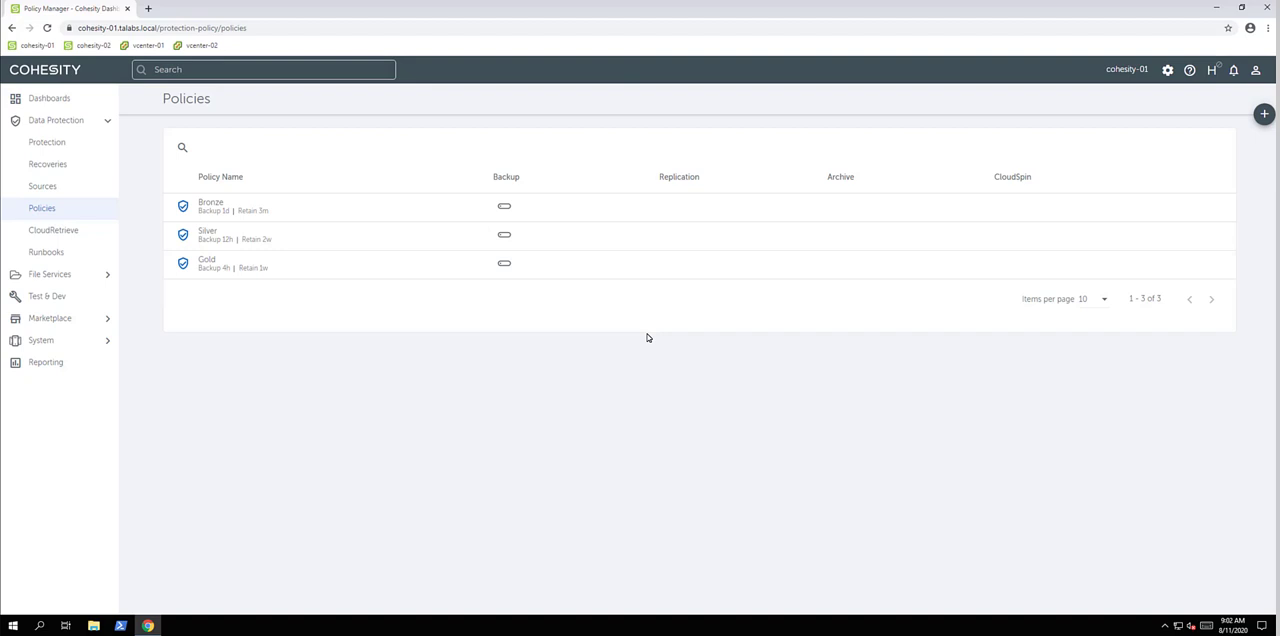
pyautogui.moveTo(134, 198)
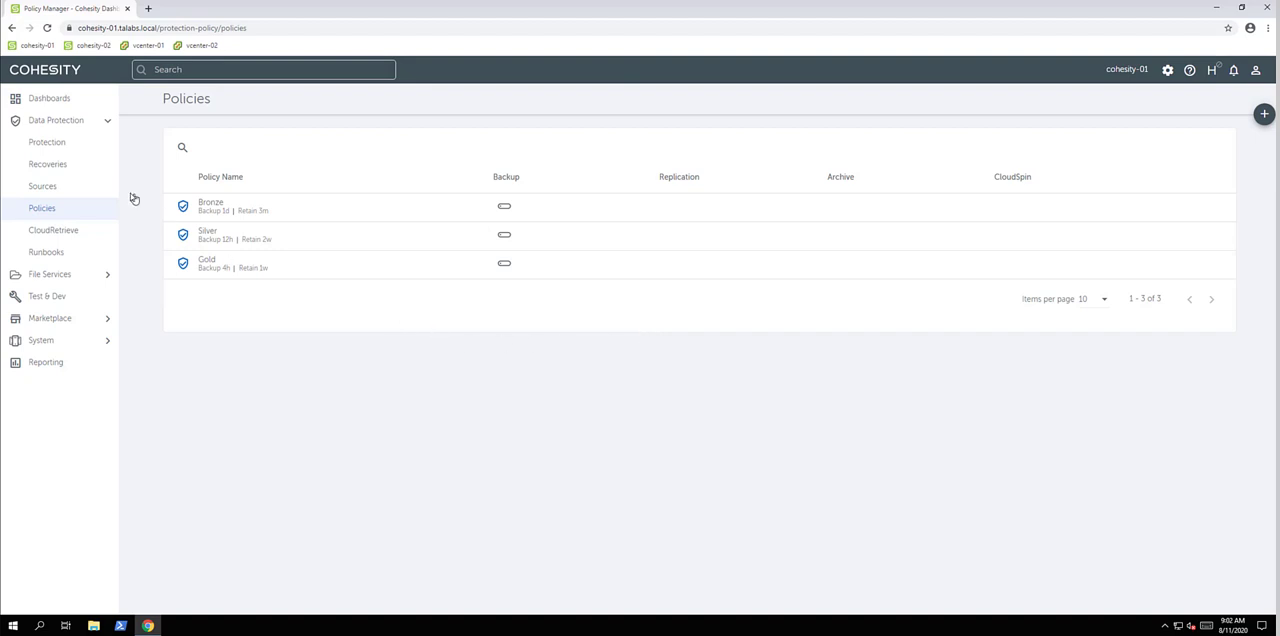
pyautogui.click(48, 142)
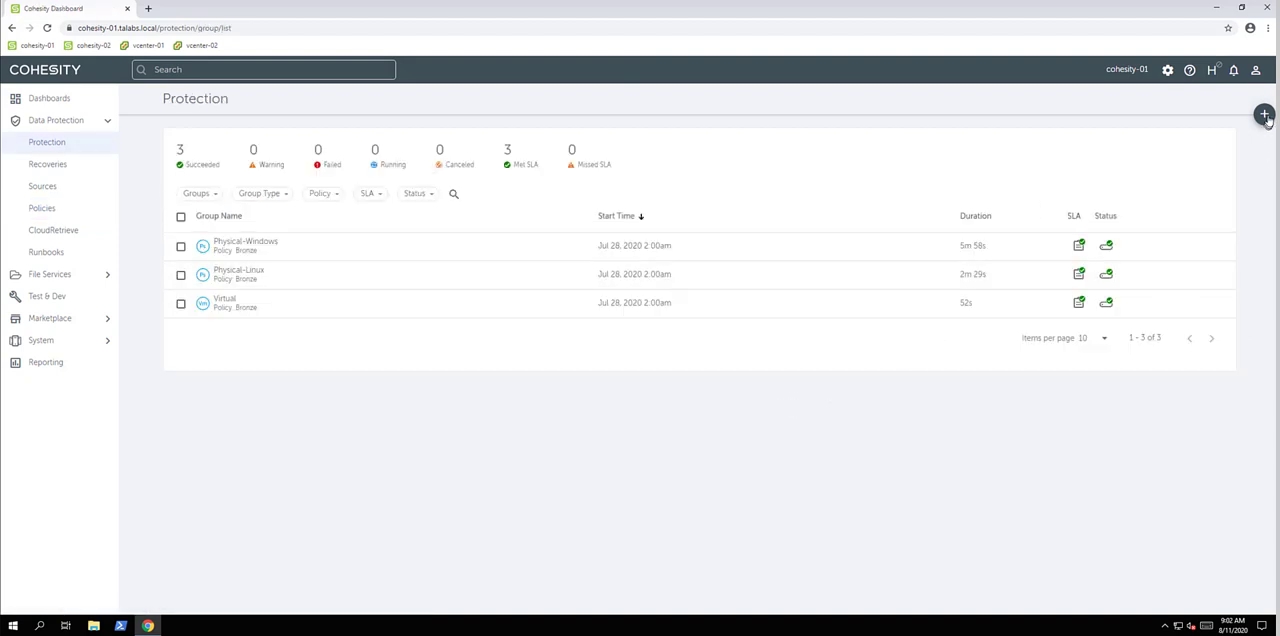
# Begin a new Virtual Machines protection group with registered source vcenter-01.lalabs.local
pyautogui.click(1264, 112)
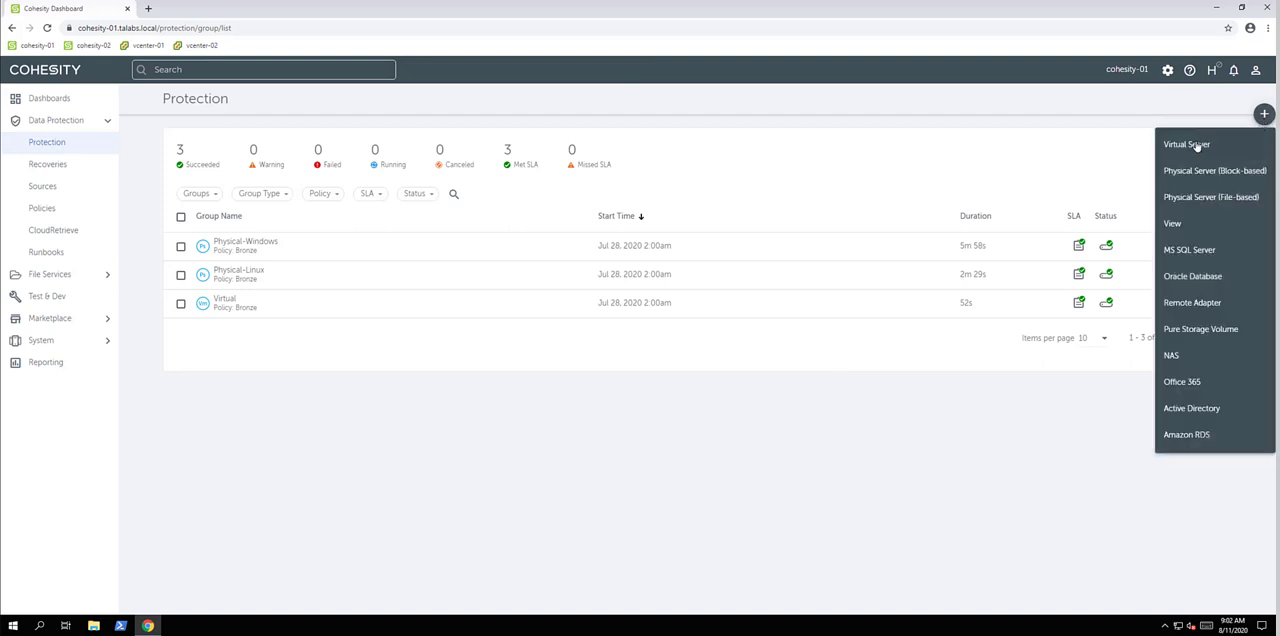
pyautogui.click(1188, 144)
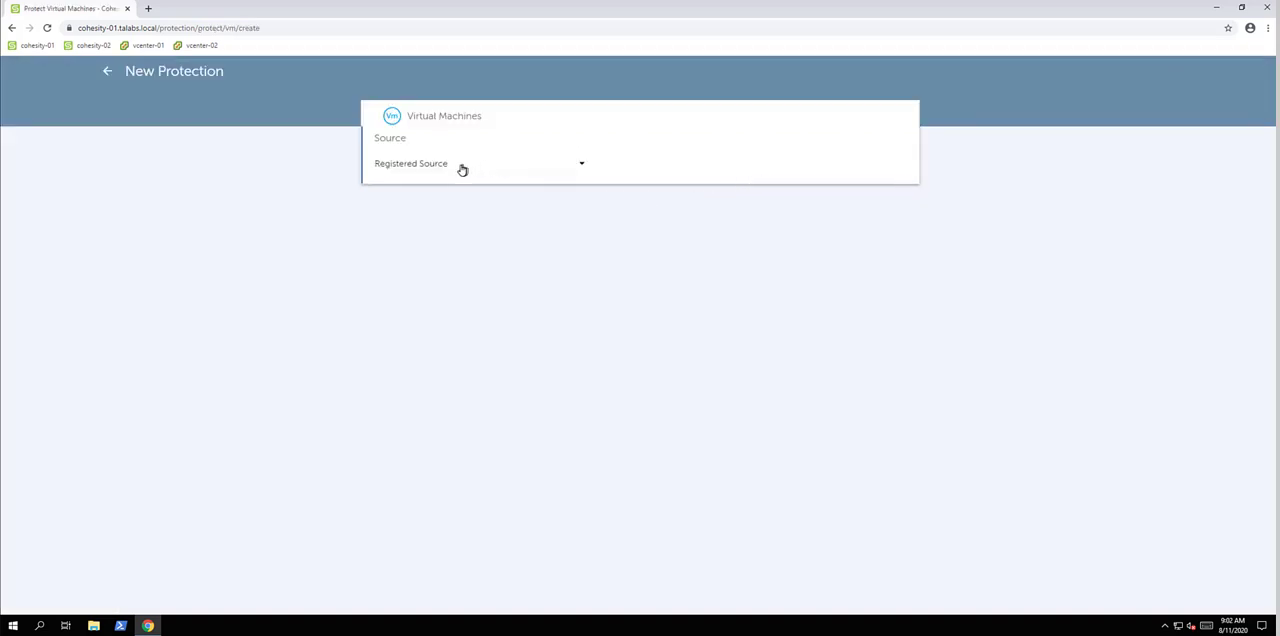
pyautogui.click(476, 164)
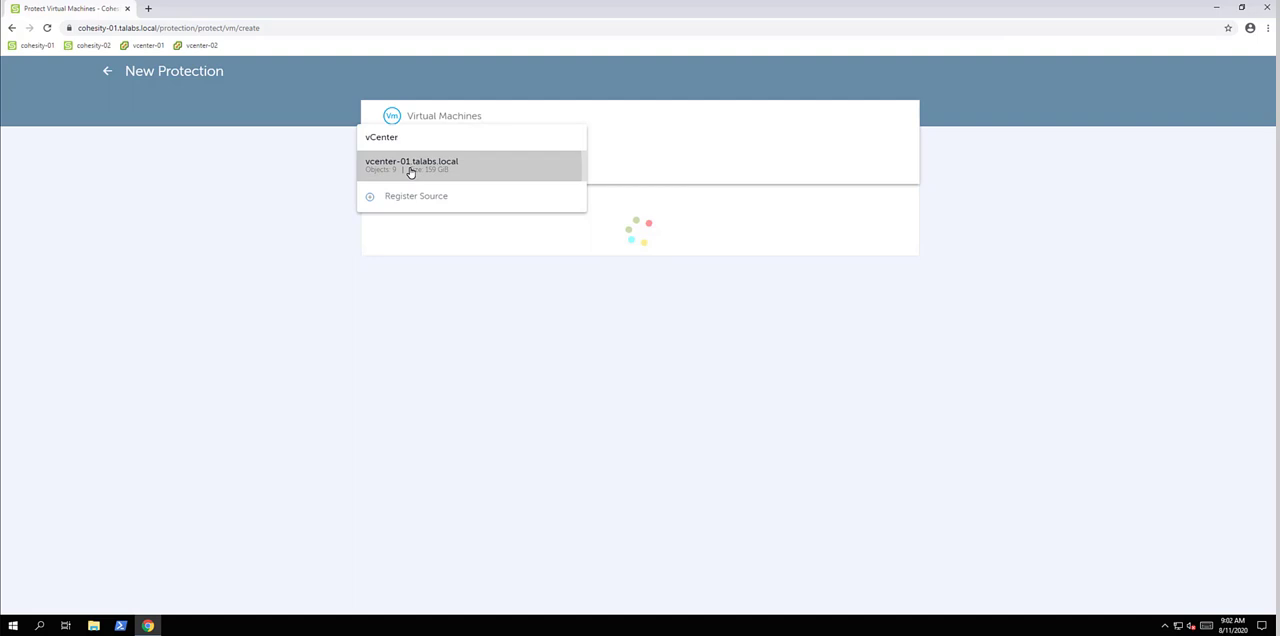
pyautogui.click(412, 160)
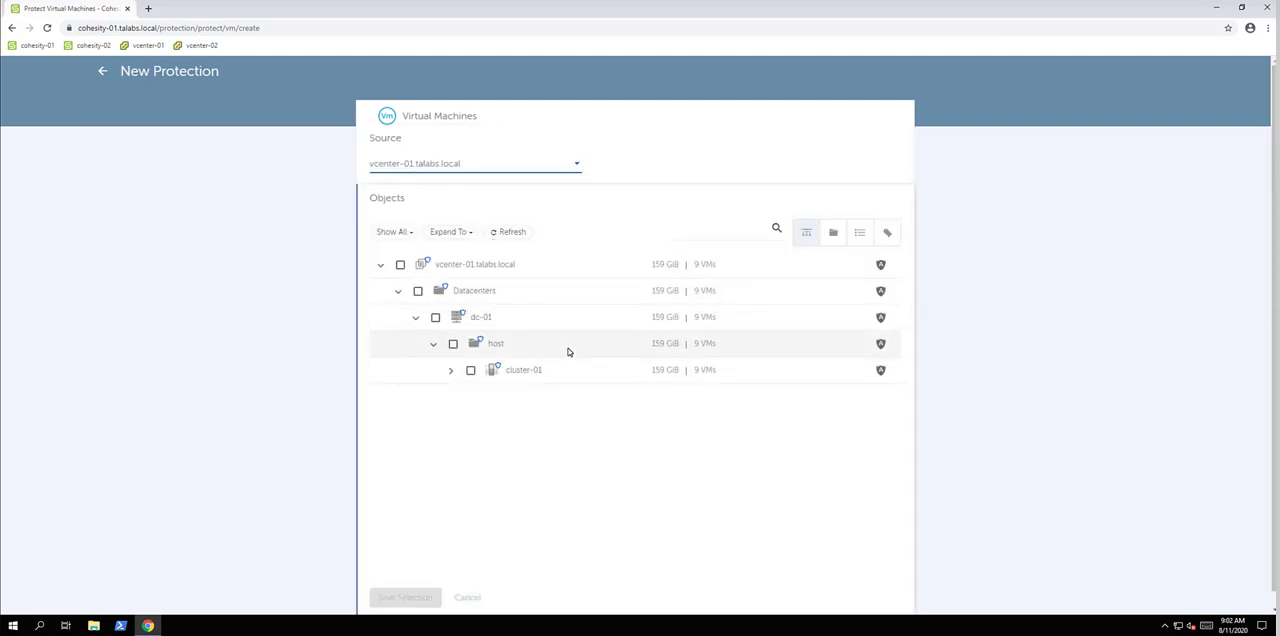
pyautogui.moveTo(860, 232)
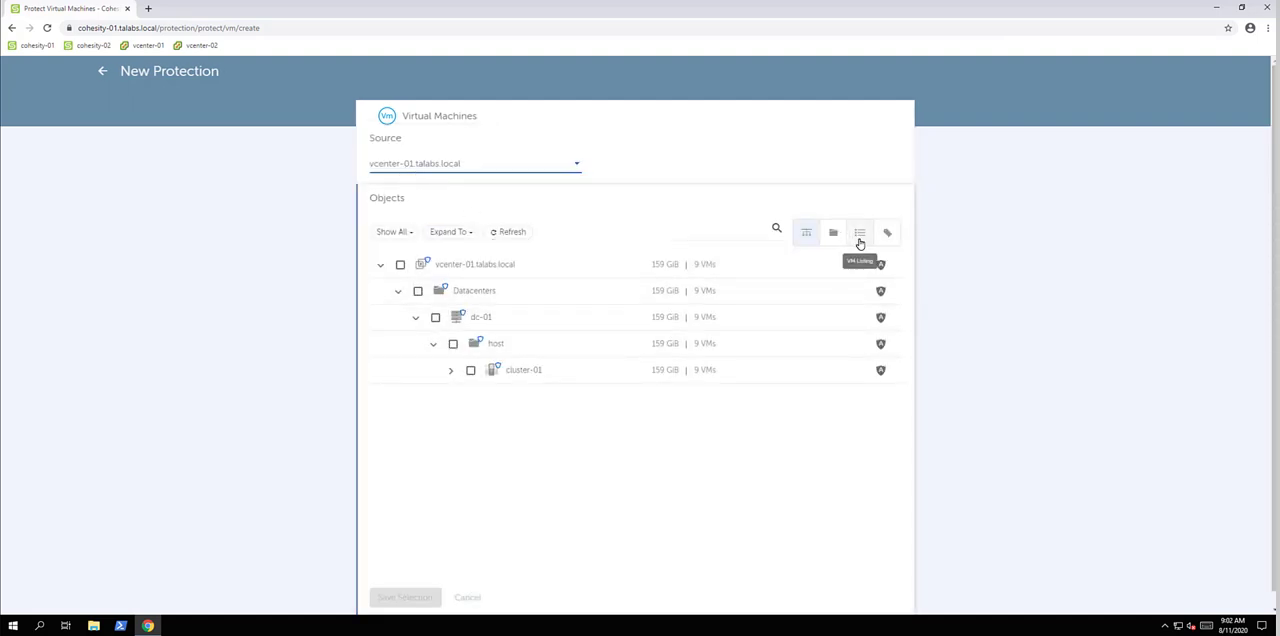
# Switch the object tree to folder view and scroll to the BizApp folder's machines
pyautogui.click(832, 232)
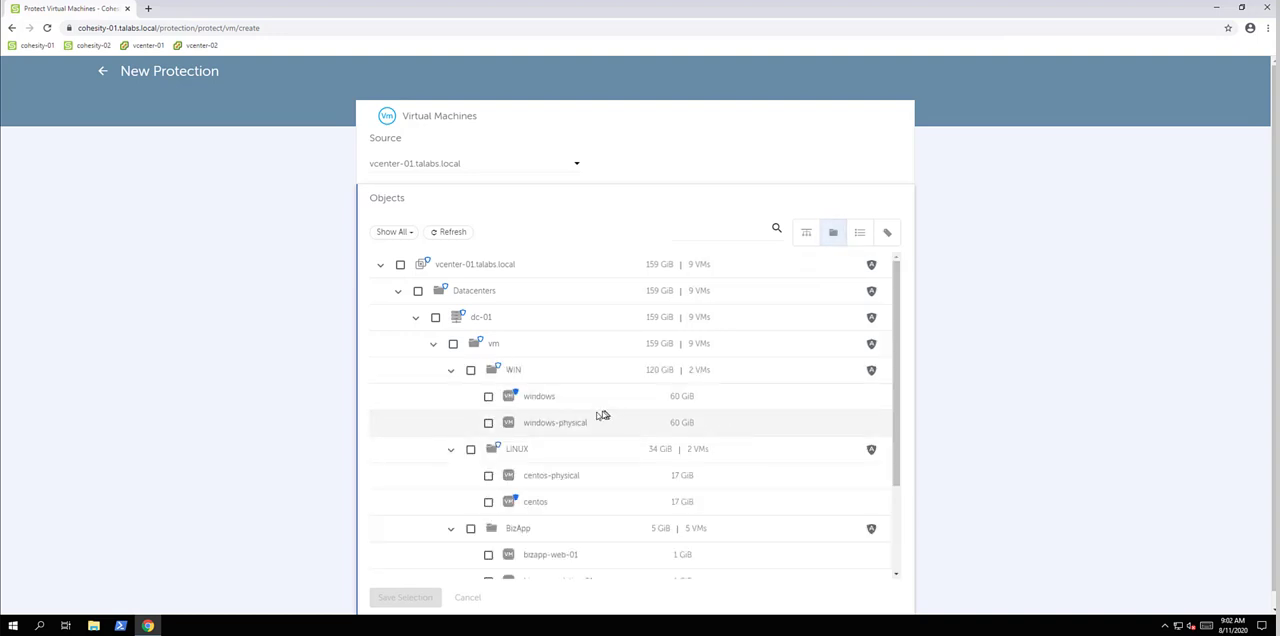
pyautogui.scroll(-3)
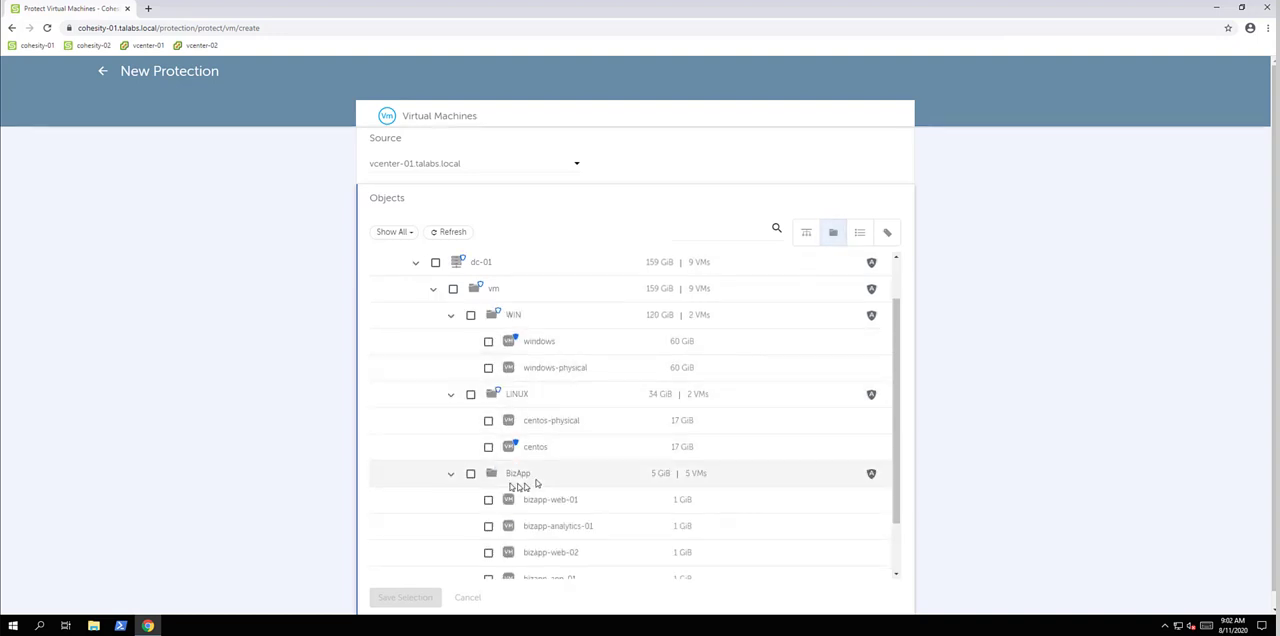
pyautogui.scroll(-3)
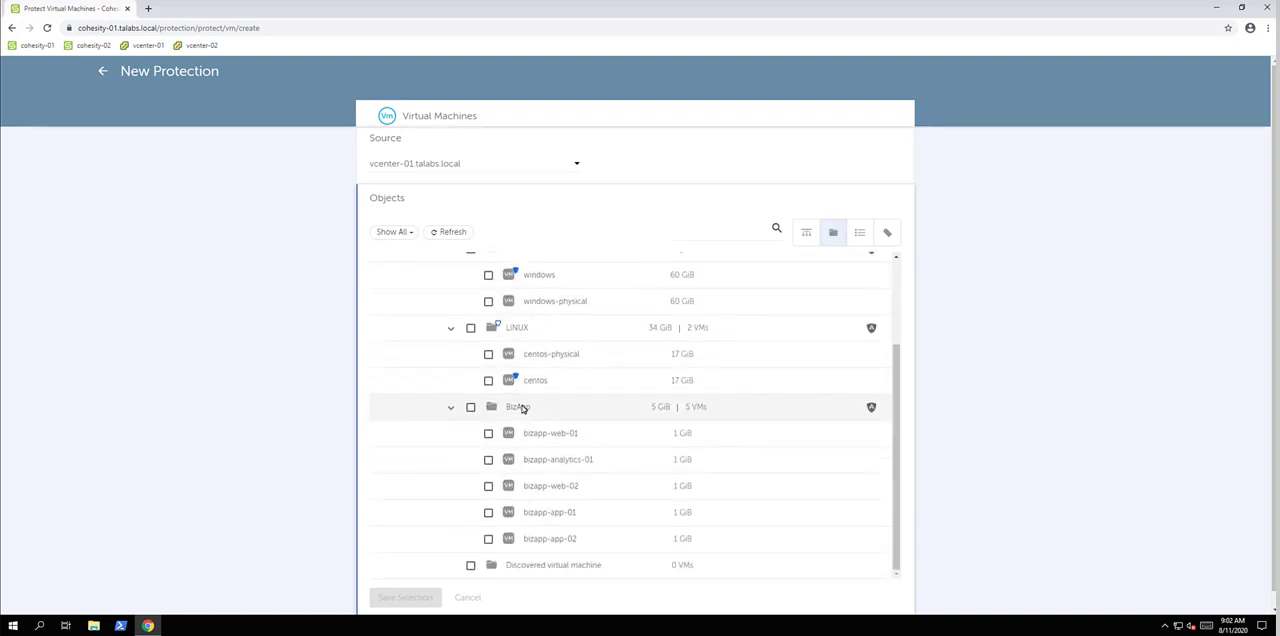
pyautogui.moveTo(570, 484)
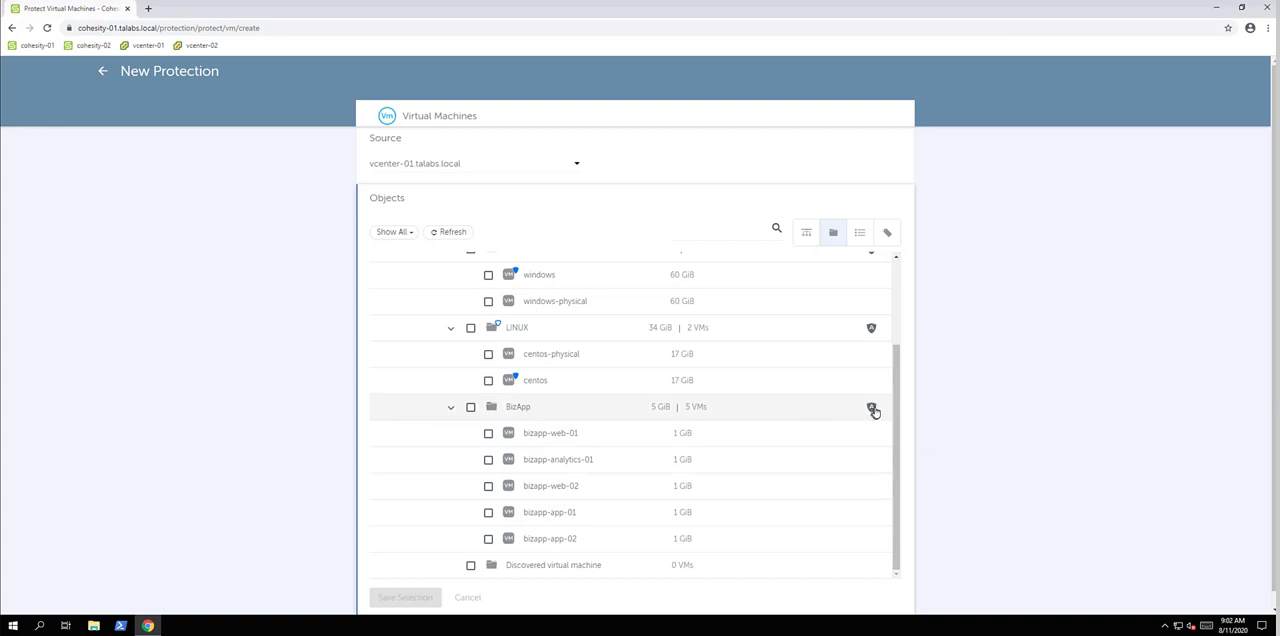
pyautogui.moveTo(872, 408)
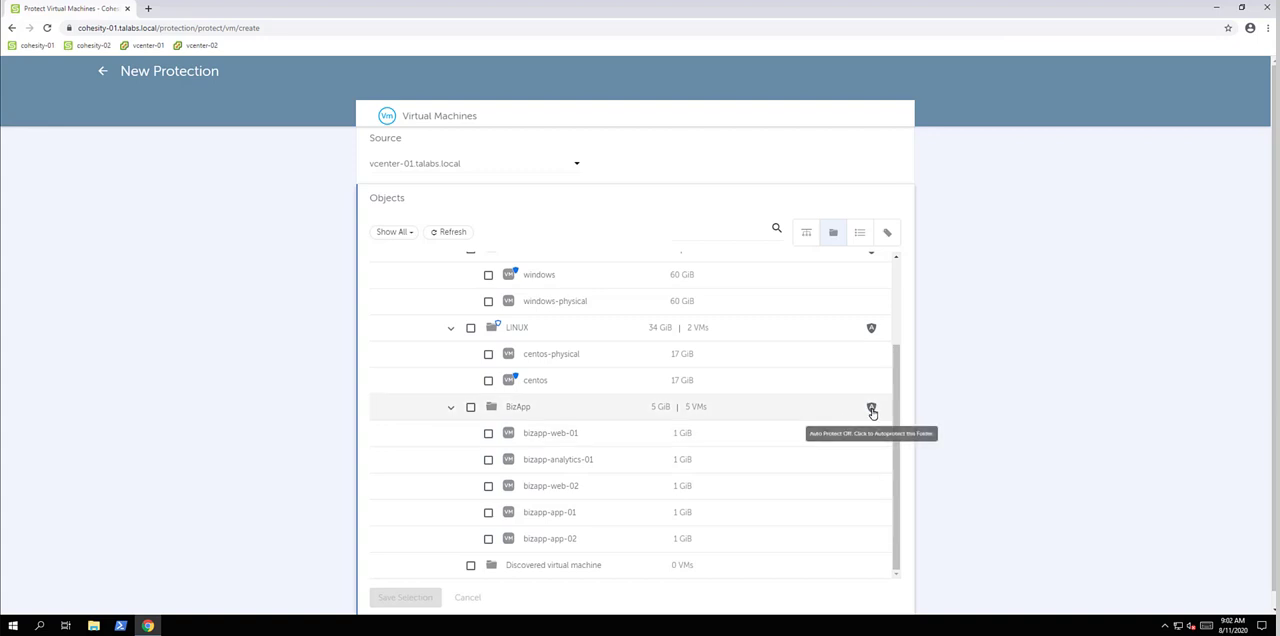
# Auto-protect the BizApp folder, covering its five bizapp virtual machines
pyautogui.click(872, 410)
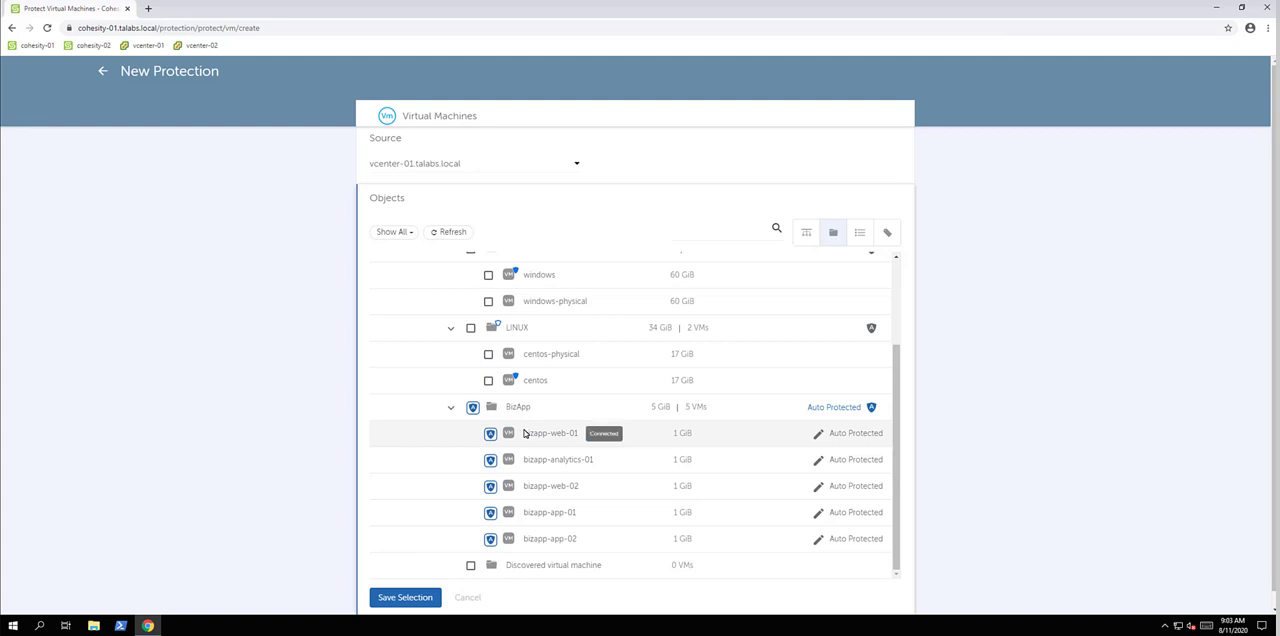
pyautogui.moveTo(560, 440)
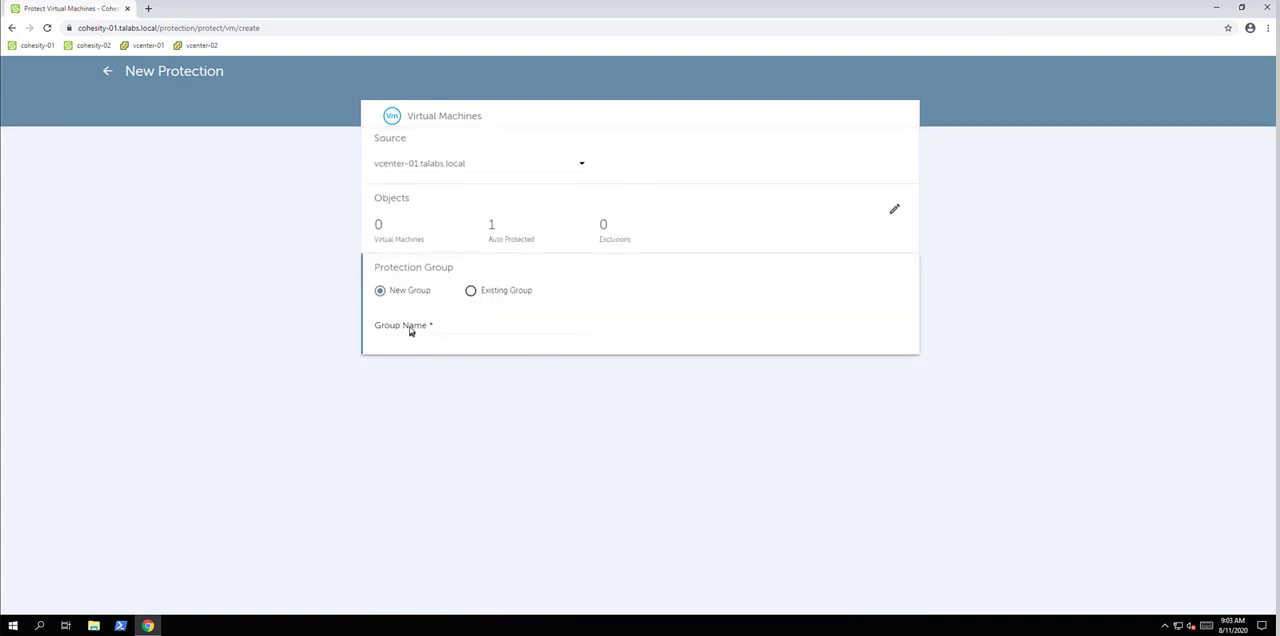
# Name the protection group BizApp and assign it the Gold policy
pyautogui.write('BizApp')
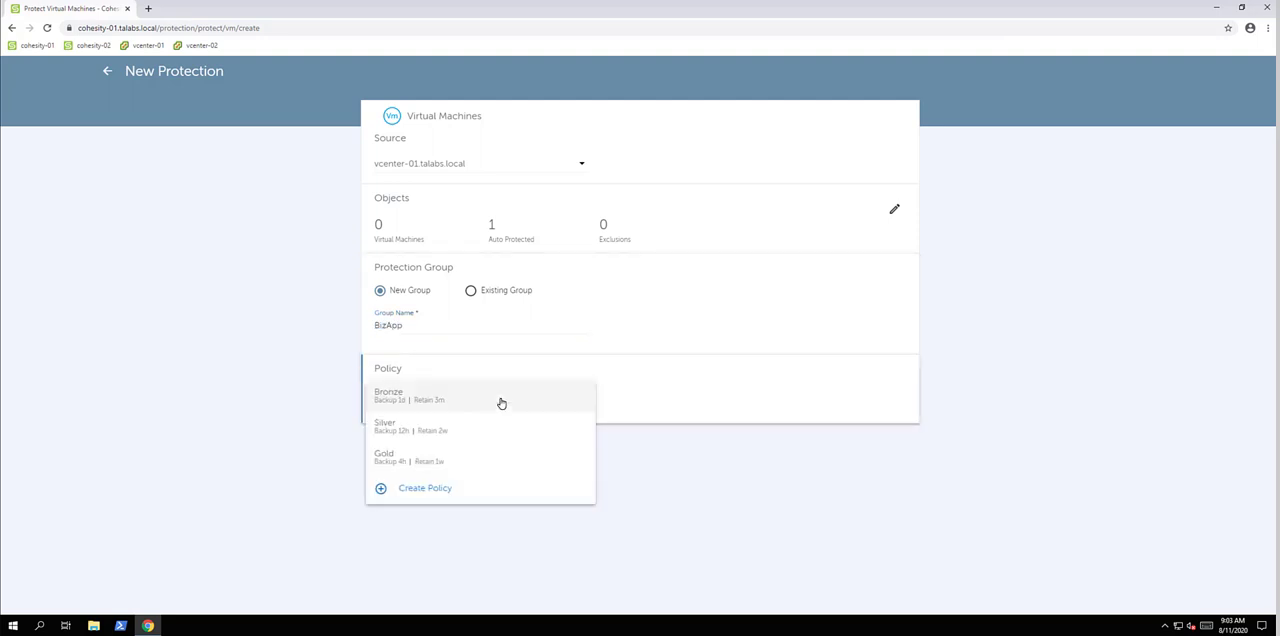
pyautogui.moveTo(428, 404)
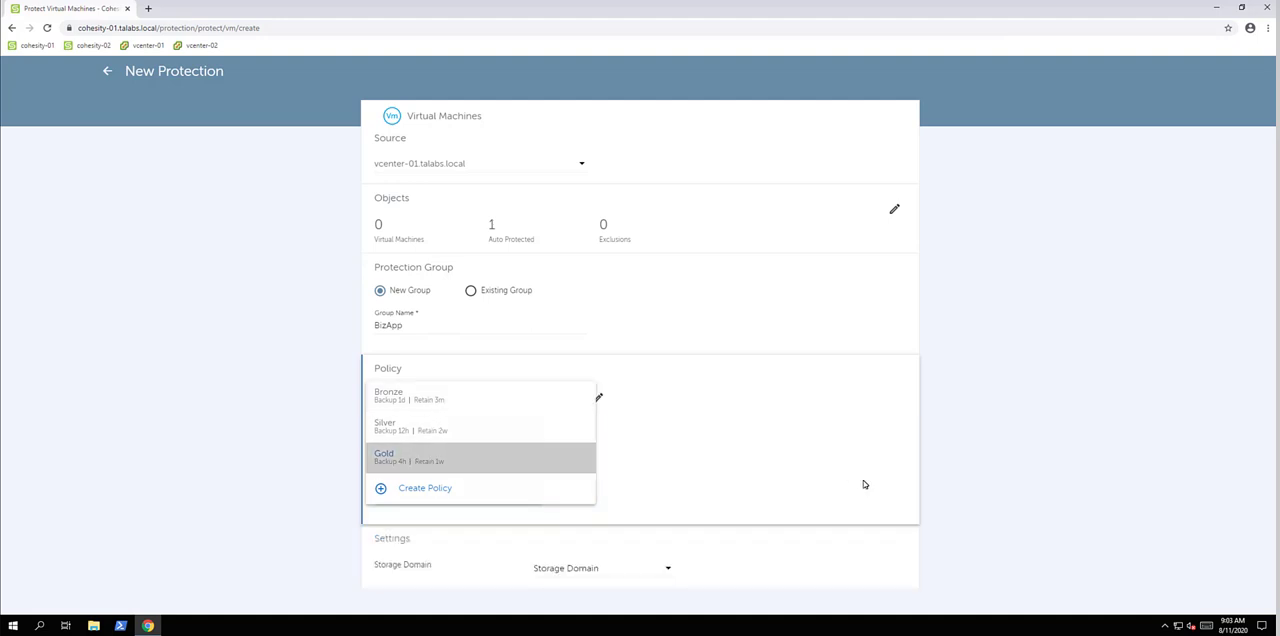
pyautogui.click(384, 456)
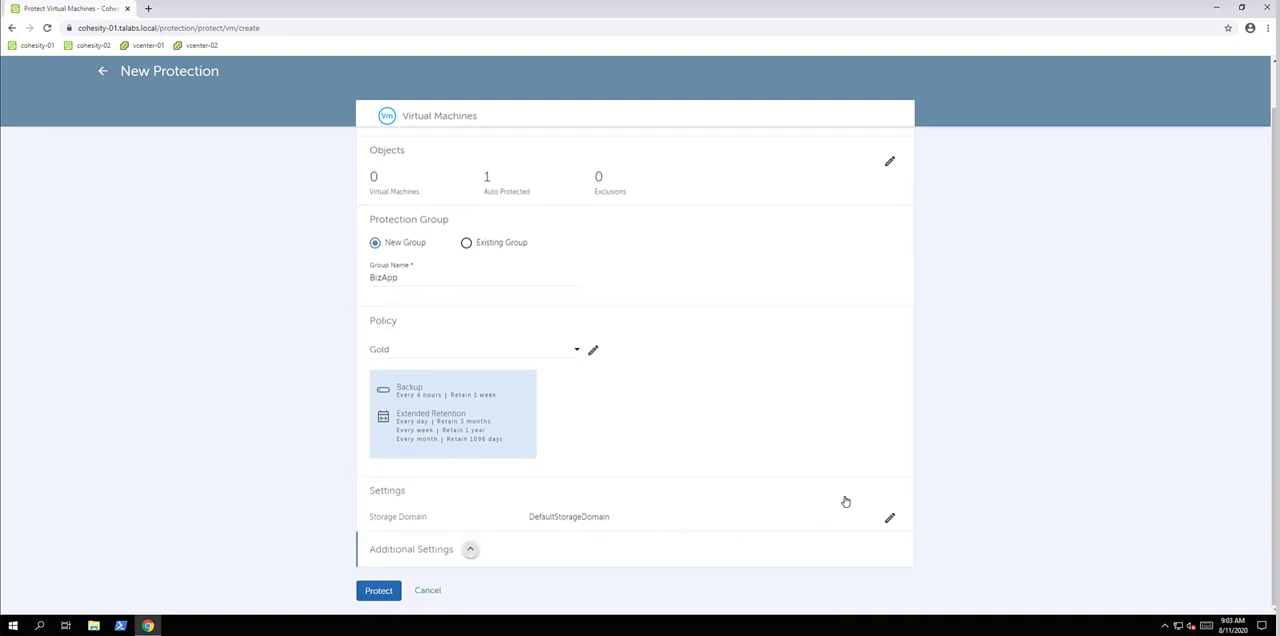
# Scroll through the default Additional Settings and submit the BizApp group with Protect
pyautogui.scroll(-3)
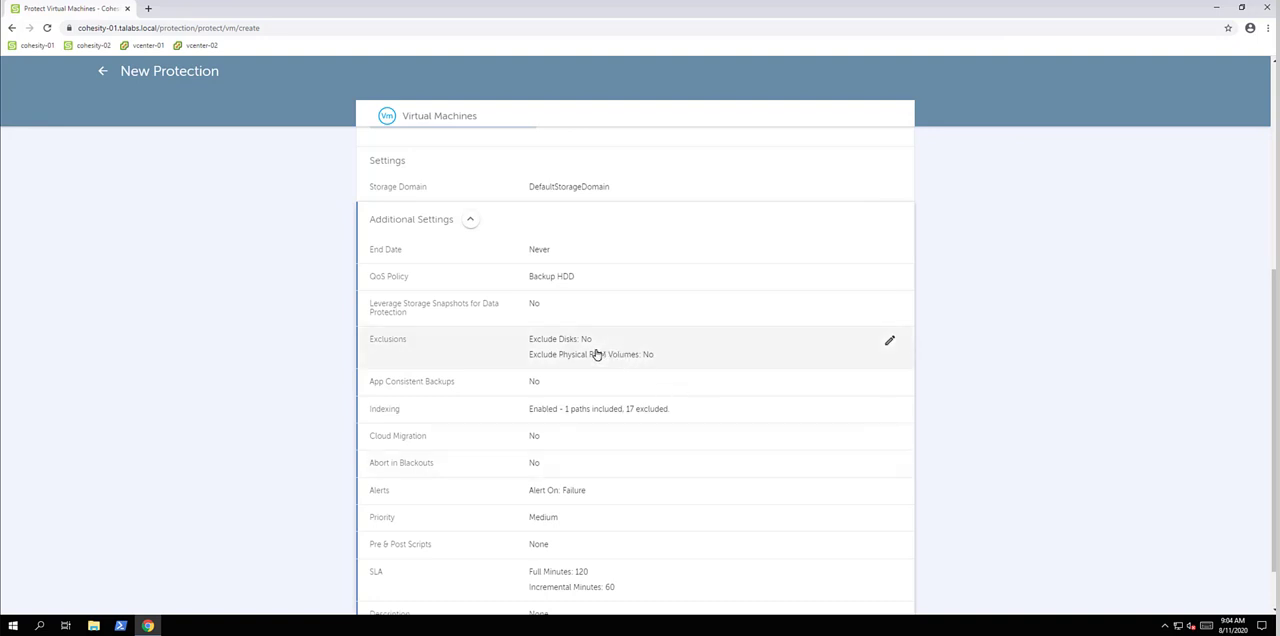
pyautogui.moveTo(708, 500)
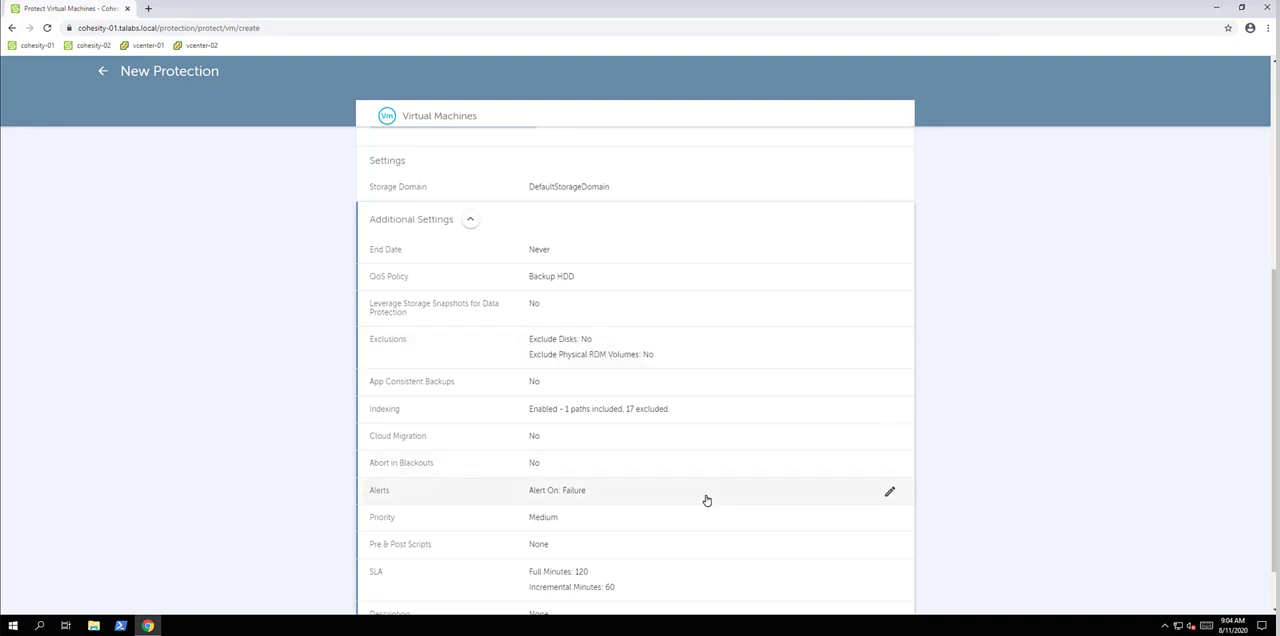
pyautogui.moveTo(708, 496)
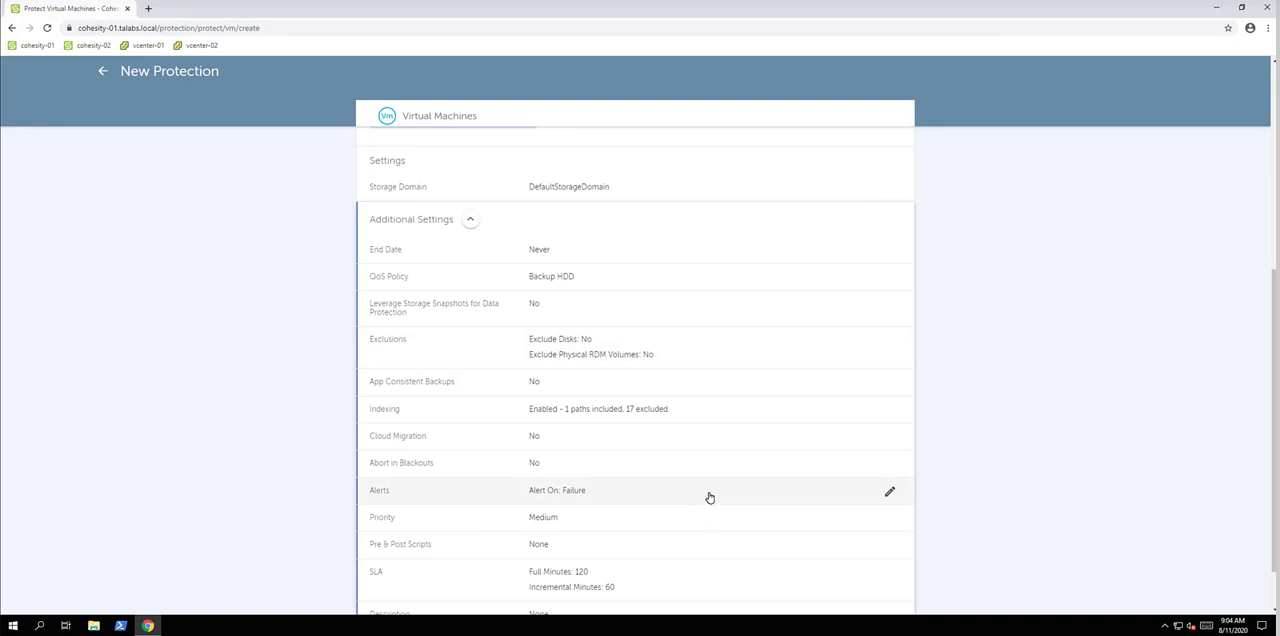
pyautogui.moveTo(644, 508)
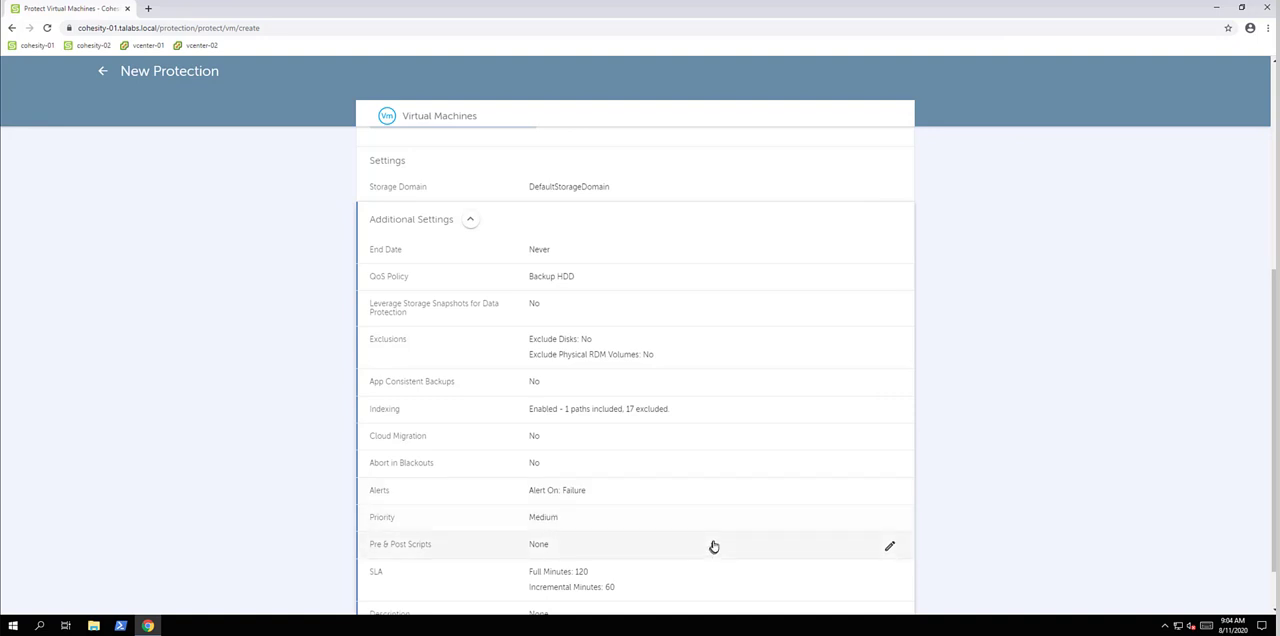
pyautogui.scroll(-3)
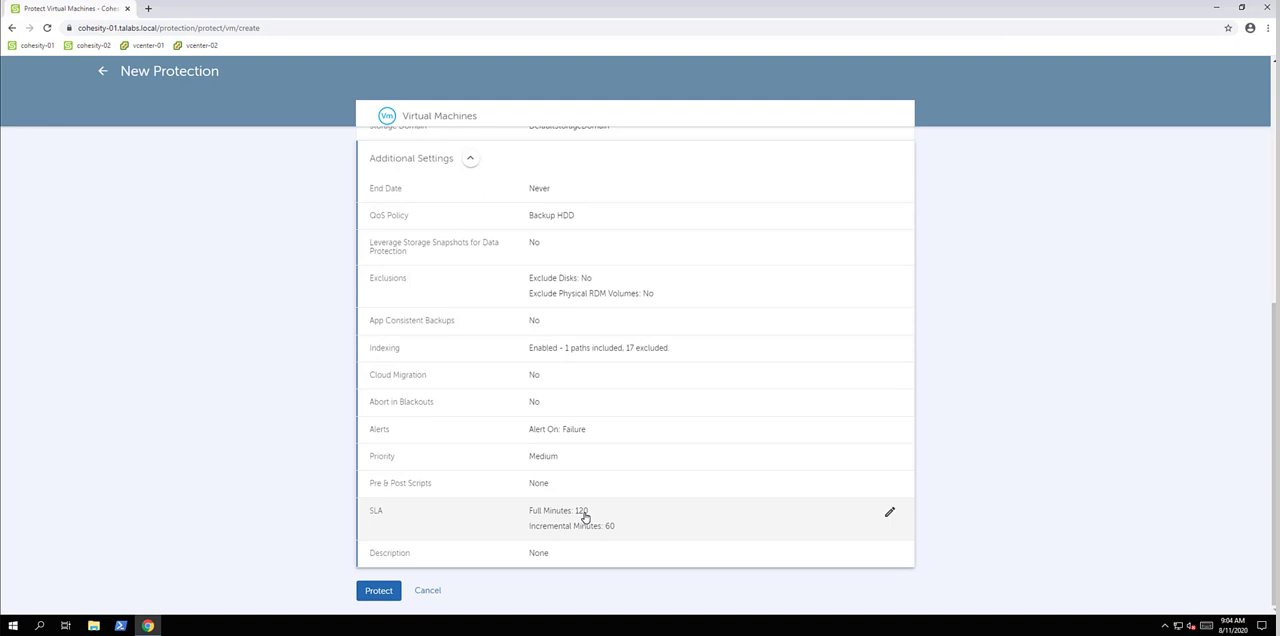
pyautogui.moveTo(584, 520)
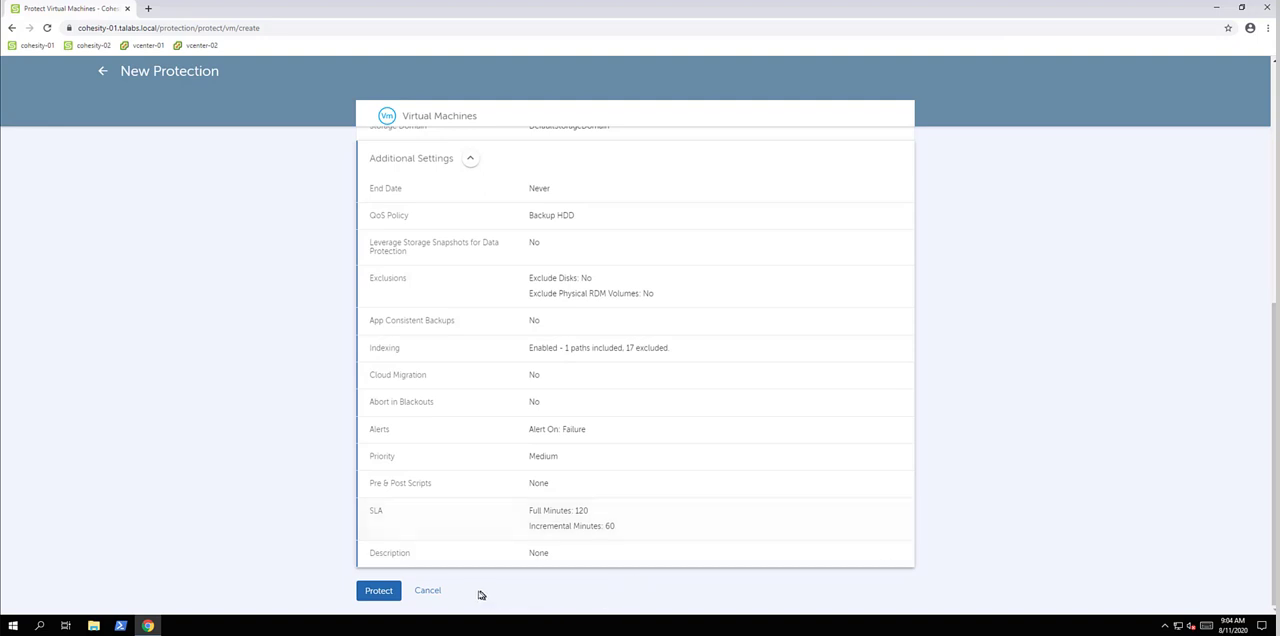
pyautogui.click(378, 590)
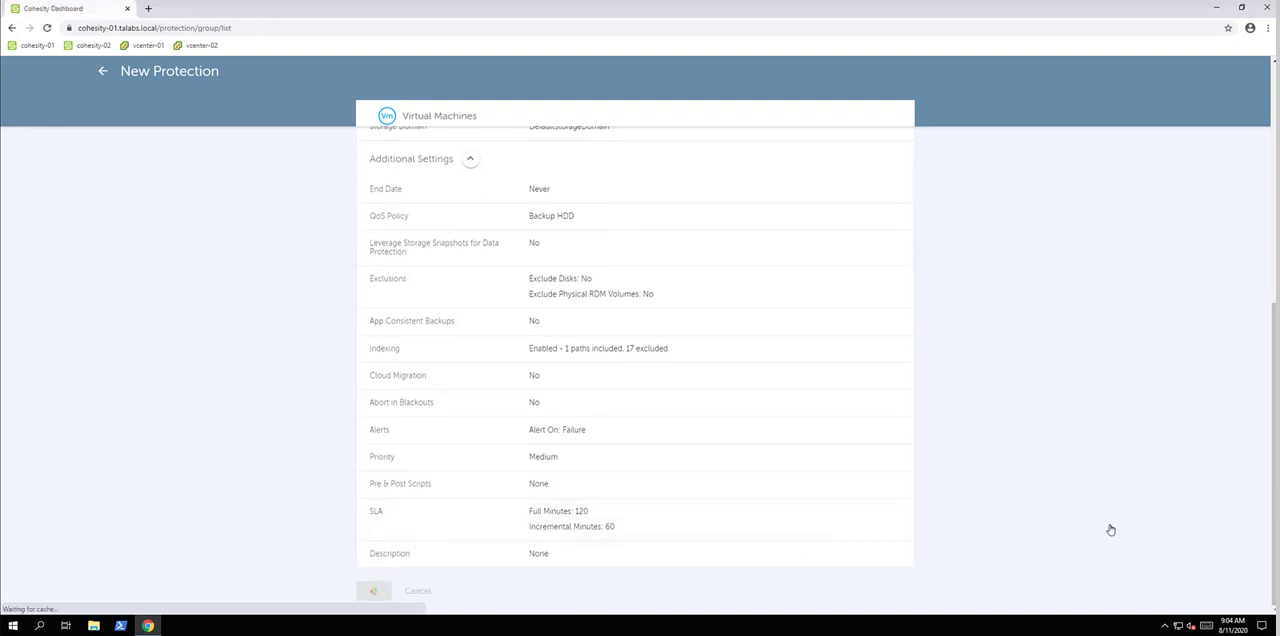
# Confirm BizApp in the Protection list, then navigate to the Recoveries page
pyautogui.click(372, 590)
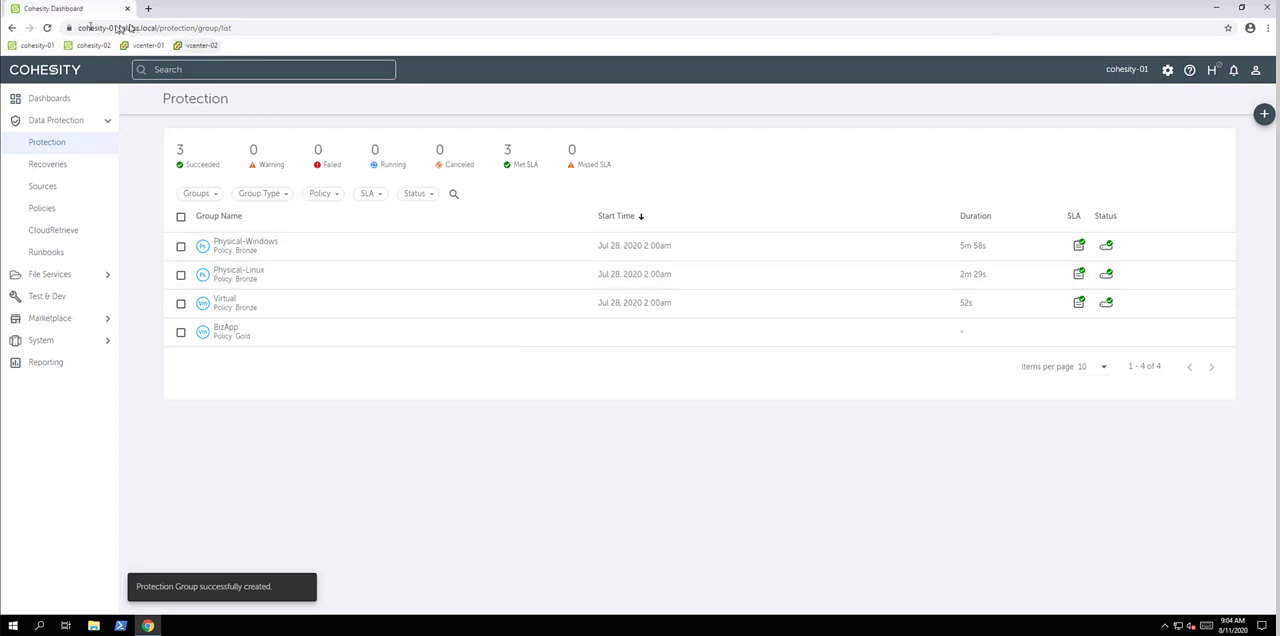
pyautogui.click(48, 28)
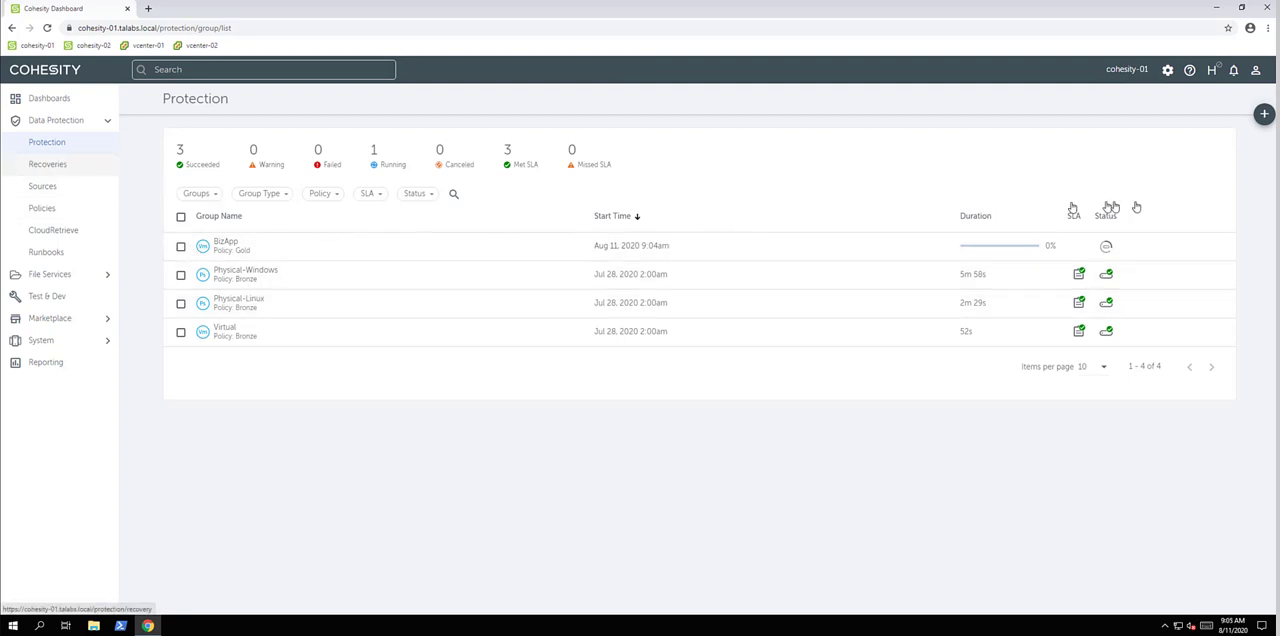
pyautogui.click(48, 164)
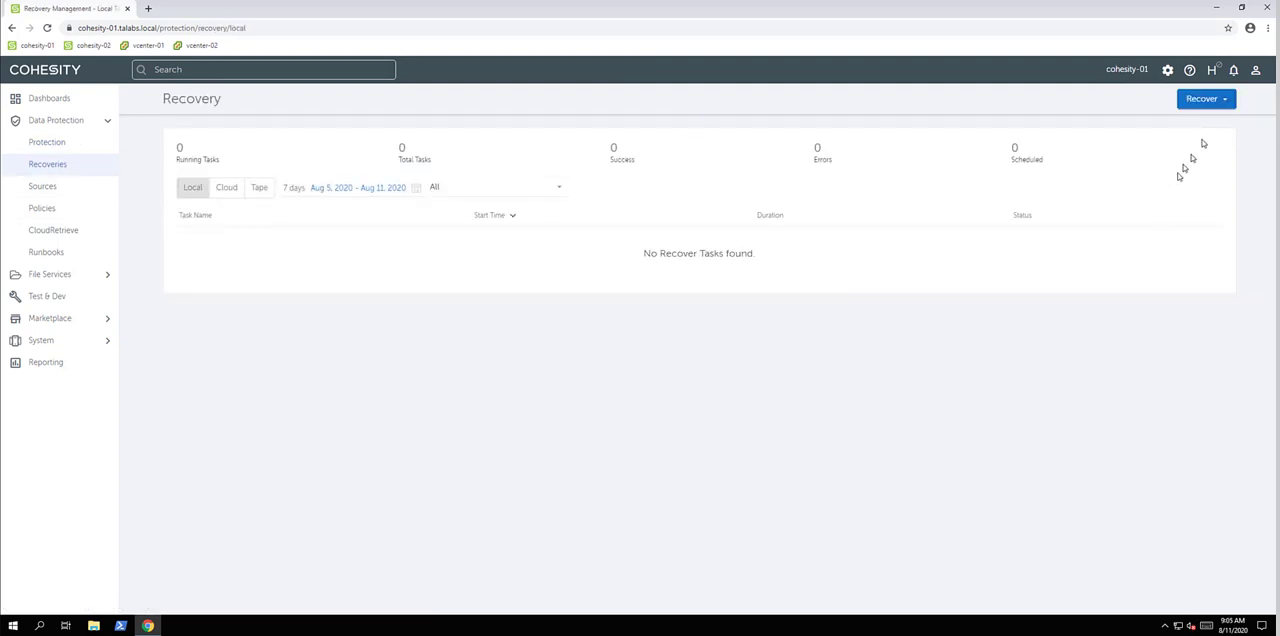
# Start a VM recovery, search for centos, select it and continue to recovery options
pyautogui.click(1204, 98)
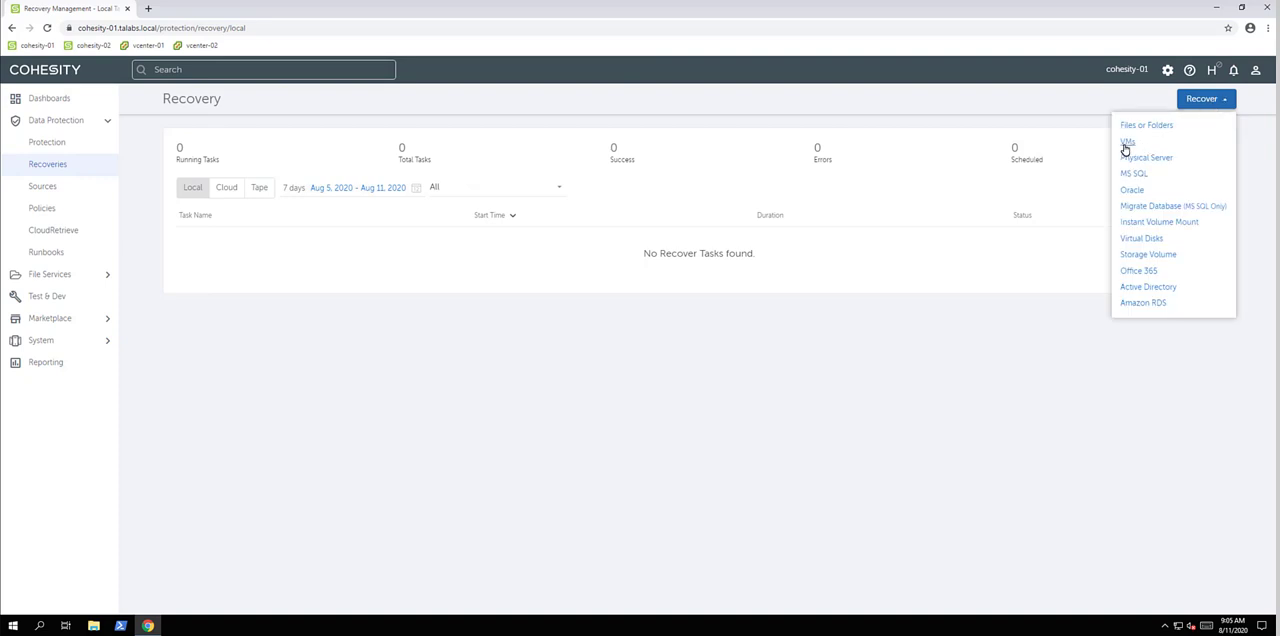
pyautogui.click(1128, 140)
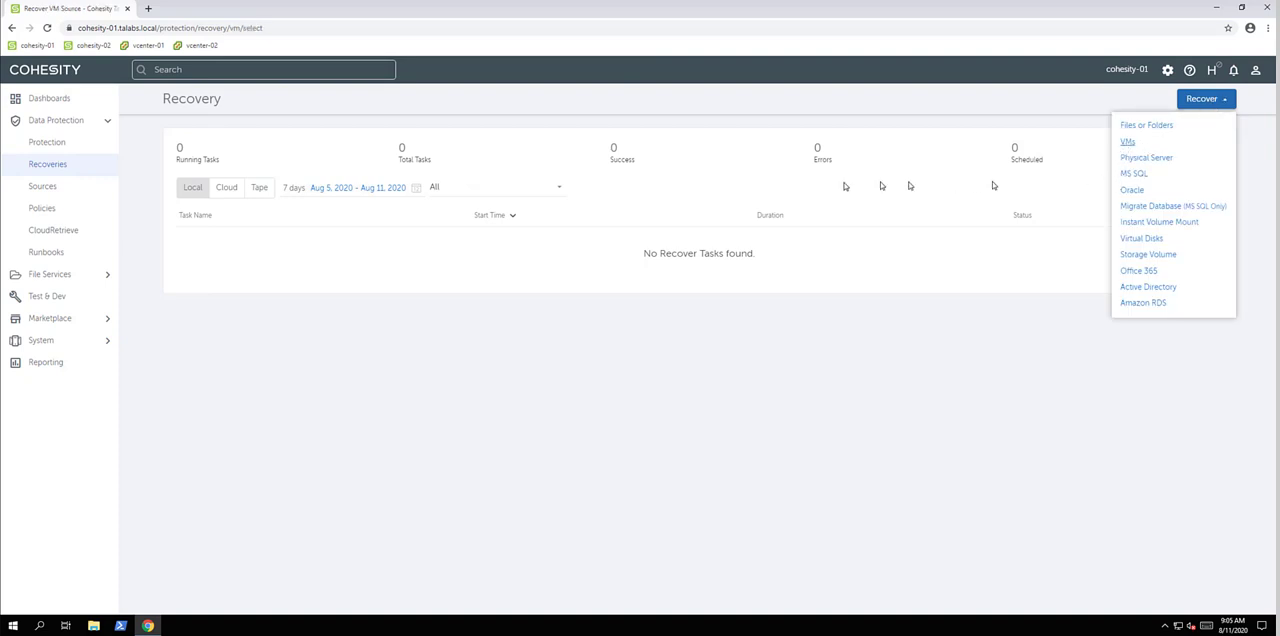
pyautogui.click(1128, 140)
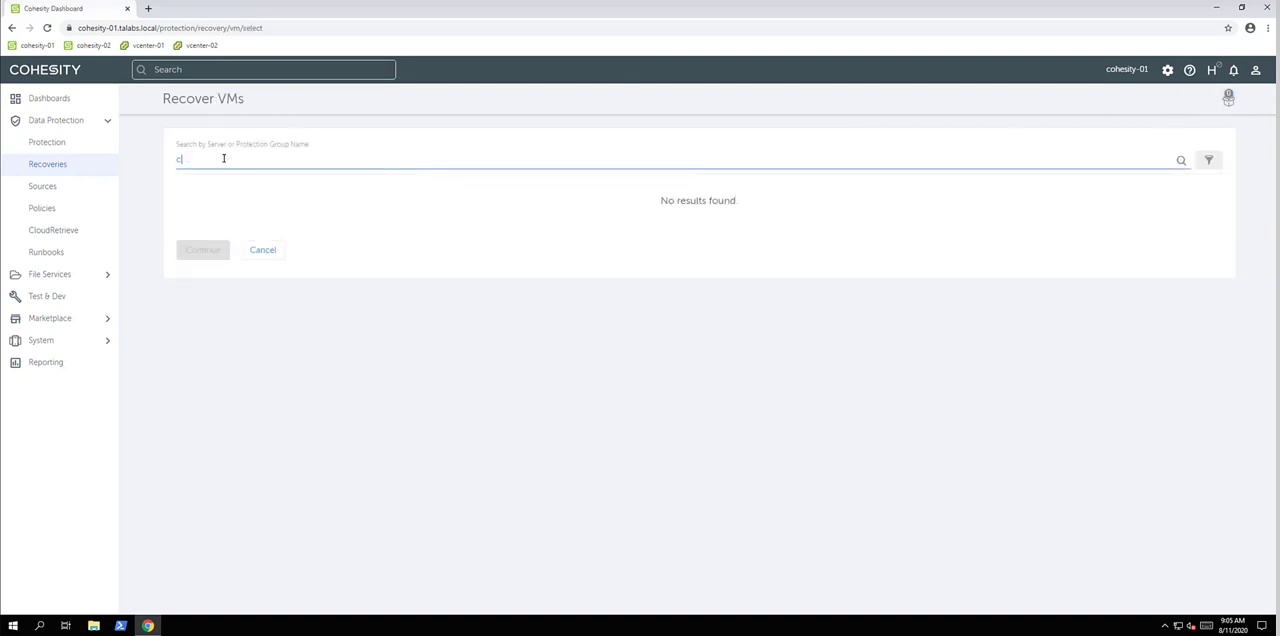
pyautogui.write('entos')
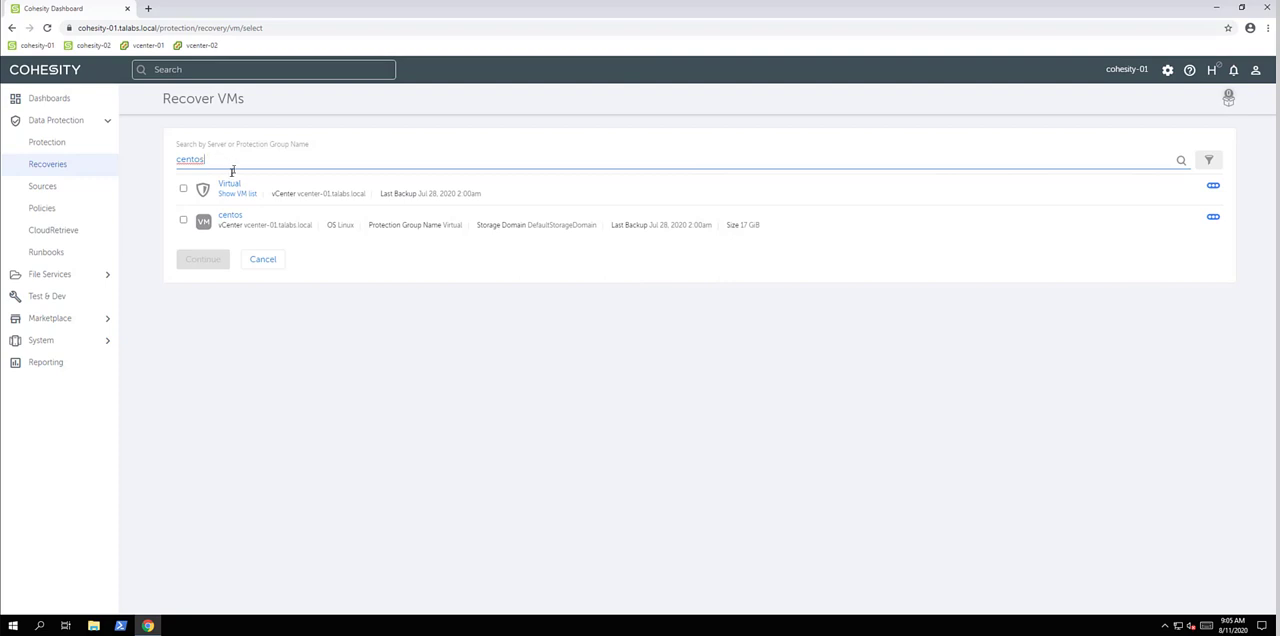
pyautogui.moveTo(204, 190)
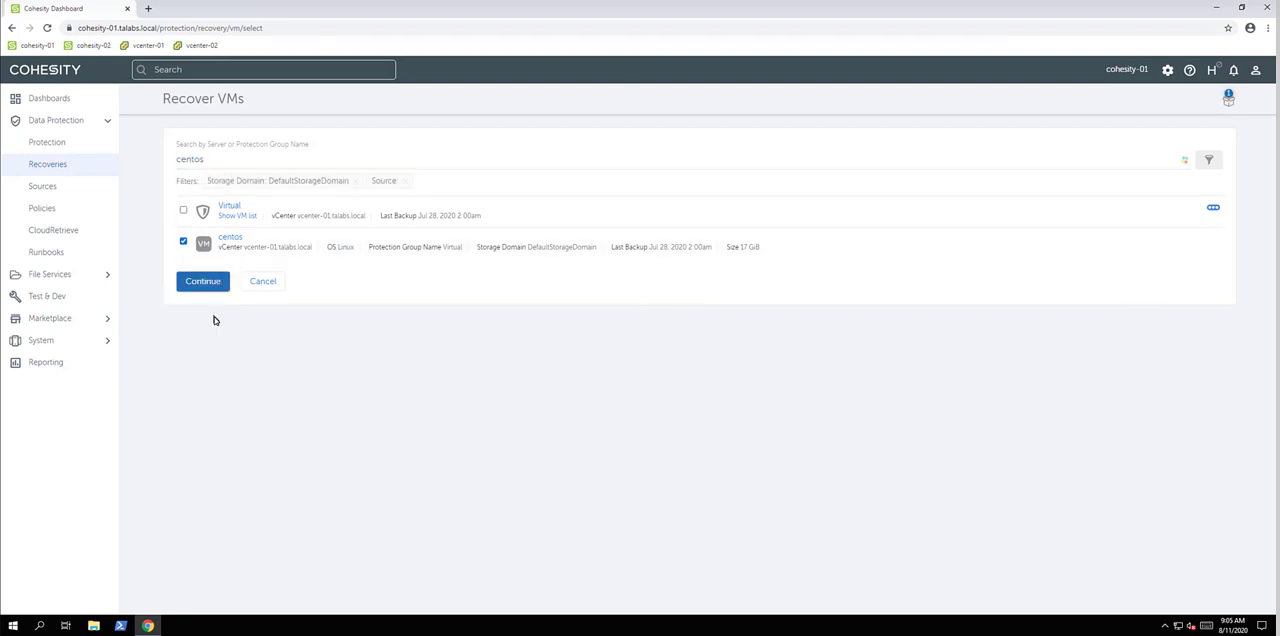
pyautogui.click(202, 280)
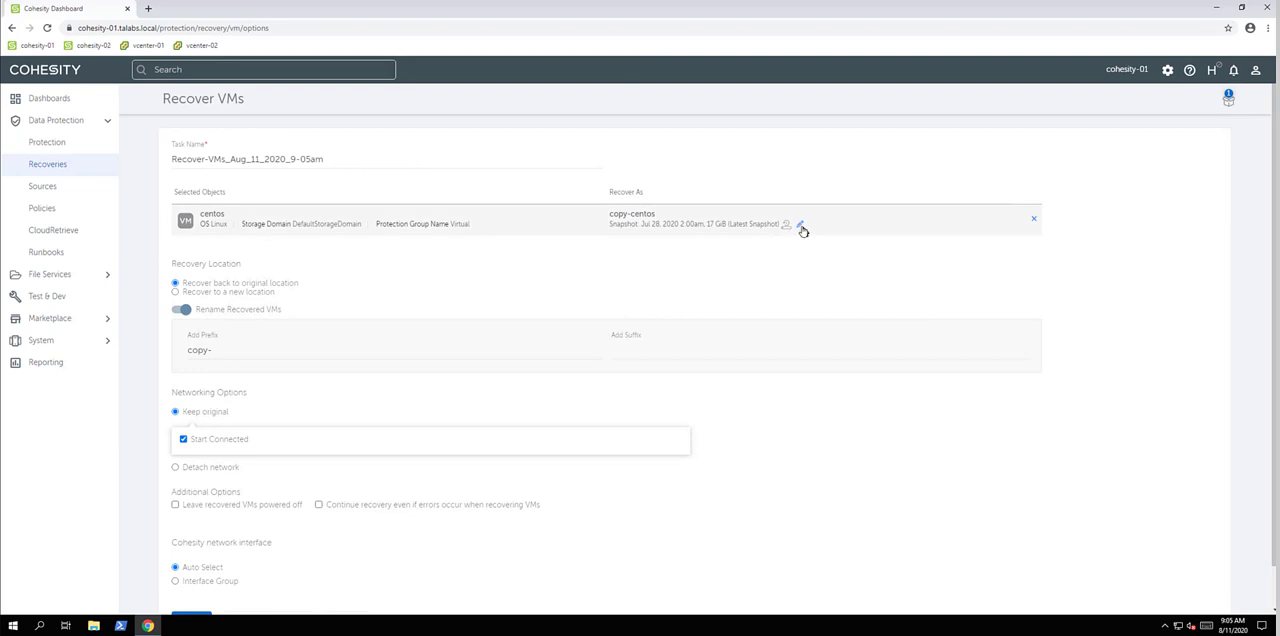
# Rename the prefix to recover-, leave the VM powered off and disconnected, and finish the recovery
pyautogui.click(800, 224)
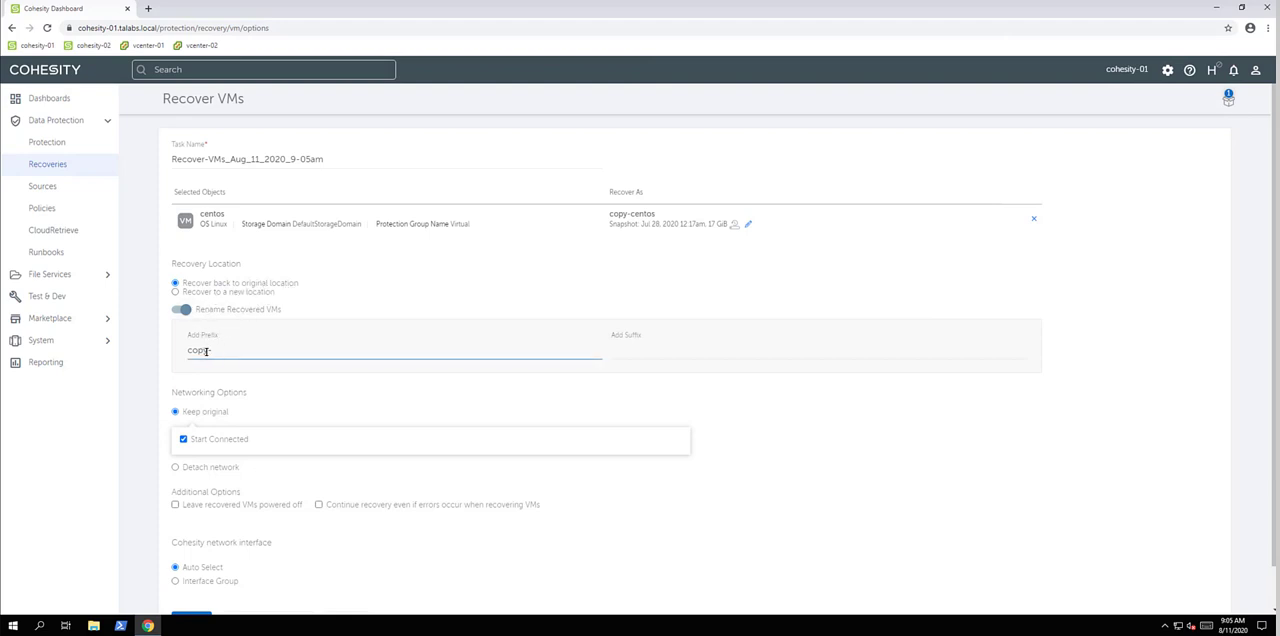
pyautogui.doubleClick(196, 350)
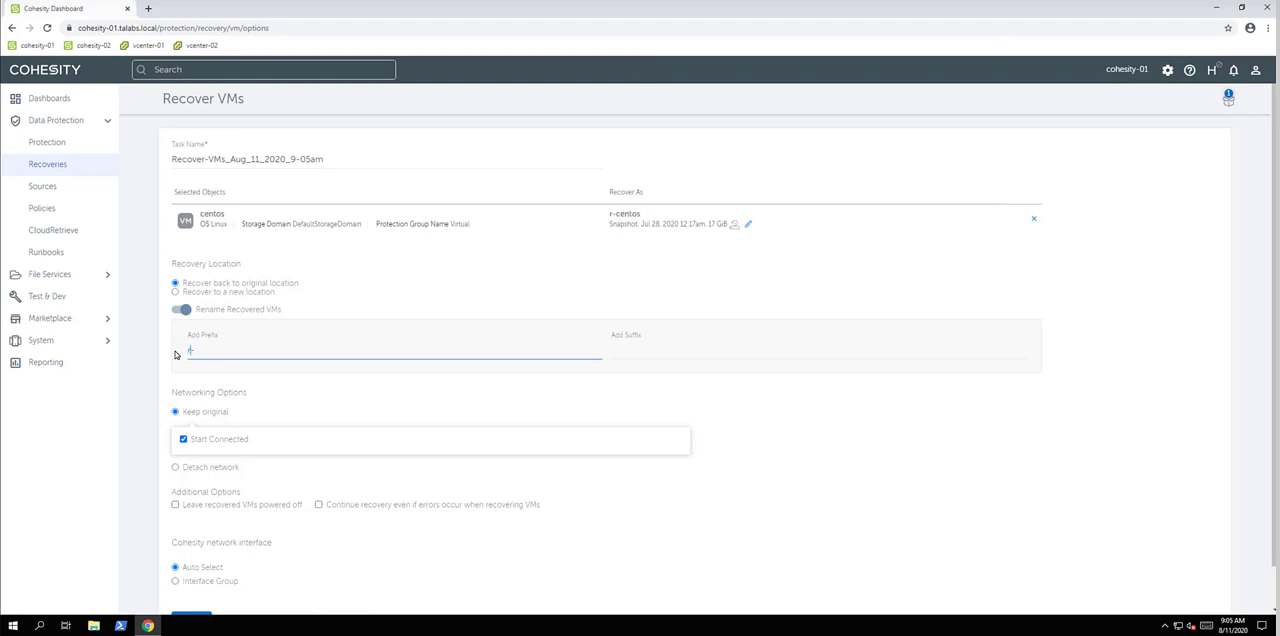
pyautogui.write('recover-')
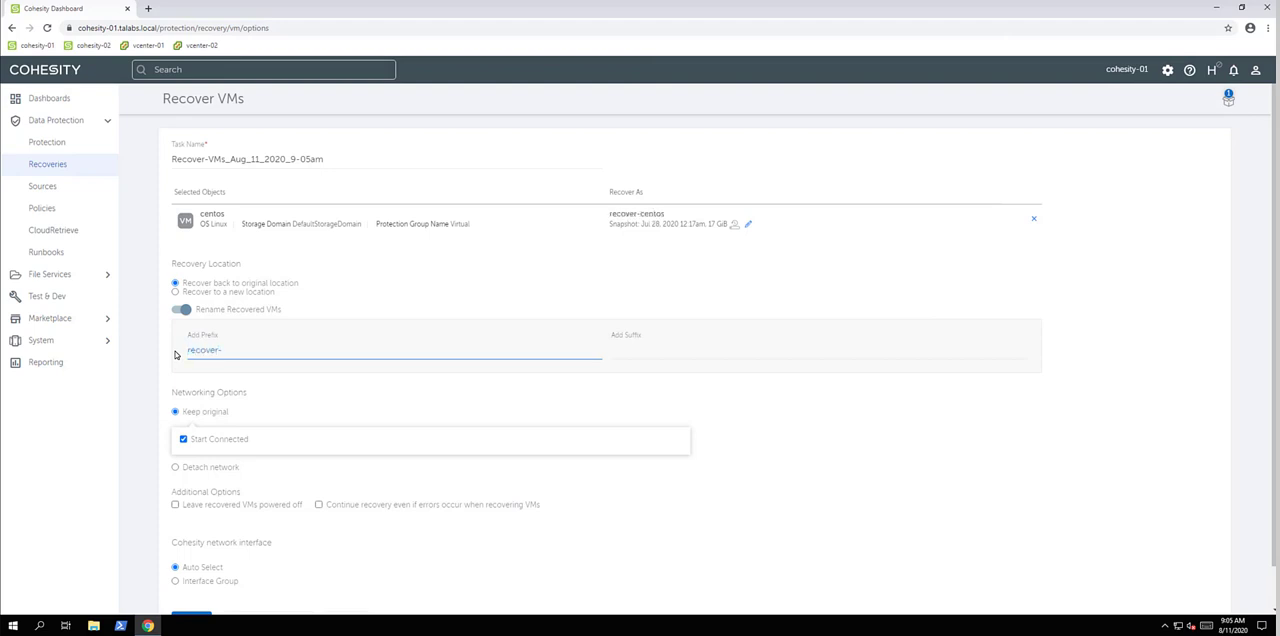
pyautogui.scroll(-3)
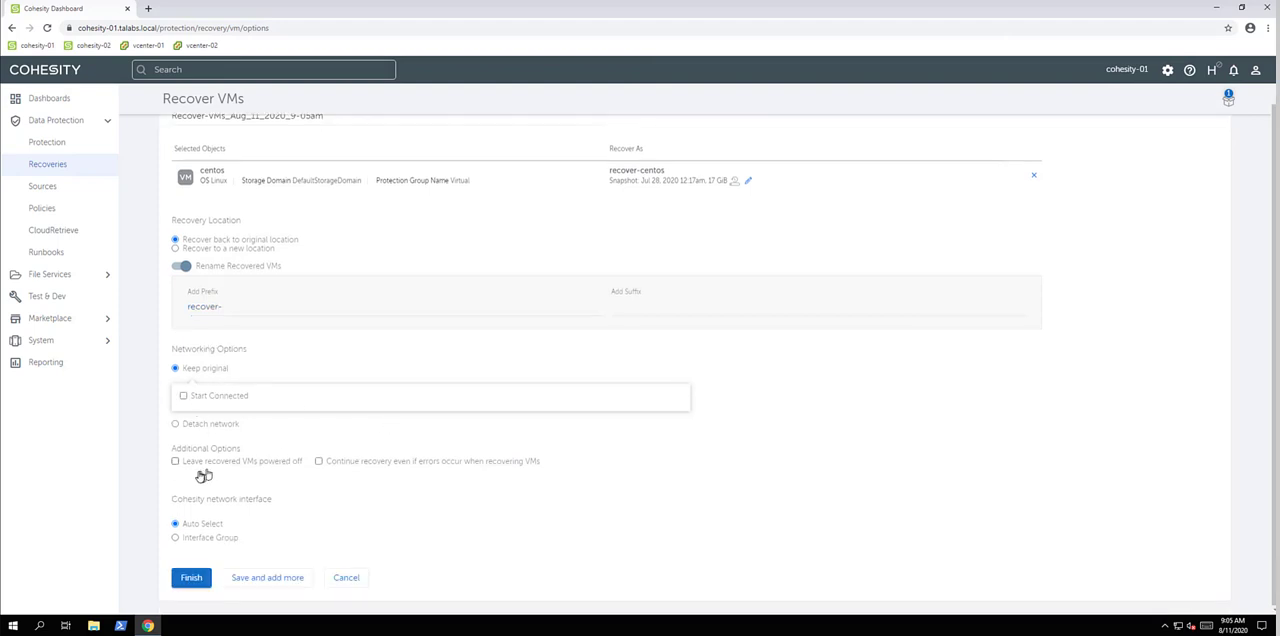
pyautogui.click(176, 460)
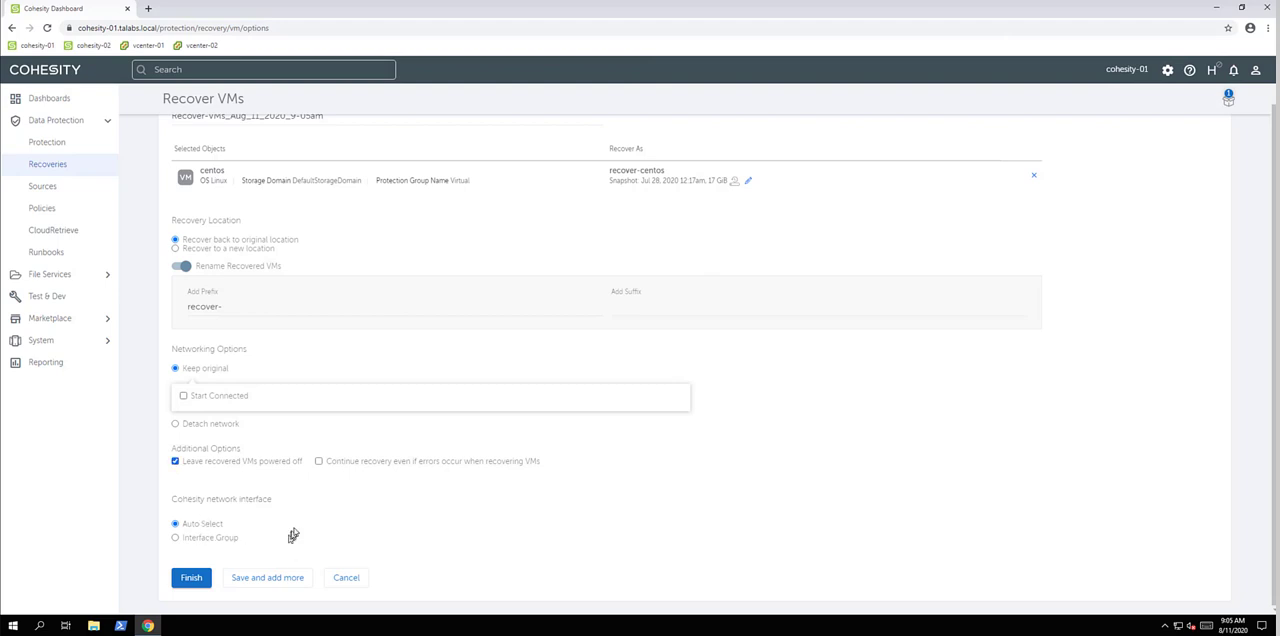
pyautogui.moveTo(200, 536)
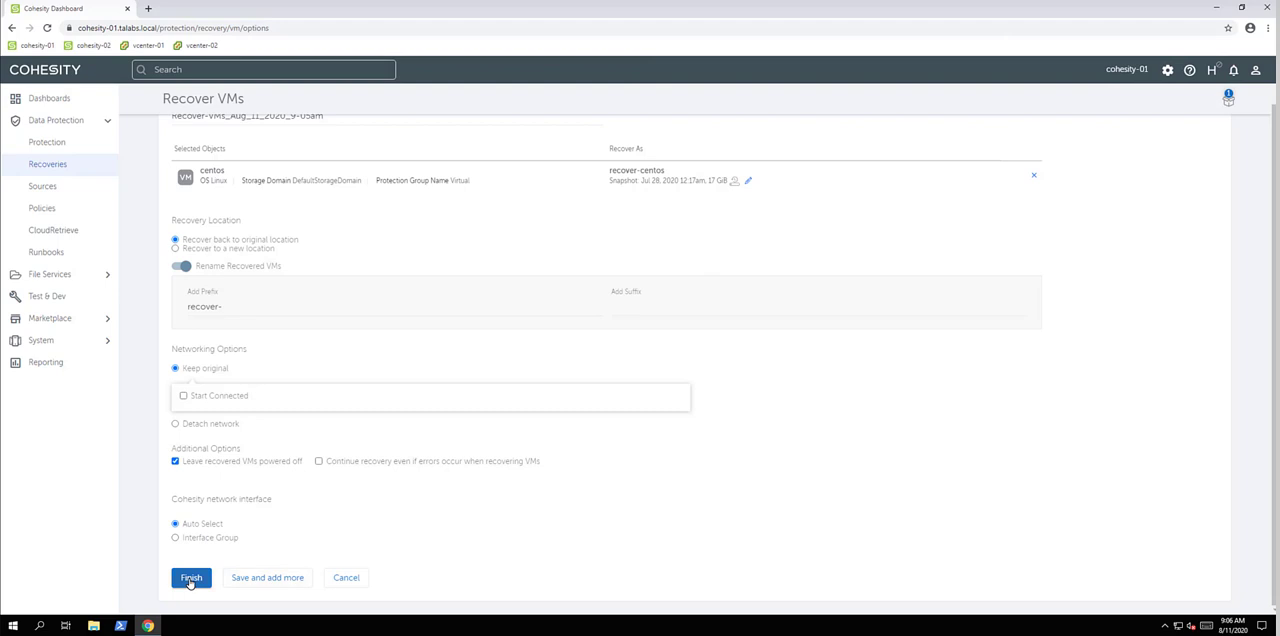
pyautogui.click(190, 576)
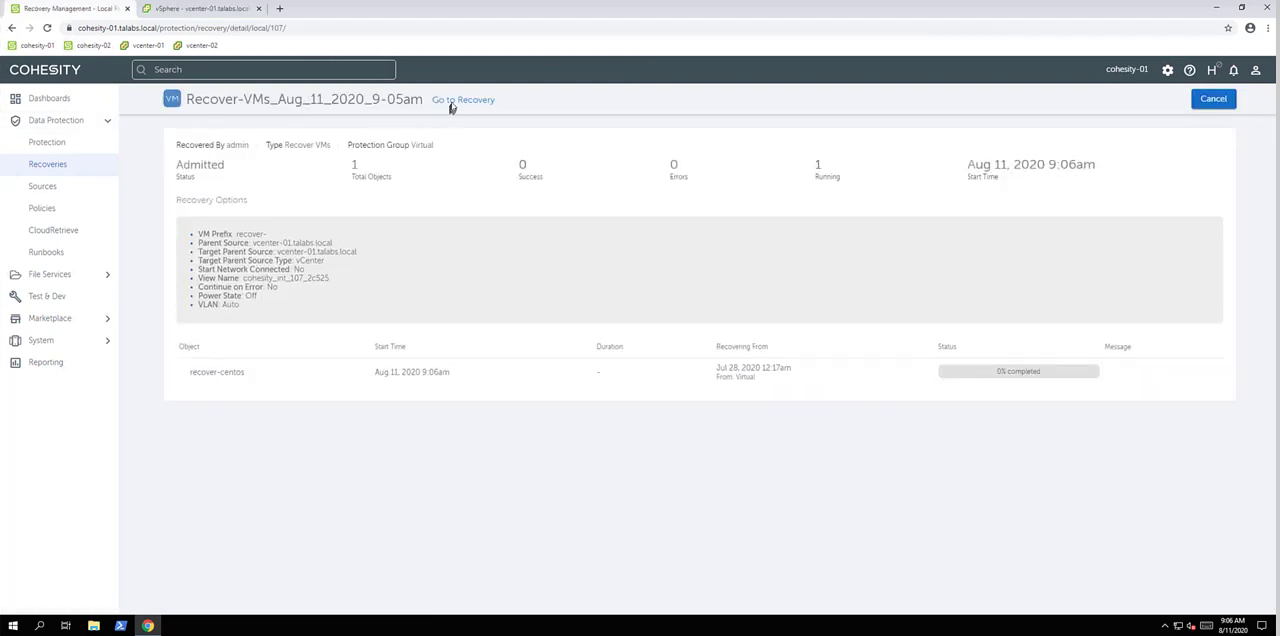
# Return to the recovery task list to see progress, then switch to the vSphere Client
pyautogui.click(464, 100)
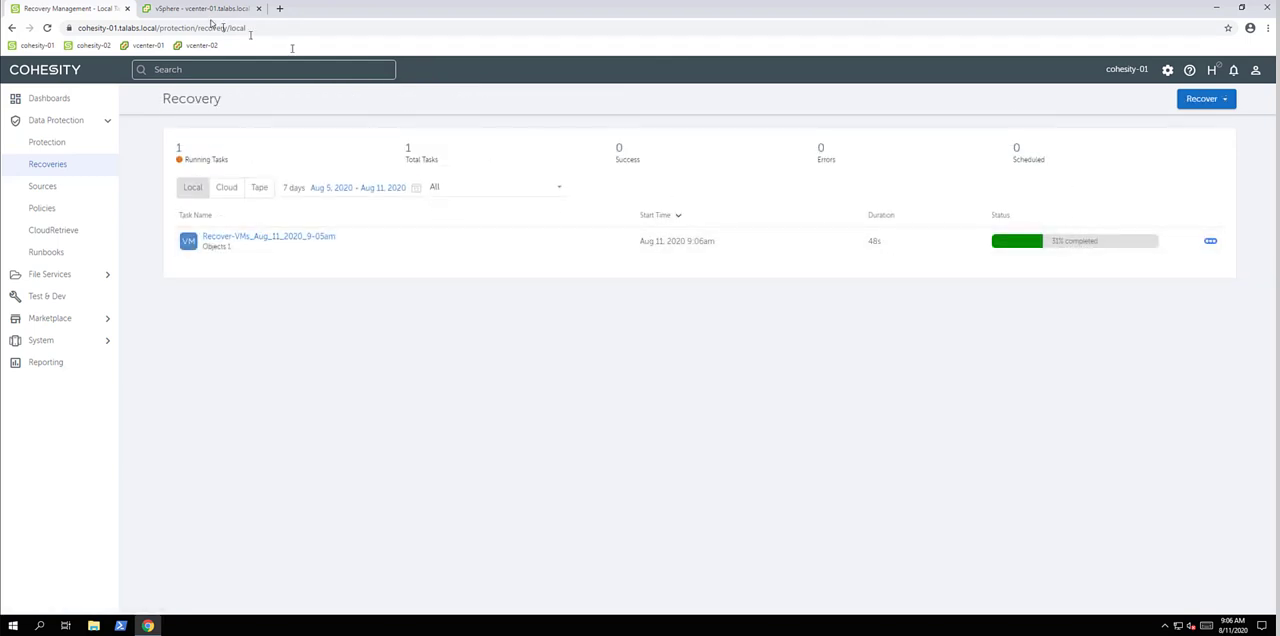
pyautogui.click(200, 8)
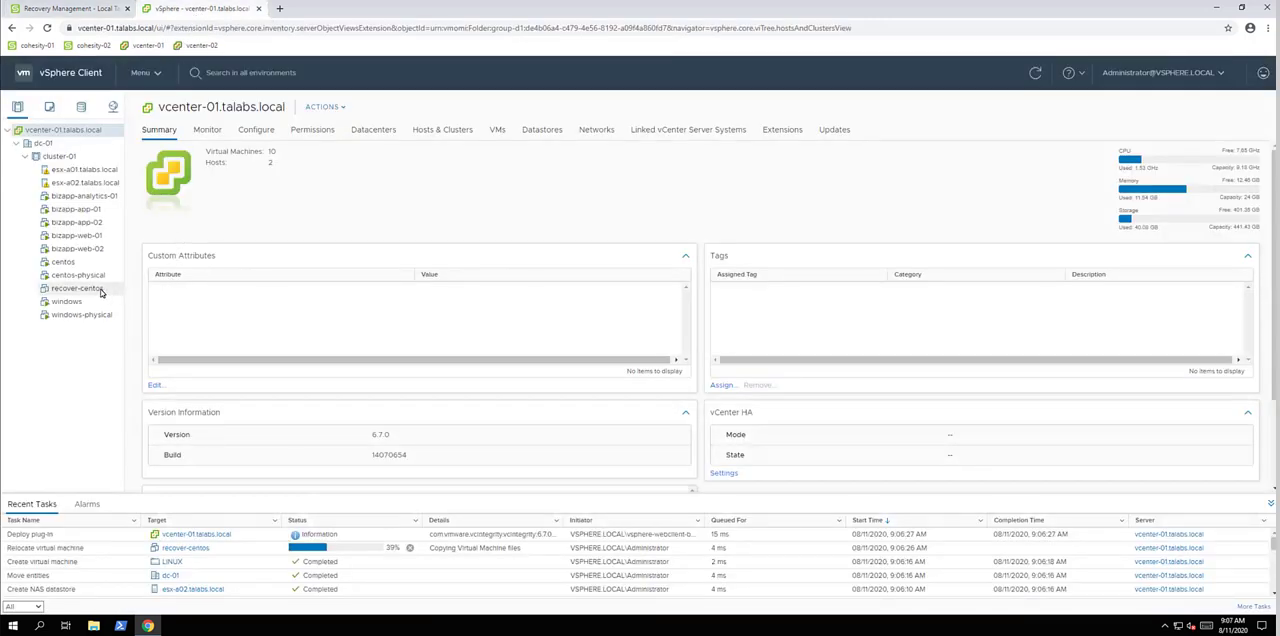
# Select recover-centos in the vcenter-01 inventory to view its summary during relocation
pyautogui.click(76, 288)
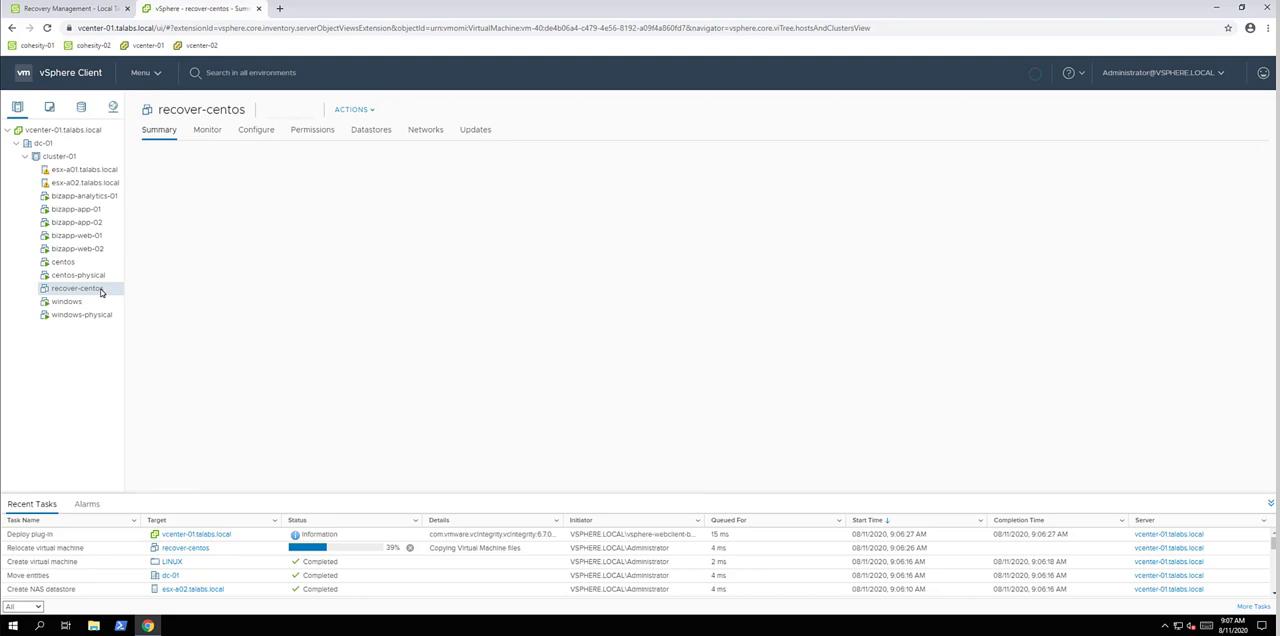
pyautogui.click(78, 288)
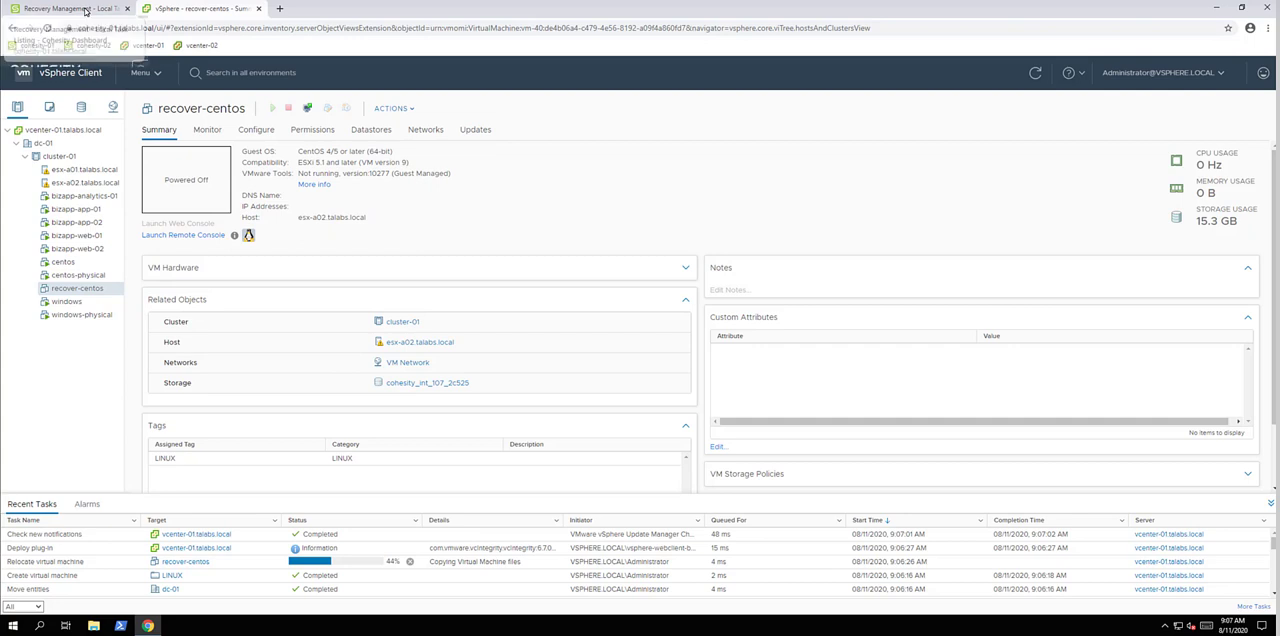
# Return to Cohesity and show the Views list under File Services, with LabView listed
pyautogui.click(70, 8)
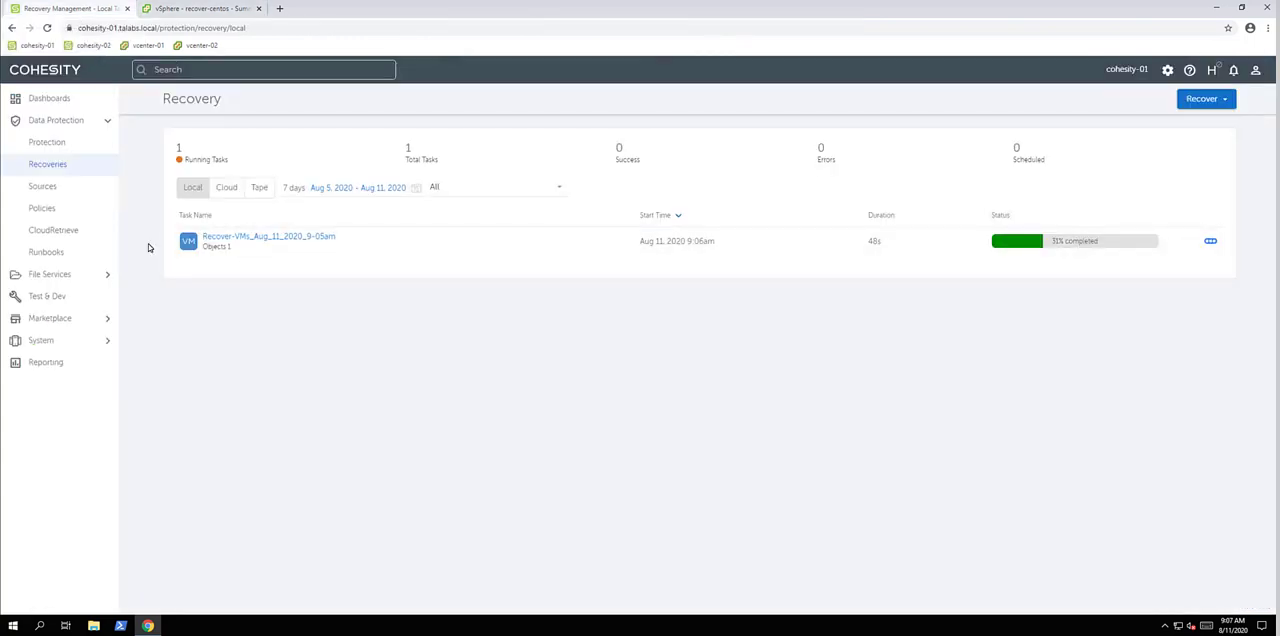
pyautogui.click(50, 274)
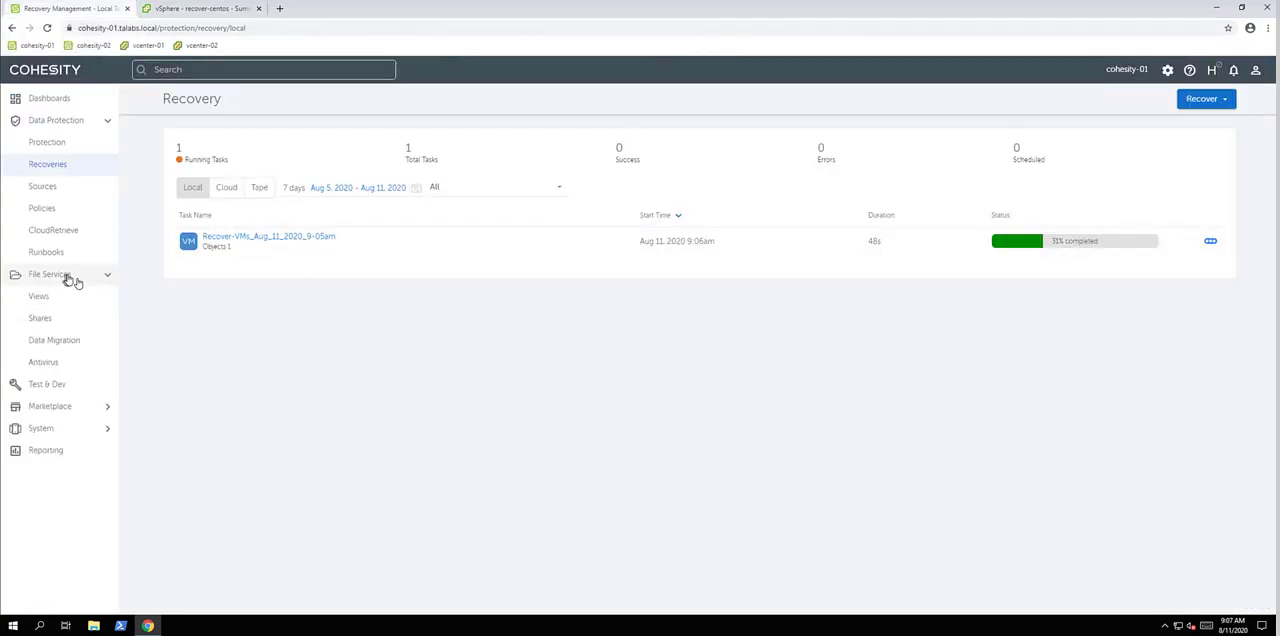
pyautogui.click(38, 296)
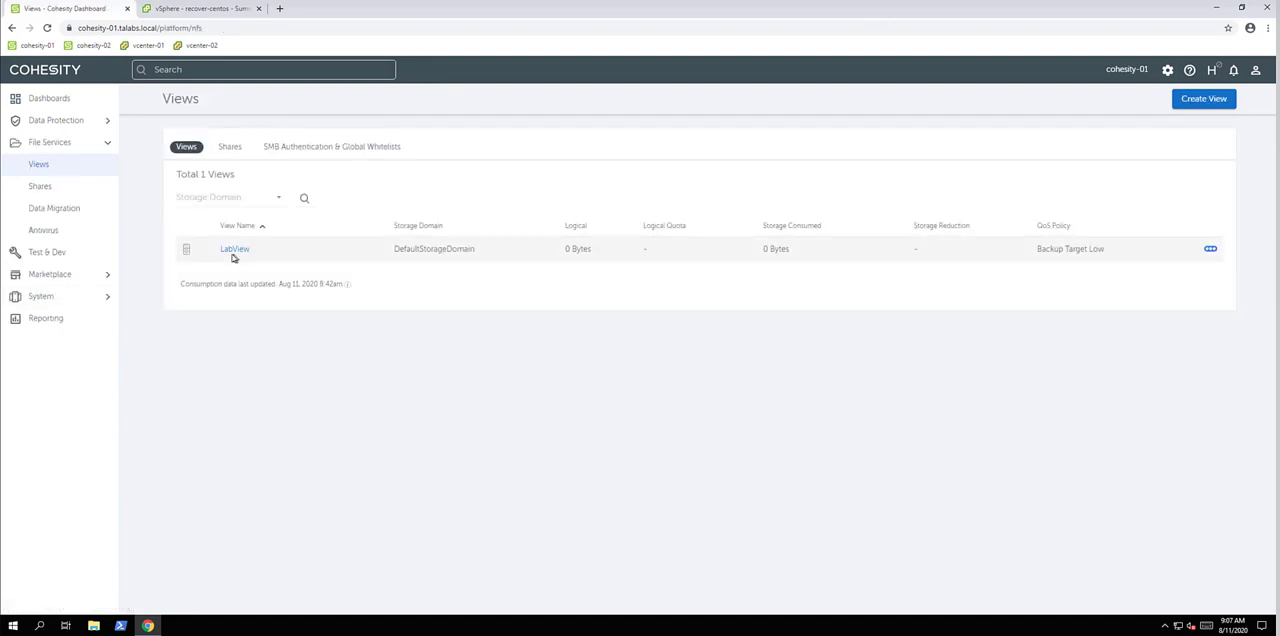
pyautogui.moveTo(234, 260)
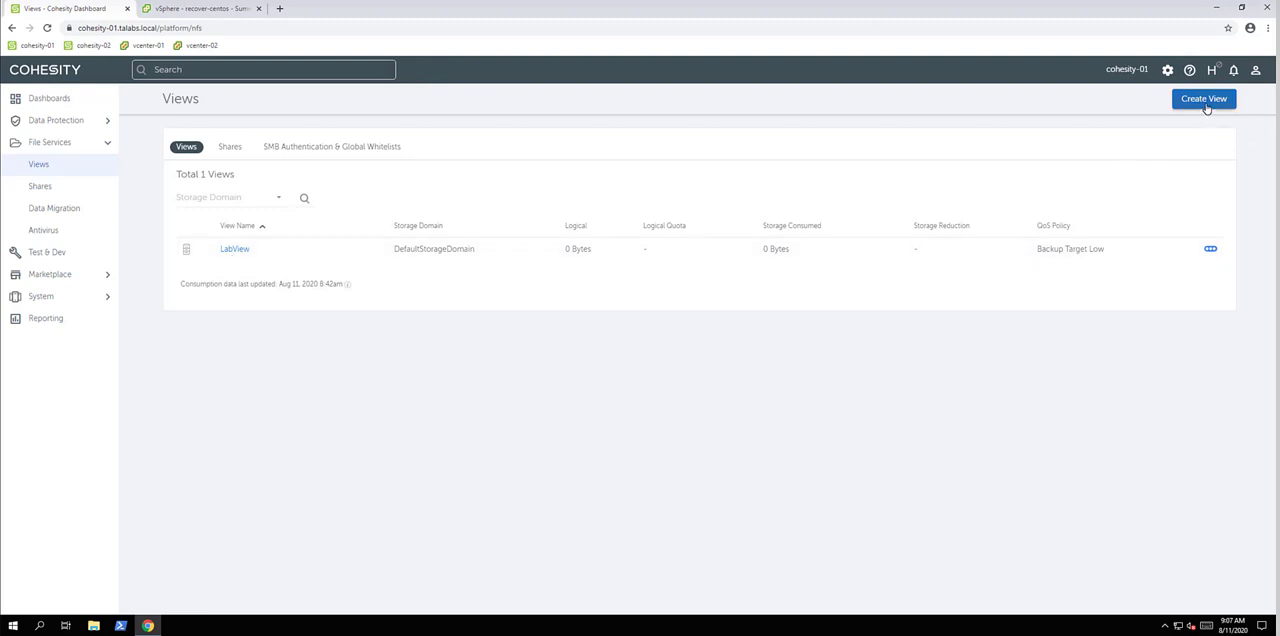
# Create a new view named SMBOnly restricted to the SMB only protocol
pyautogui.click(1204, 98)
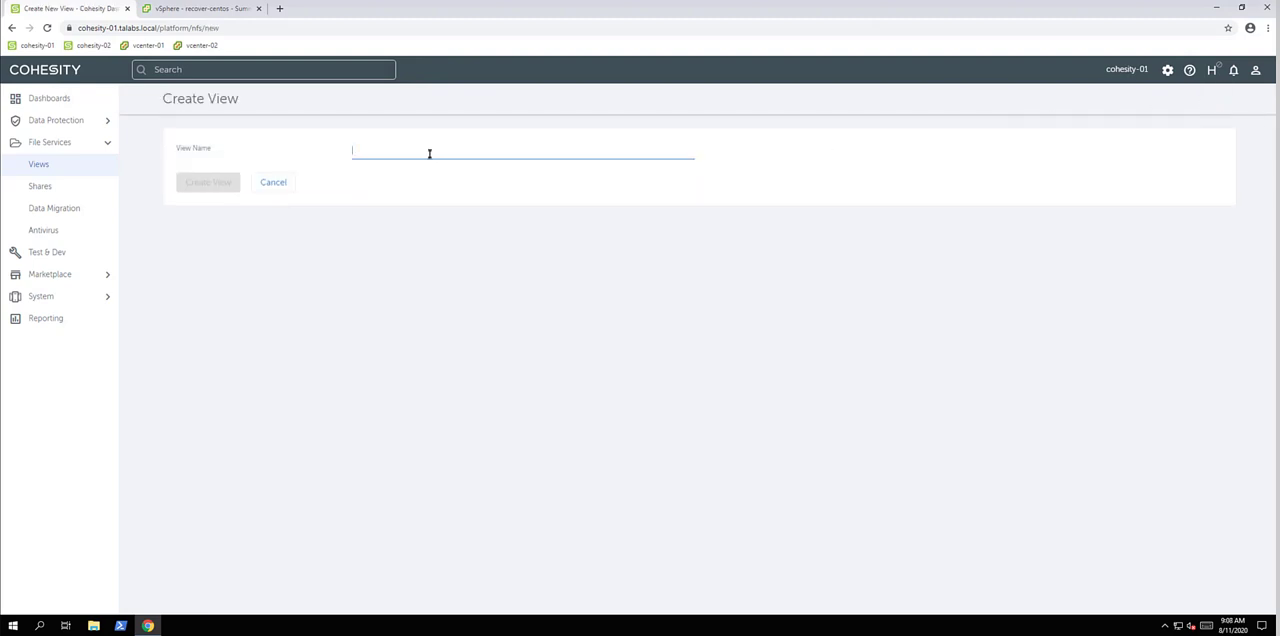
pyautogui.write('S')
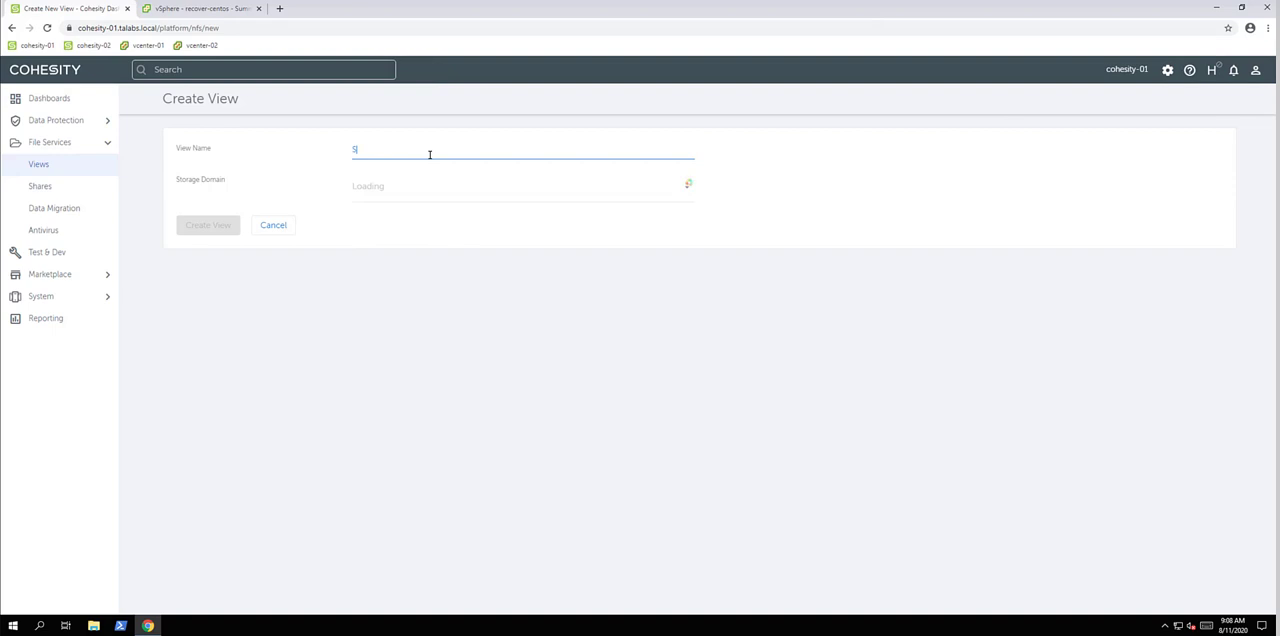
pyautogui.write('MBOnly')
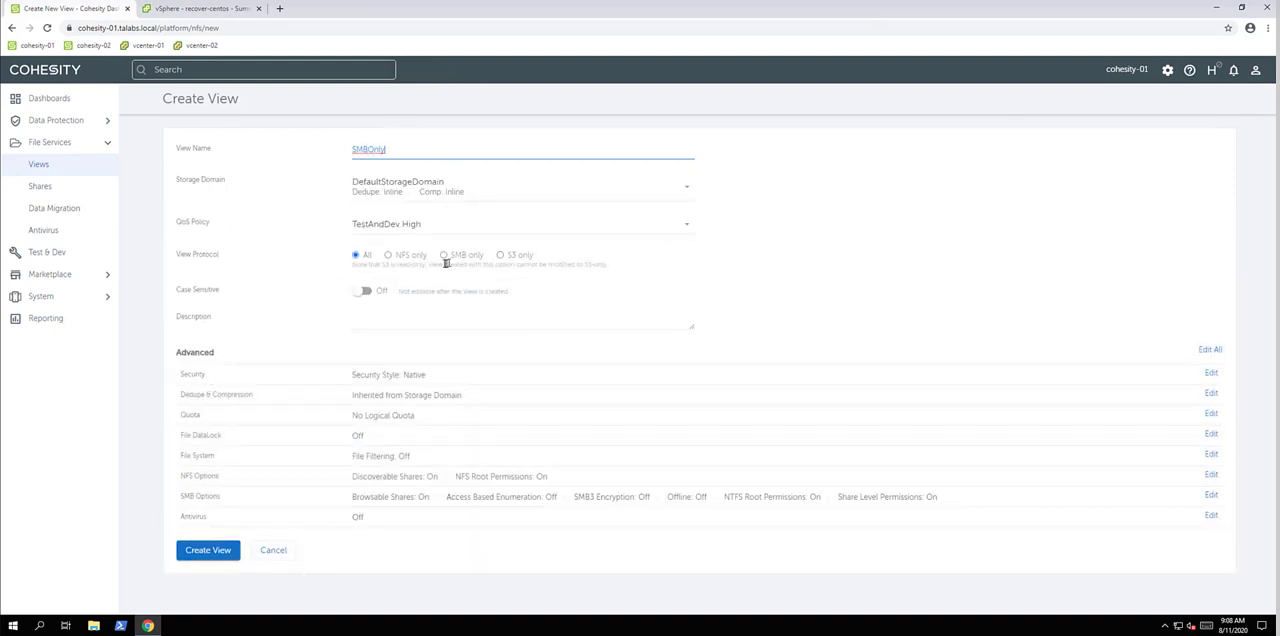
pyautogui.click(444, 254)
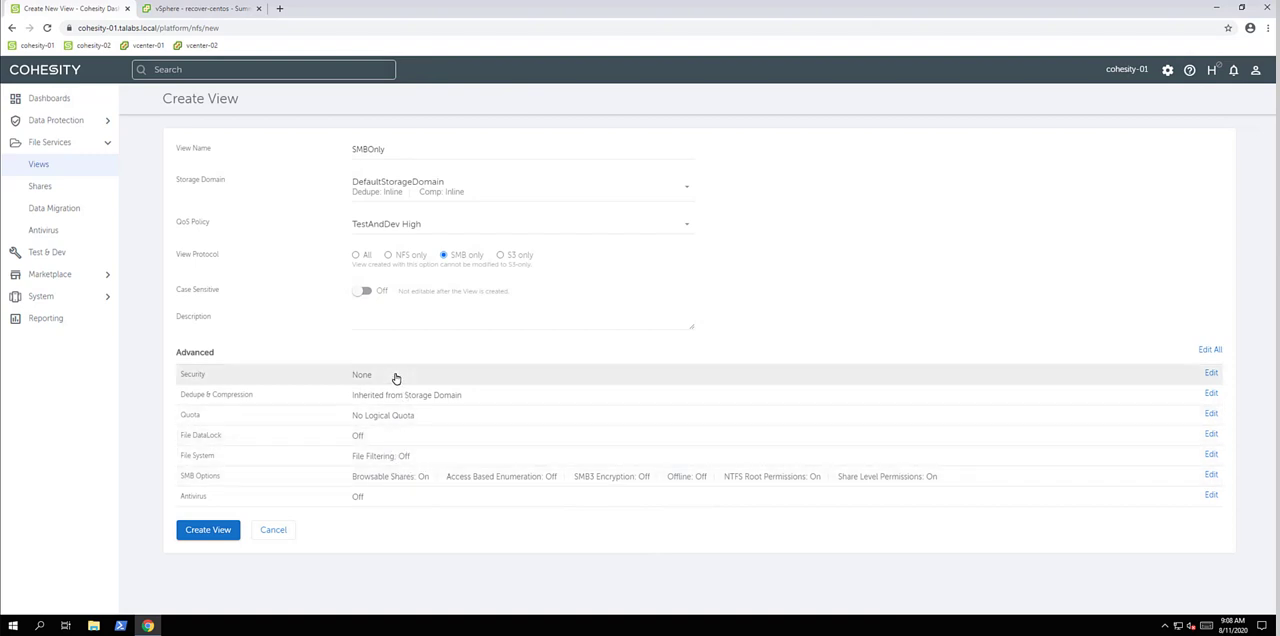
pyautogui.moveTo(476, 476)
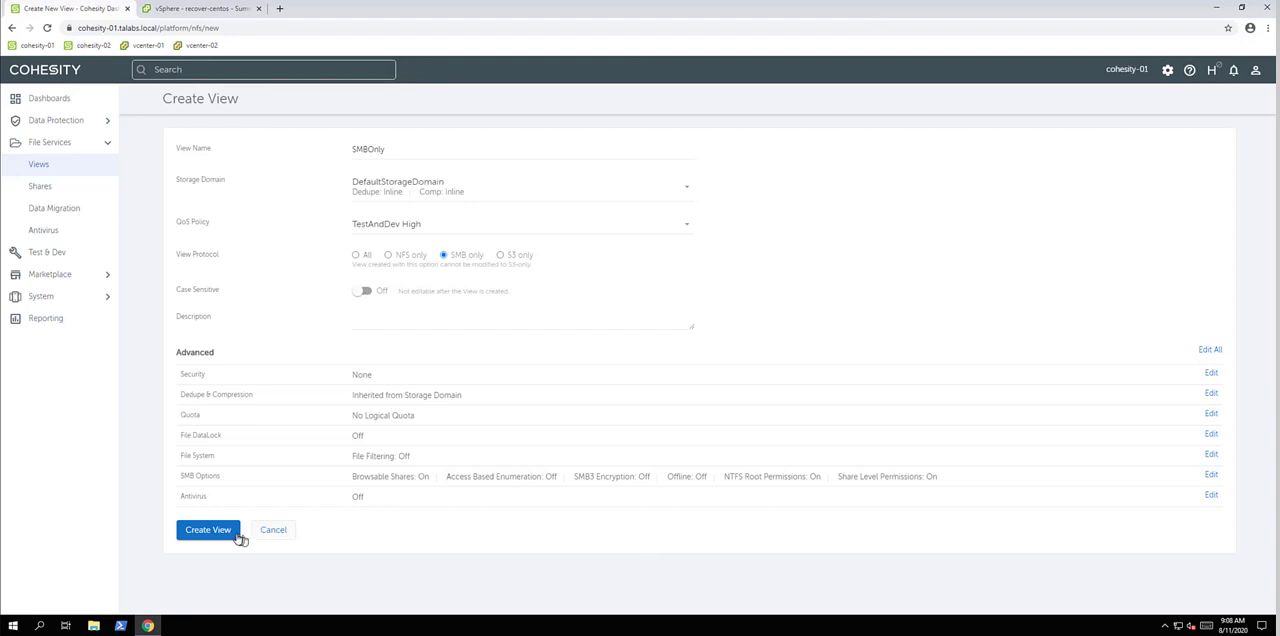
pyautogui.click(208, 528)
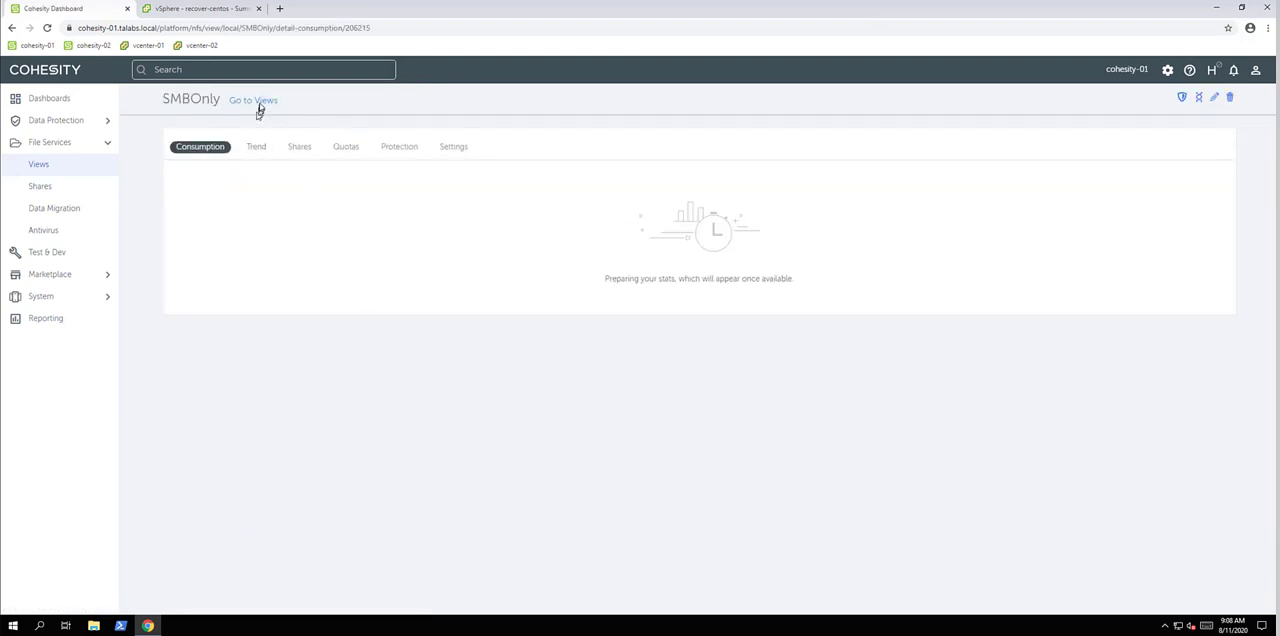
# Back on the Views list, copy the SMBOnly view's SMB share path from its row menu
pyautogui.click(252, 100)
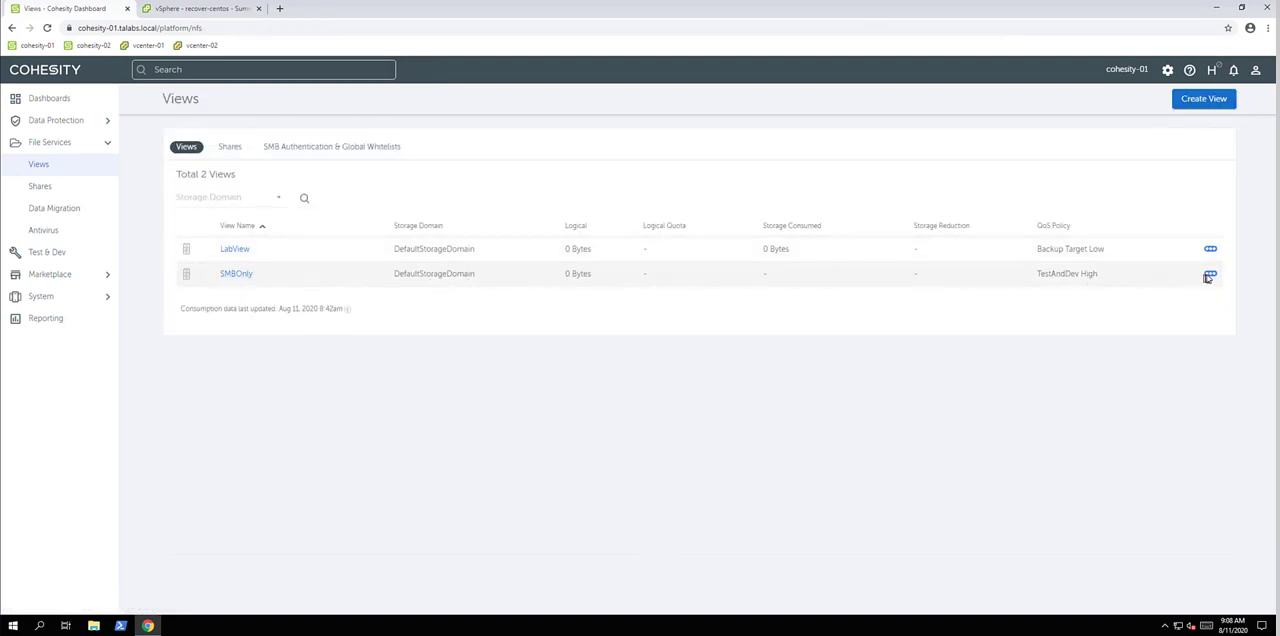
pyautogui.click(1210, 272)
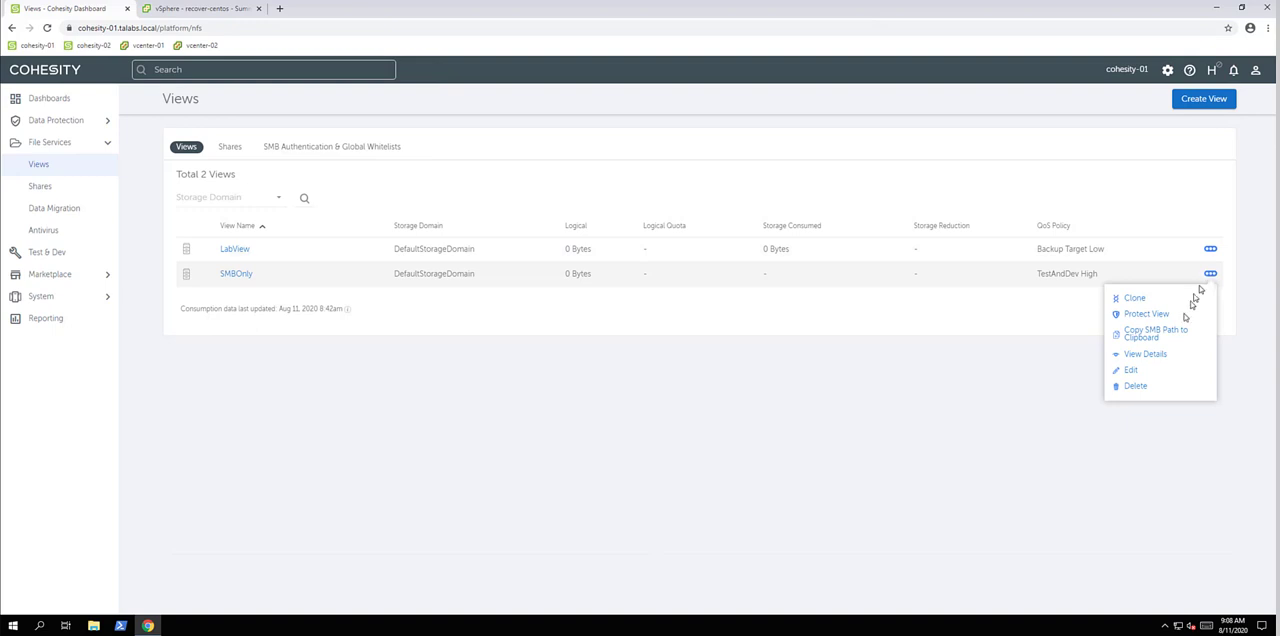
pyautogui.click(1156, 334)
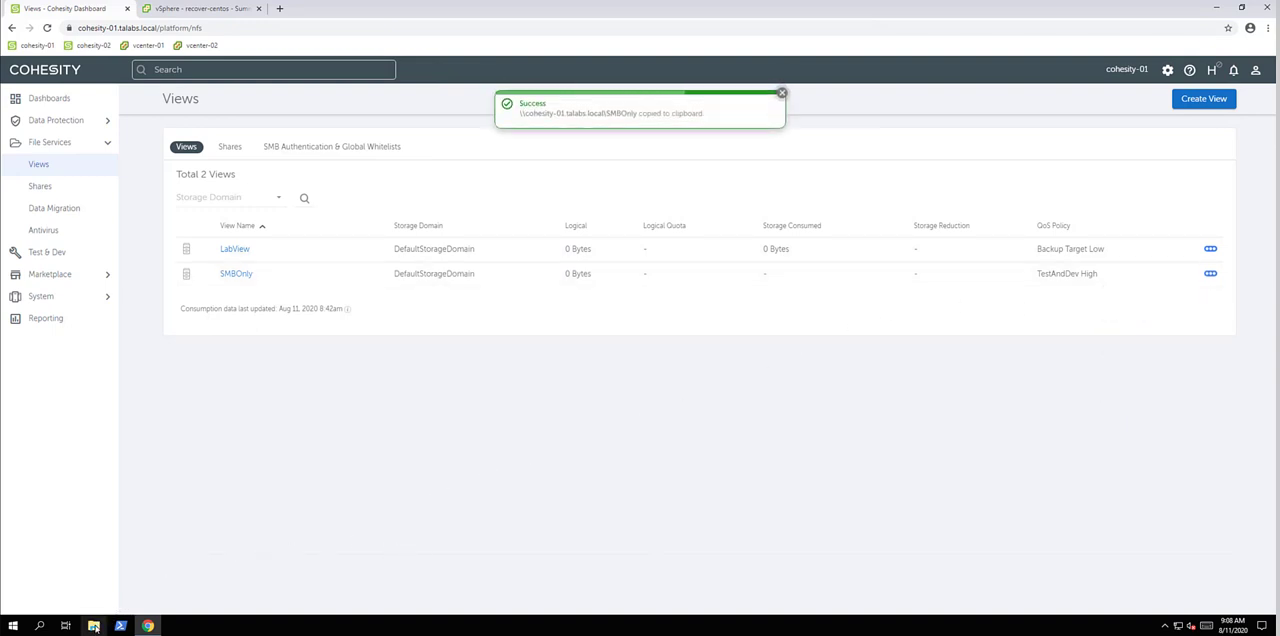
pyautogui.click(92, 624)
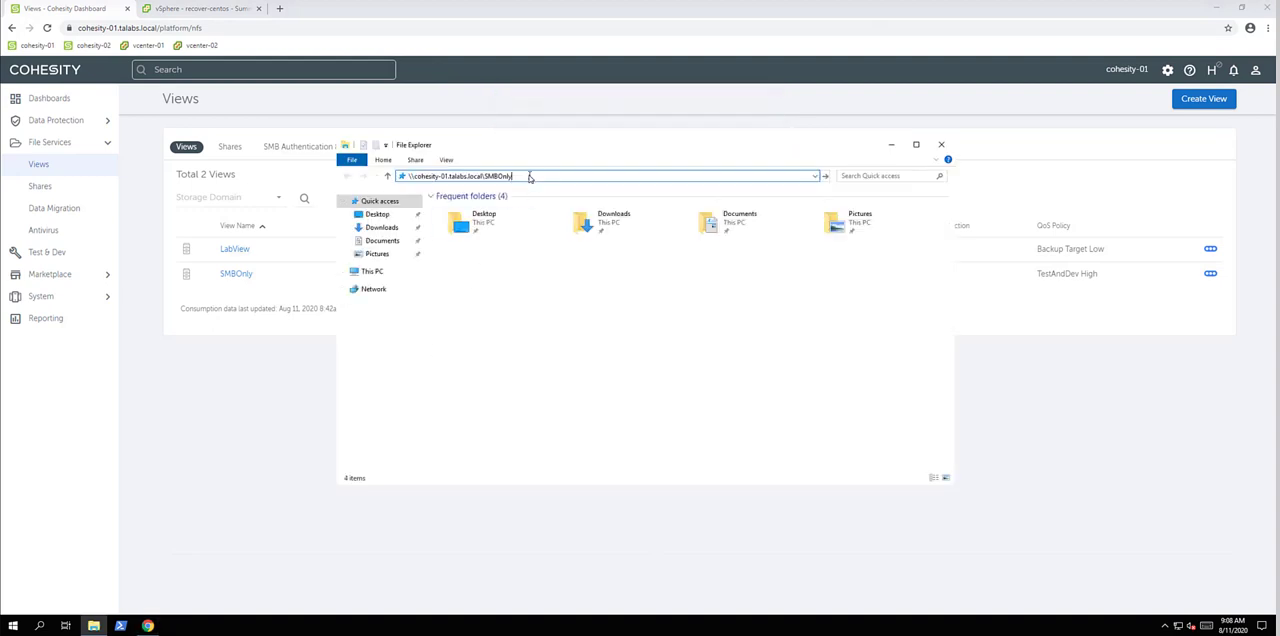
pyautogui.press('enter')
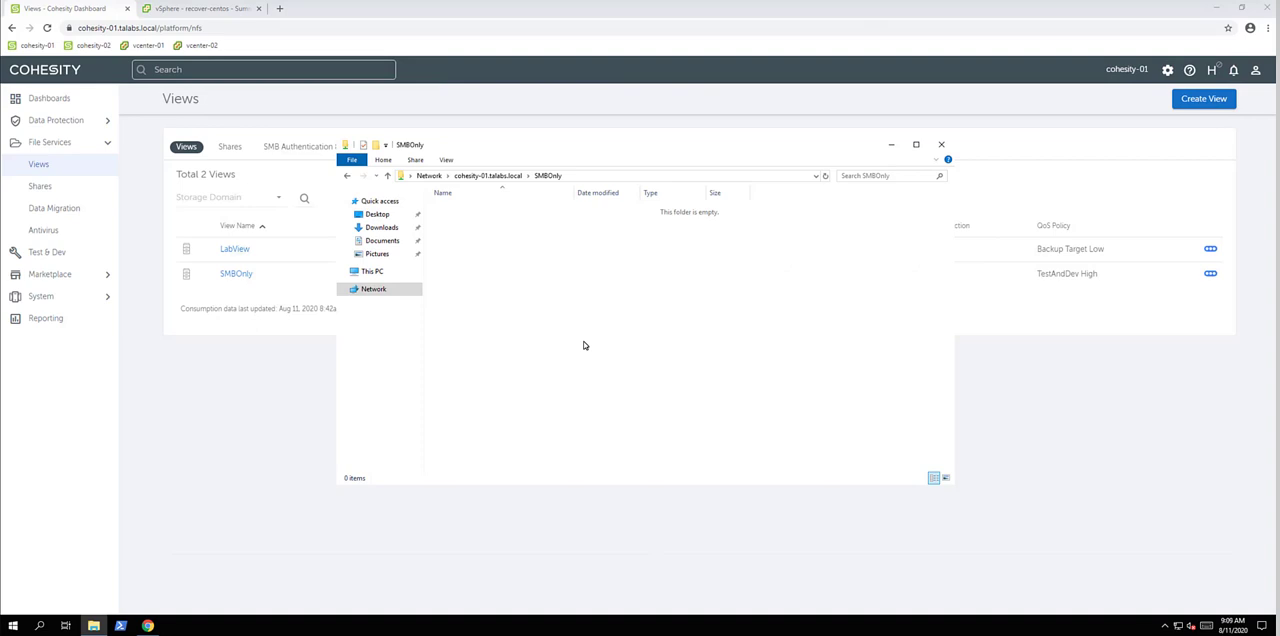
pyautogui.moveTo(848, 198)
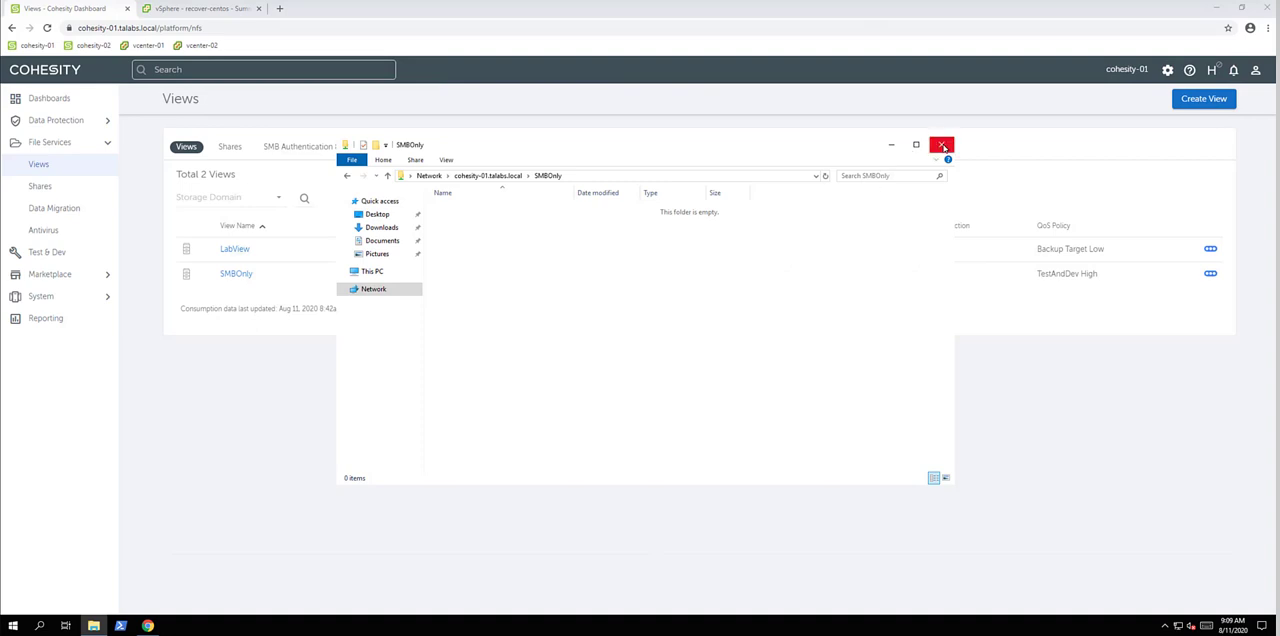
pyautogui.moveTo(940, 146)
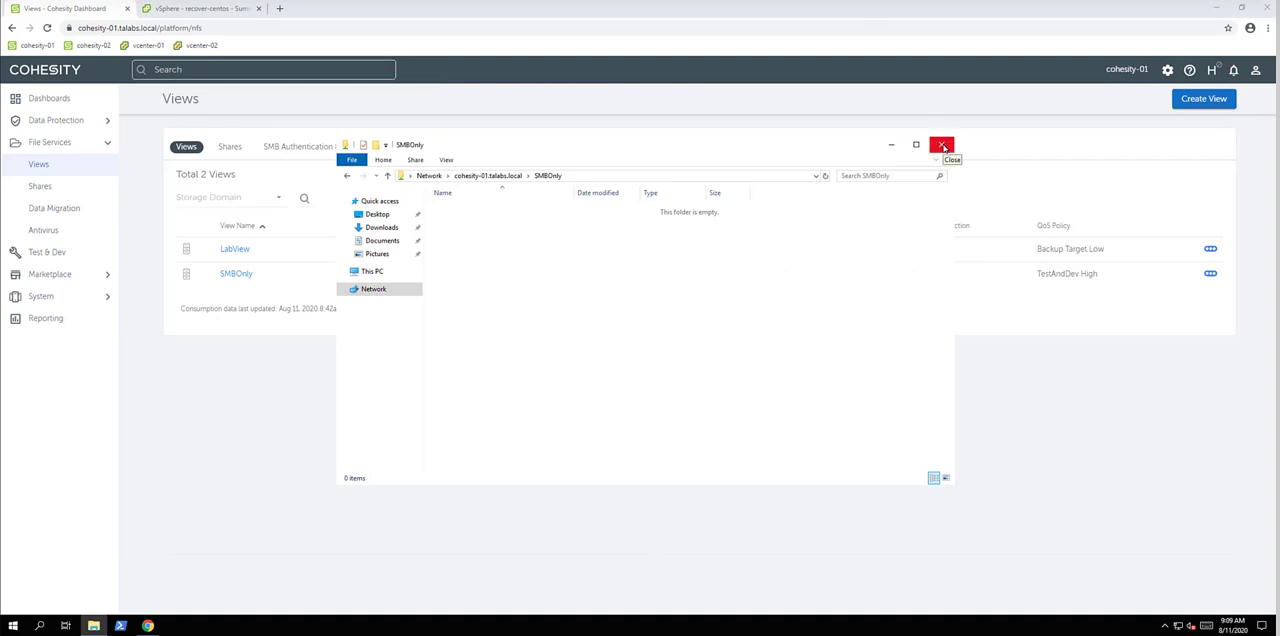
pyautogui.click(940, 144)
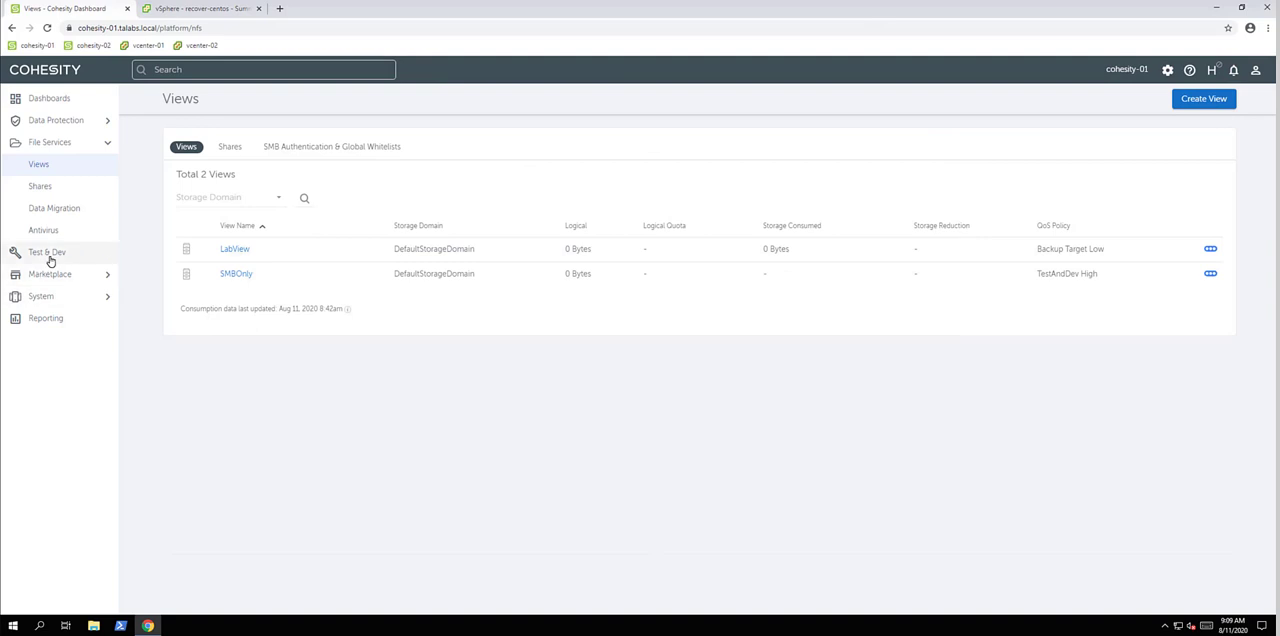
# Start a new VM clone task from the Test & Dev area
pyautogui.click(48, 252)
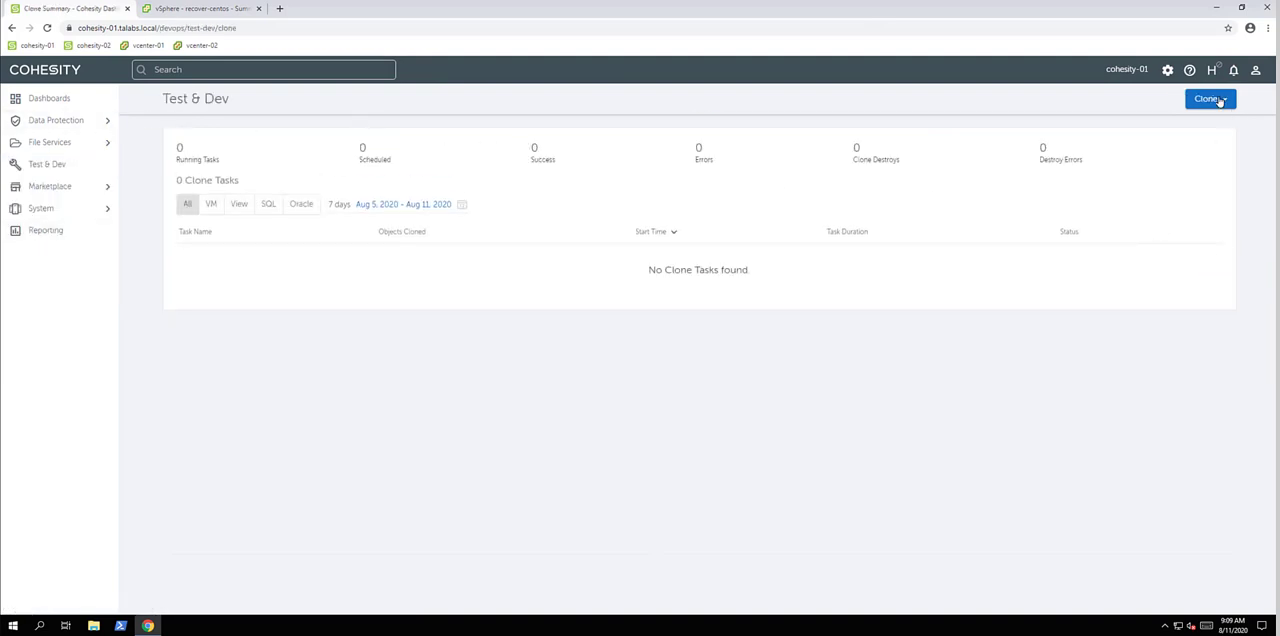
pyautogui.click(1210, 98)
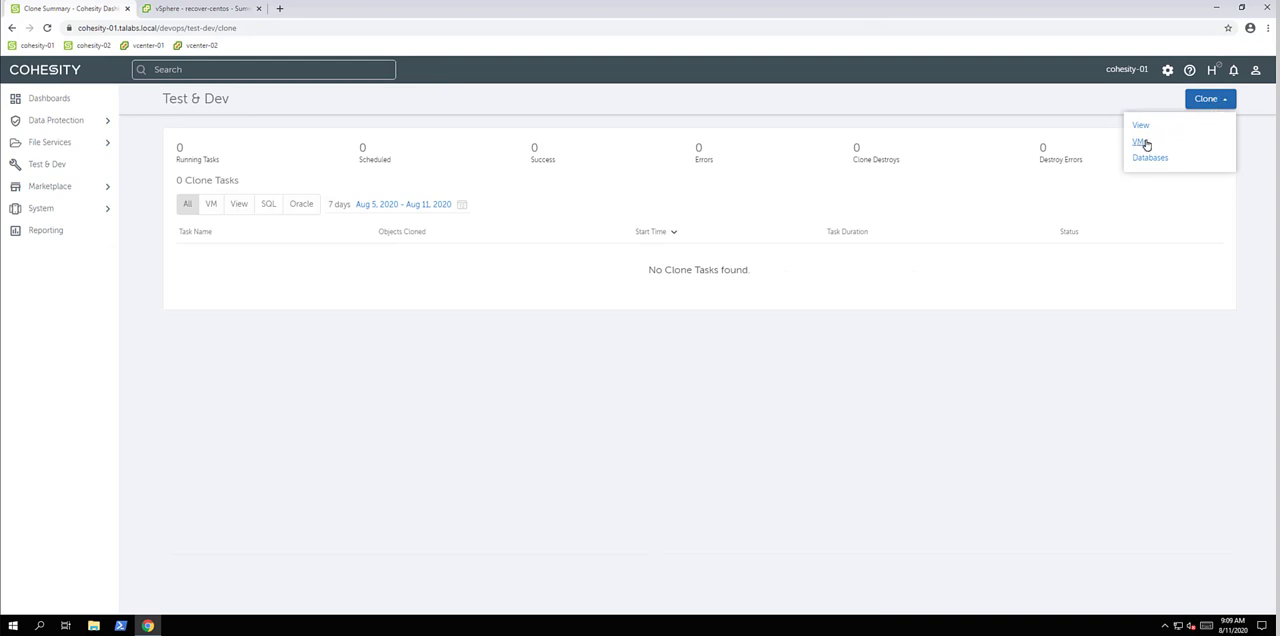
pyautogui.click(1140, 142)
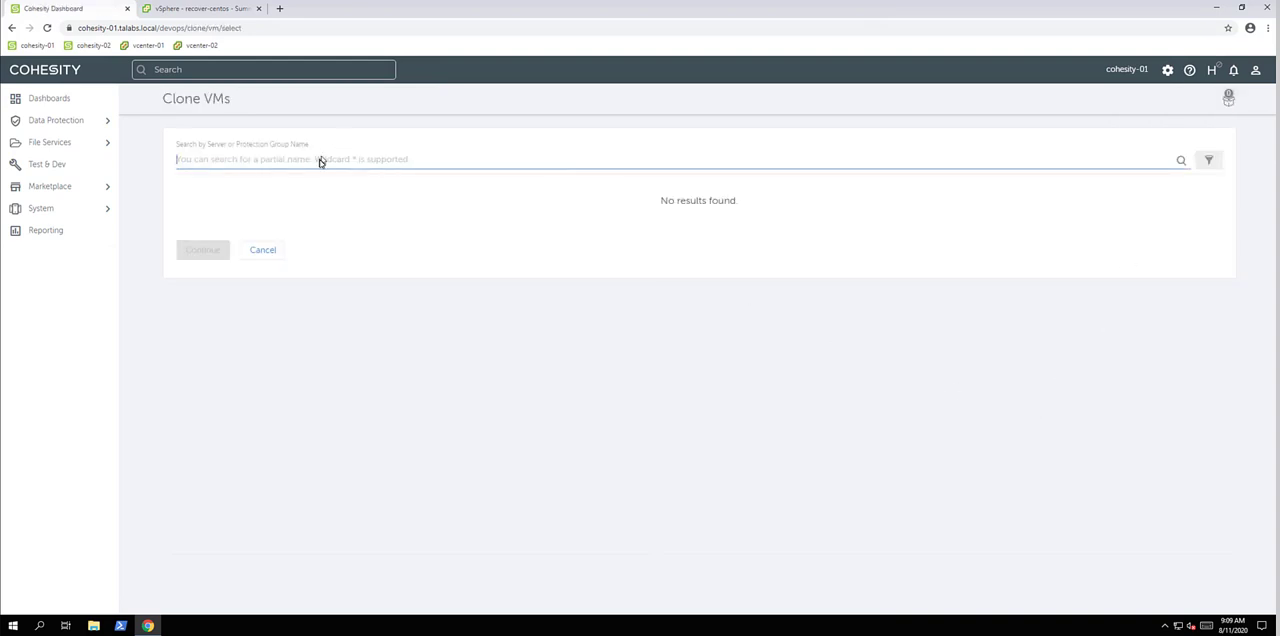
# Search for centos, select the centos VM and continue to its clone options
pyautogui.write('cento')
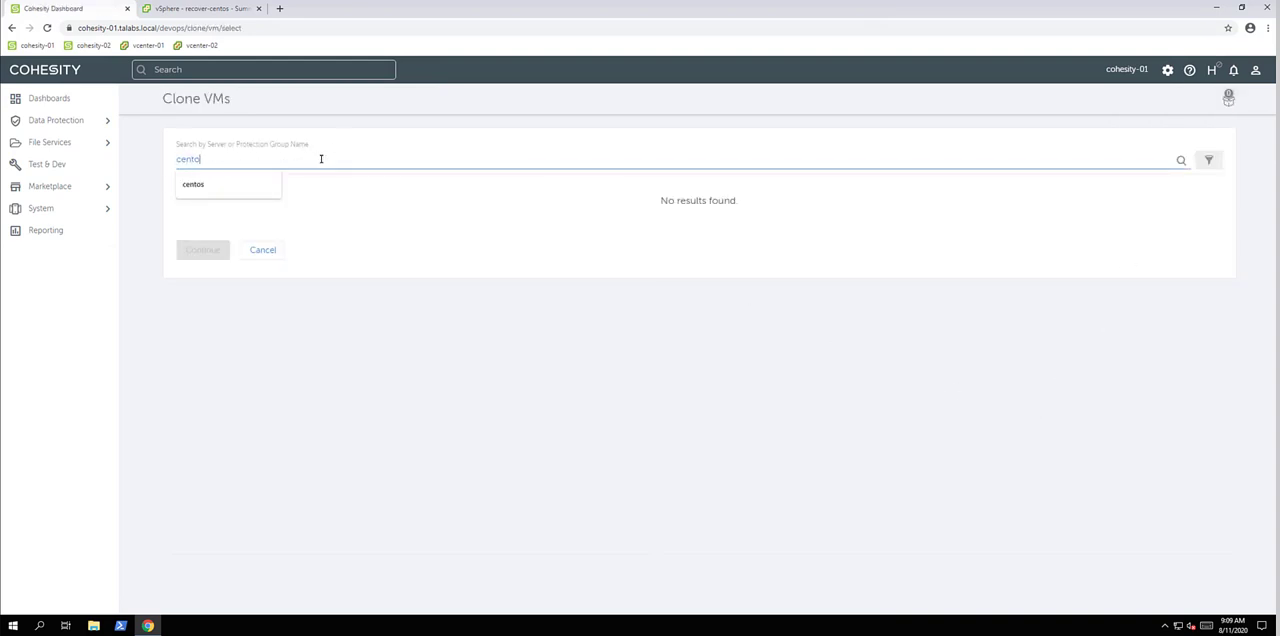
pyautogui.click(192, 184)
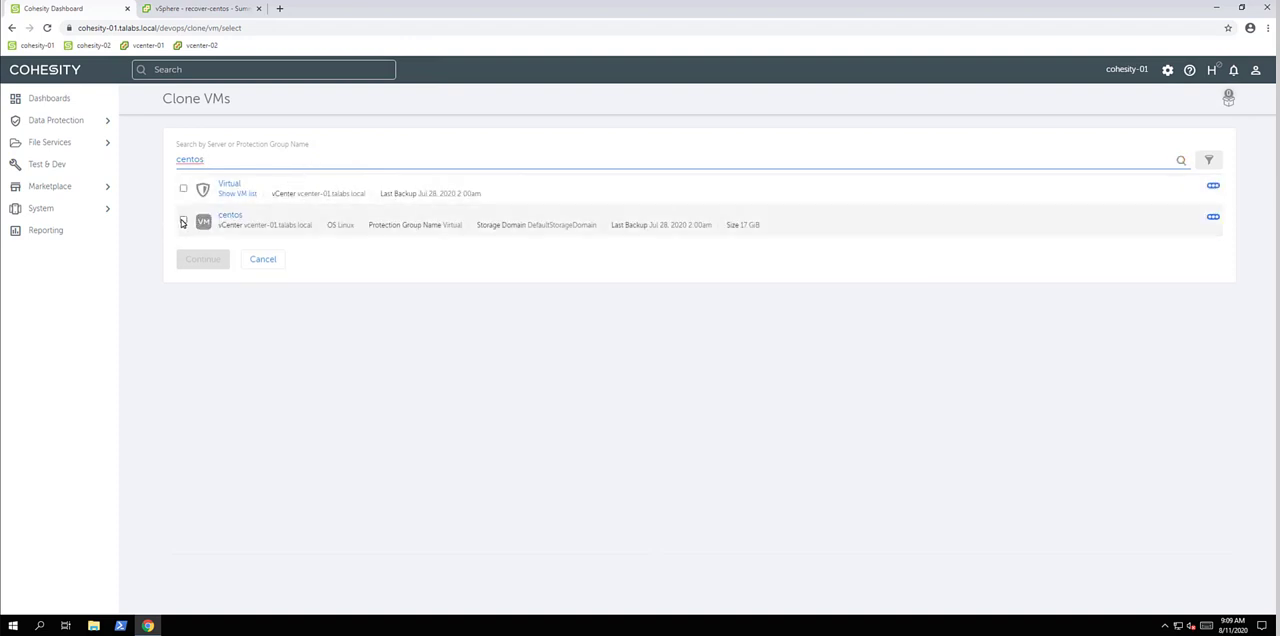
pyautogui.click(184, 220)
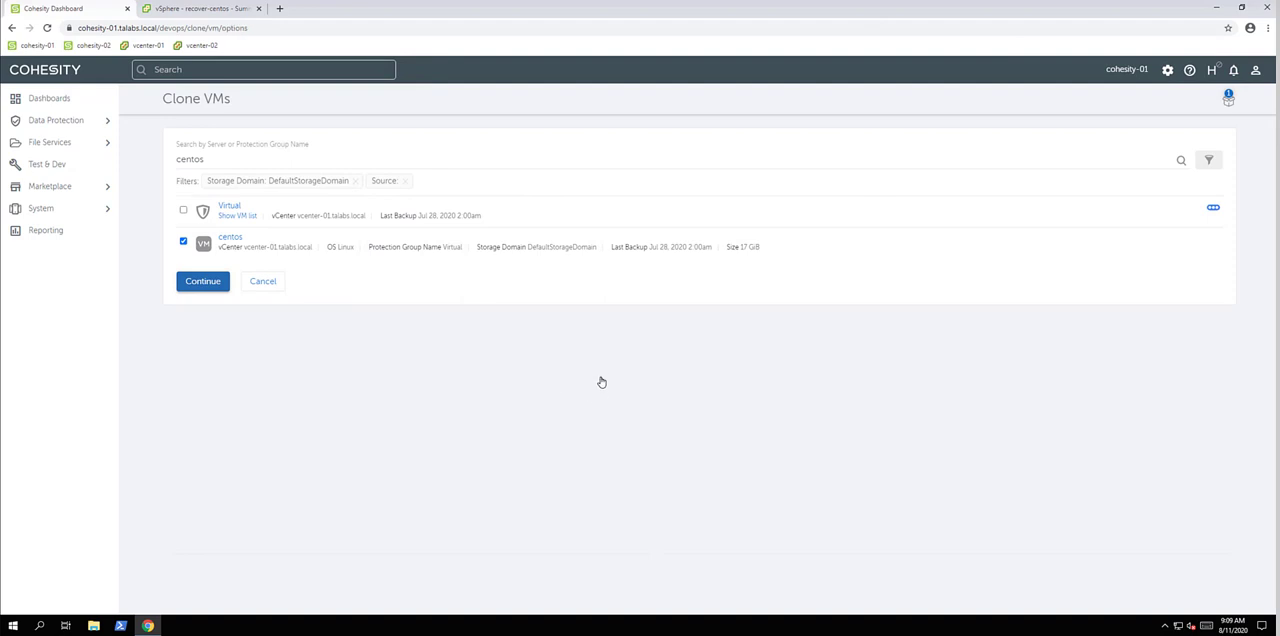
pyautogui.click(202, 280)
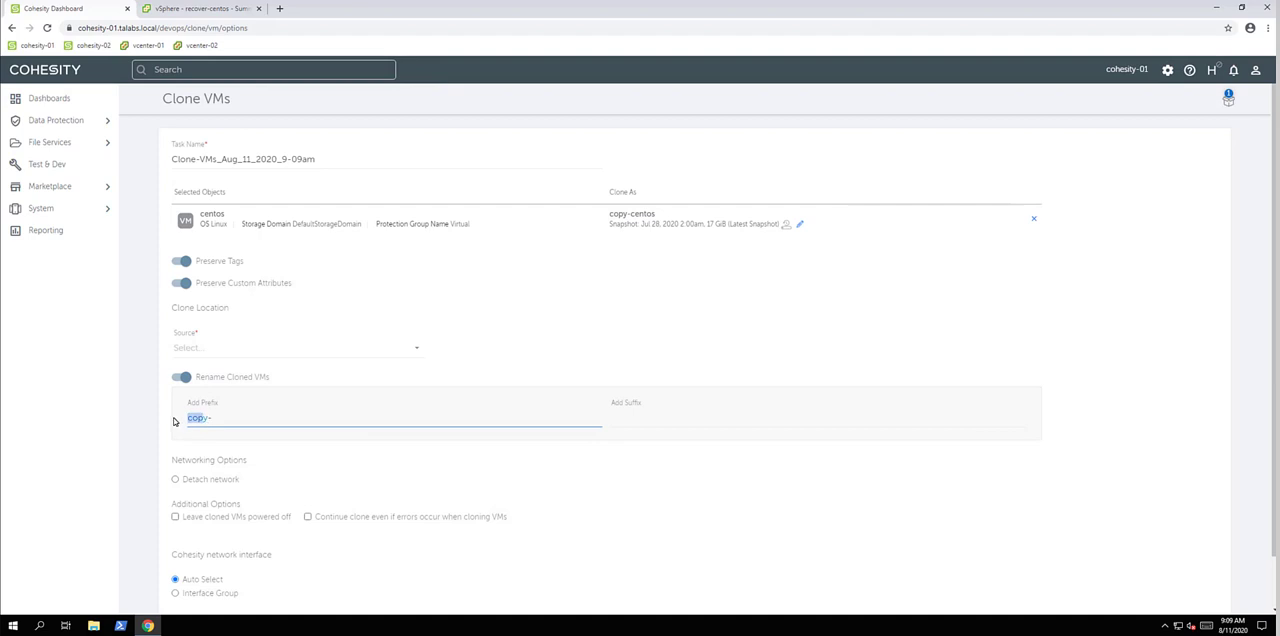
# Name the clone with prefix 'clone-', keep it powered off and target the vCenter server
pyautogui.write('clone-')
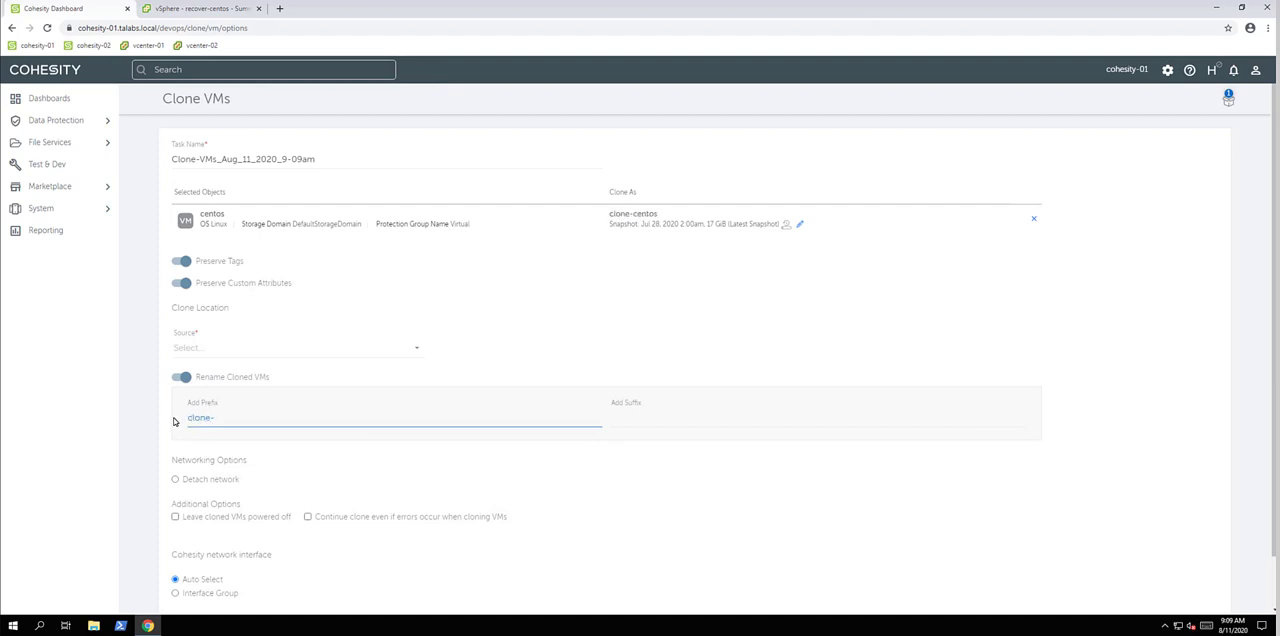
pyautogui.click(176, 516)
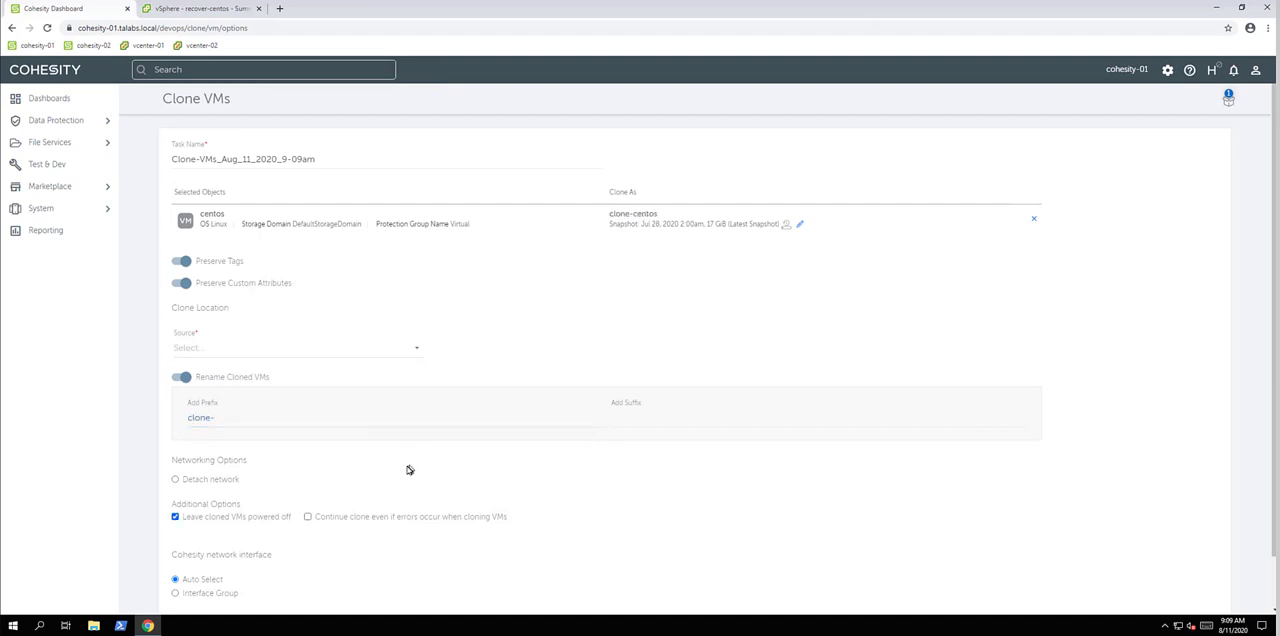
pyautogui.scroll(-3)
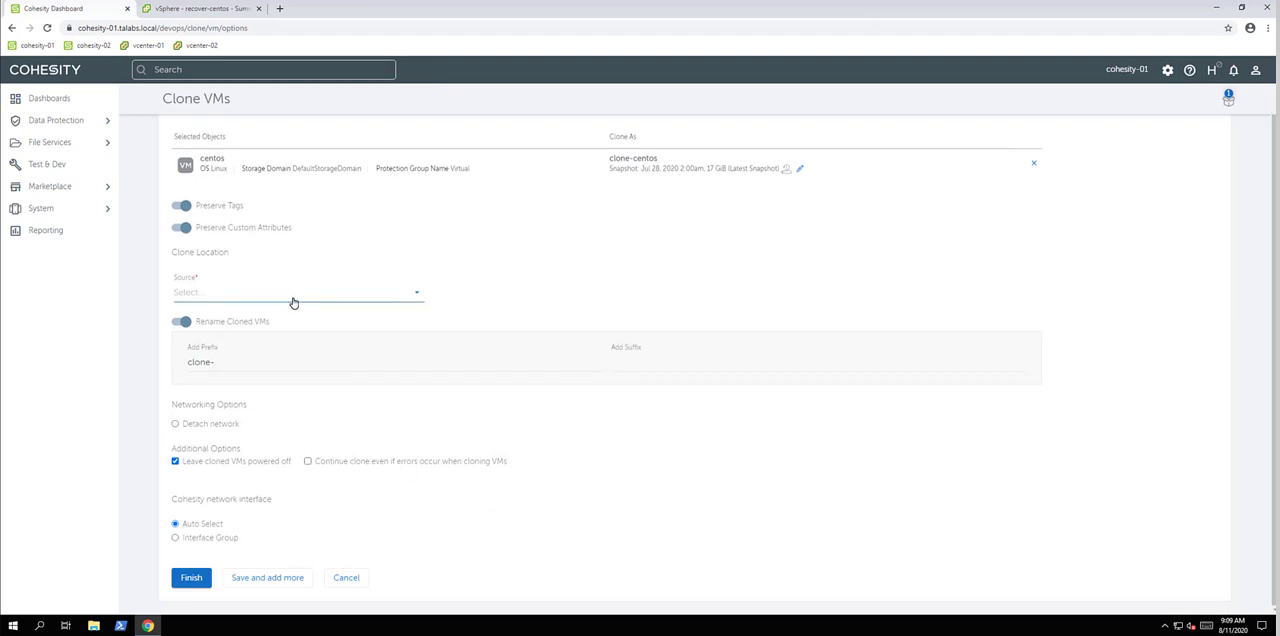
pyautogui.click(294, 292)
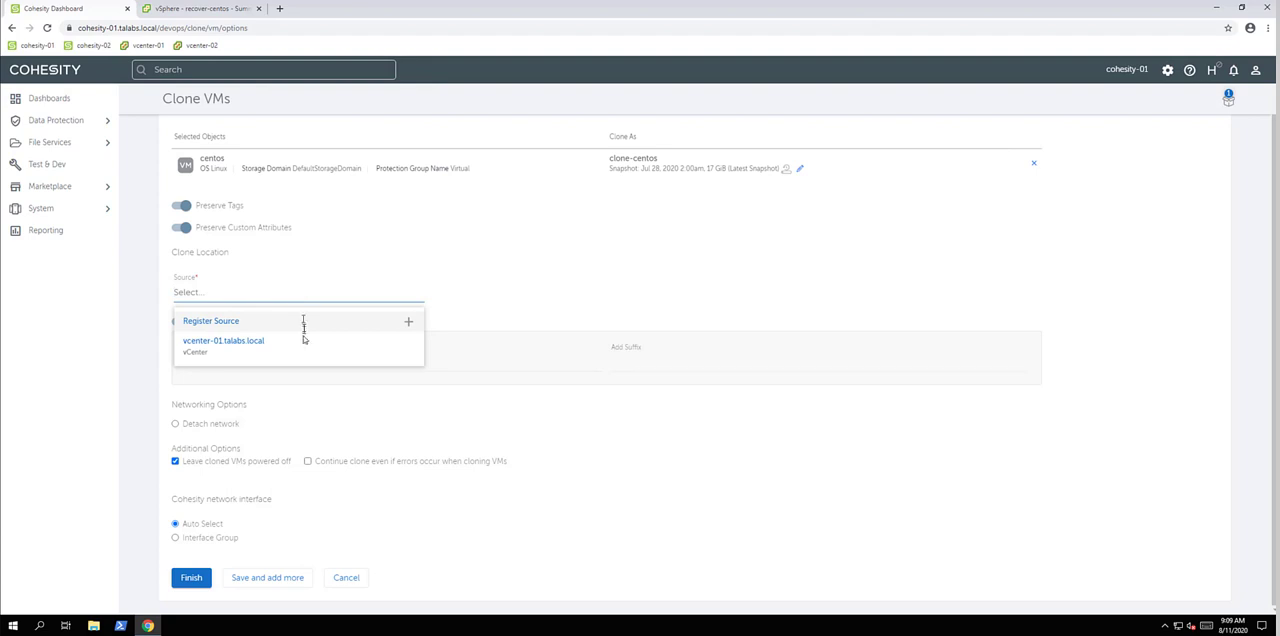
pyautogui.click(224, 342)
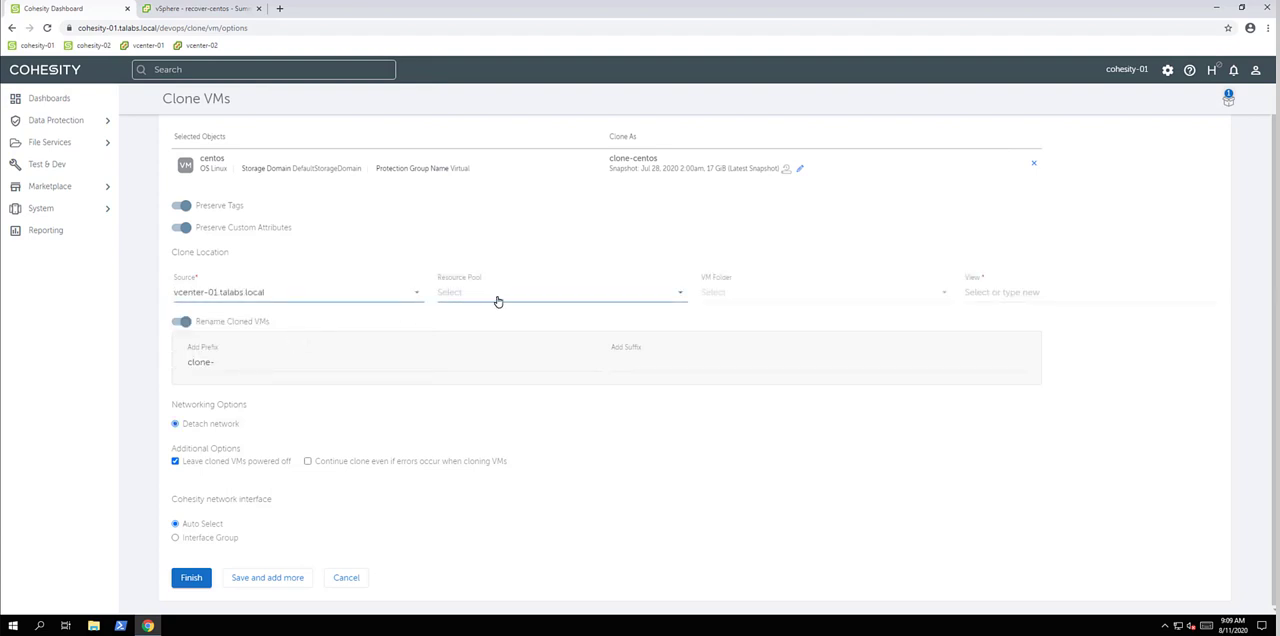
# Set resource pool Resources, VM folder vm and view LabView, then launch the clone
pyautogui.click(560, 292)
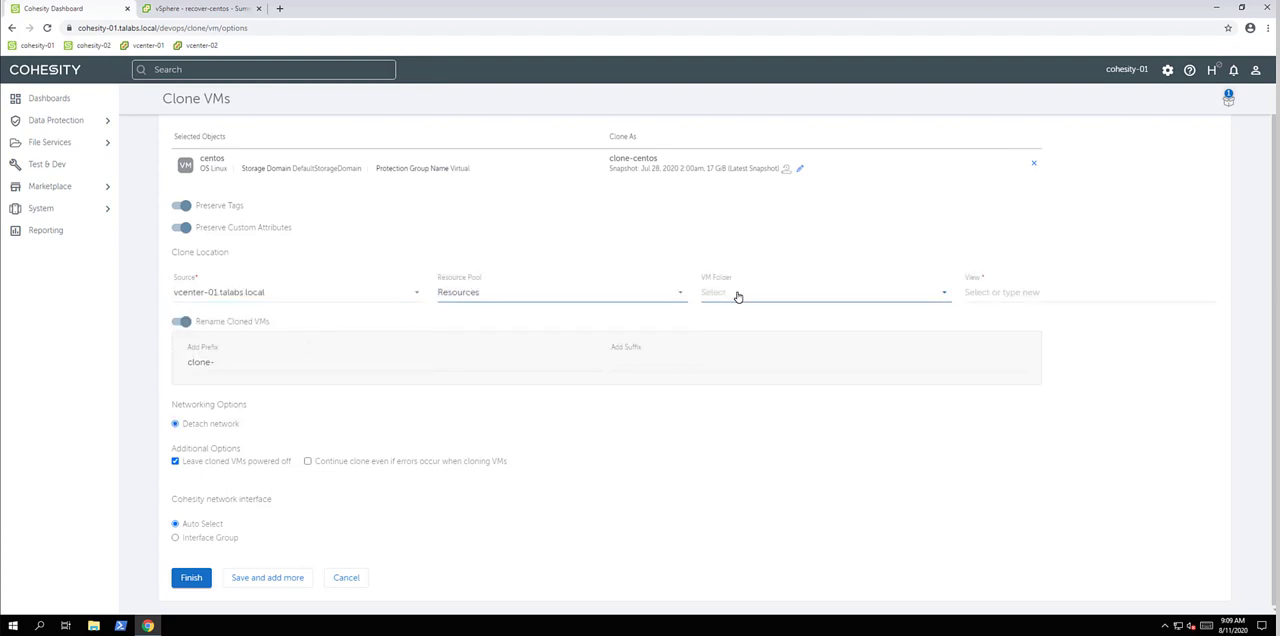
pyautogui.click(820, 292)
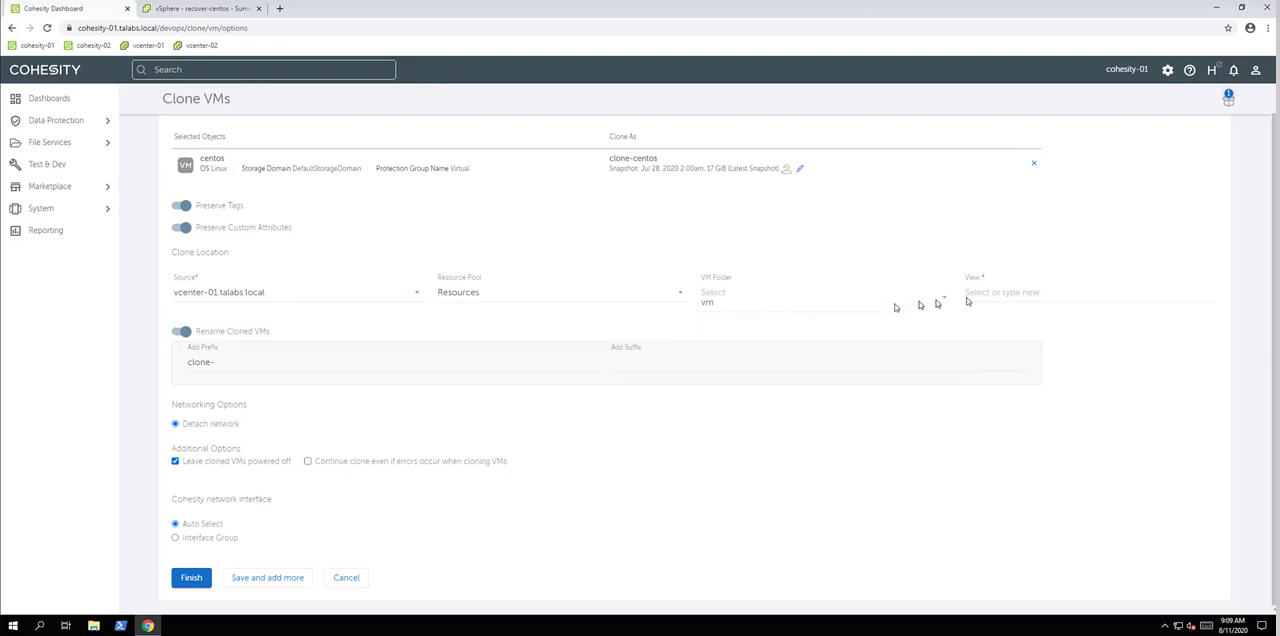
pyautogui.write('LabView')
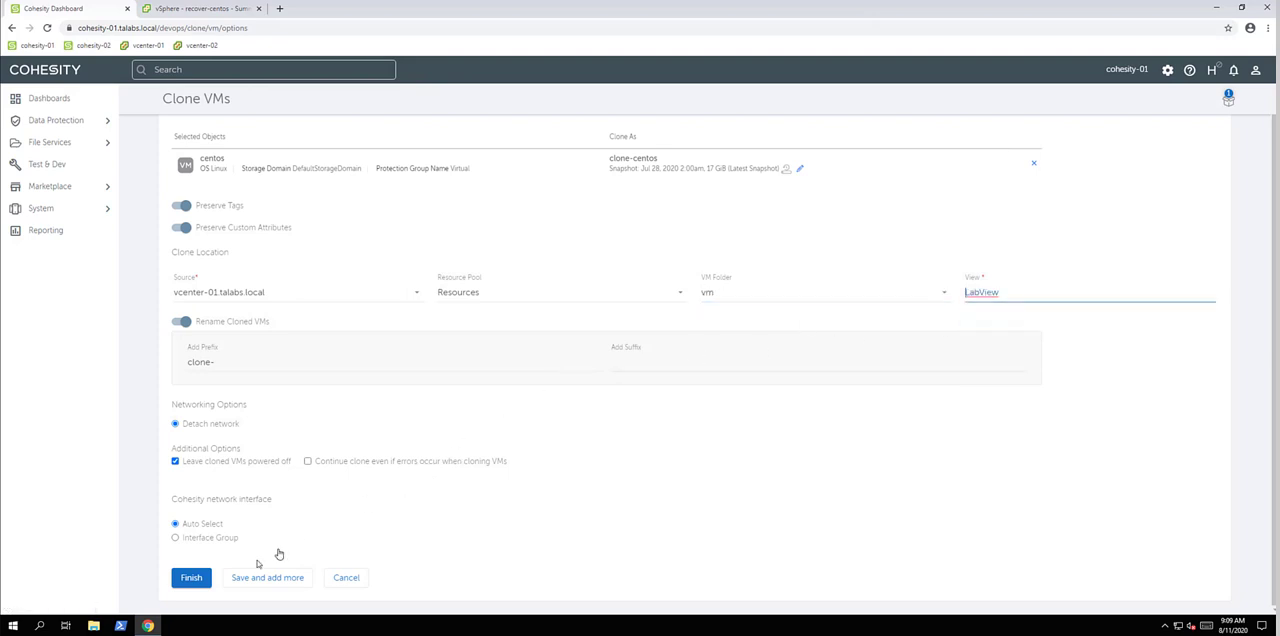
pyautogui.click(192, 576)
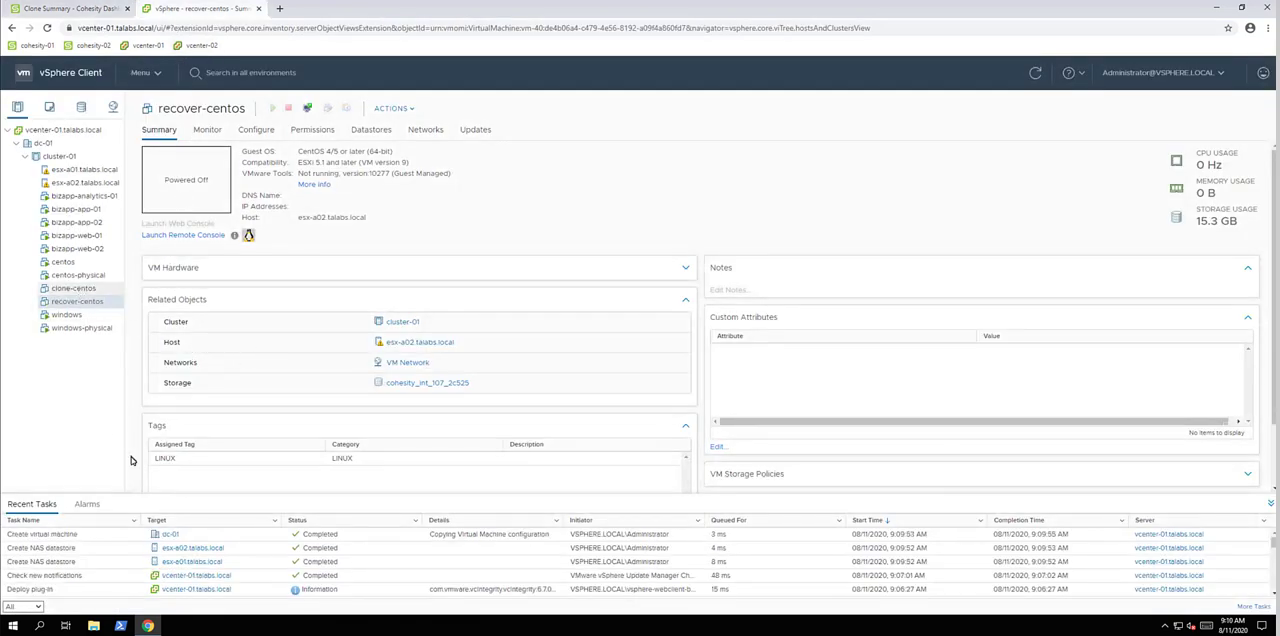
# Select recover-centos in the vSphere inventory to review its summary and recent tasks
pyautogui.click(74, 288)
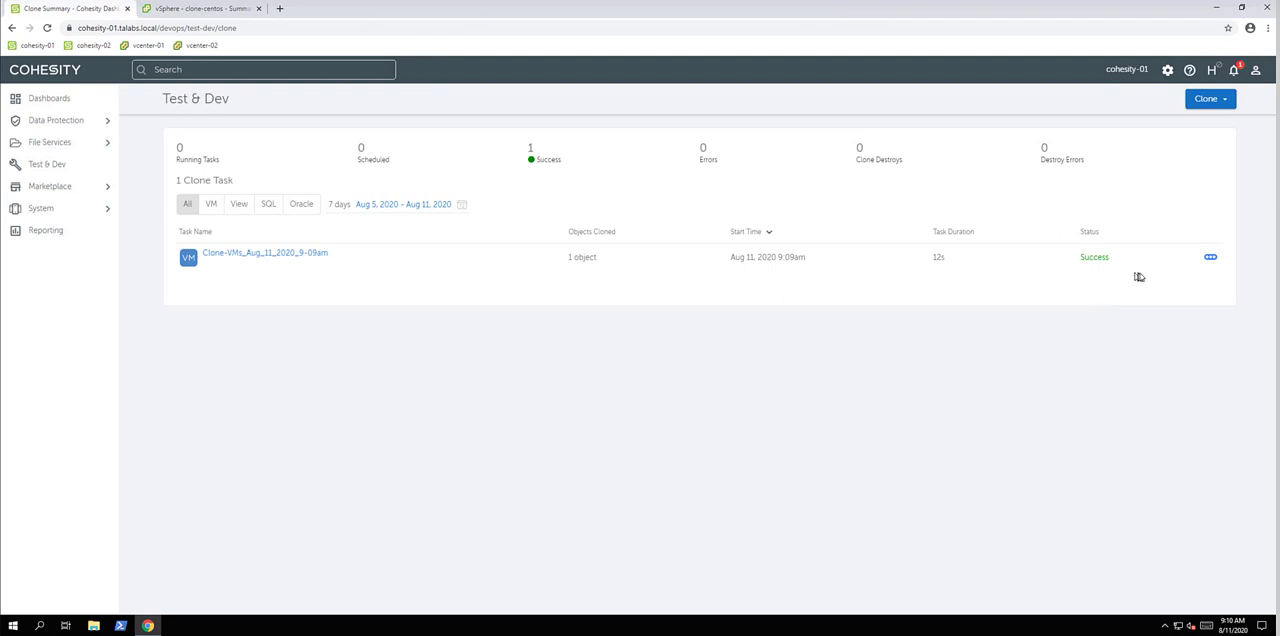
pyautogui.moveTo(1208, 268)
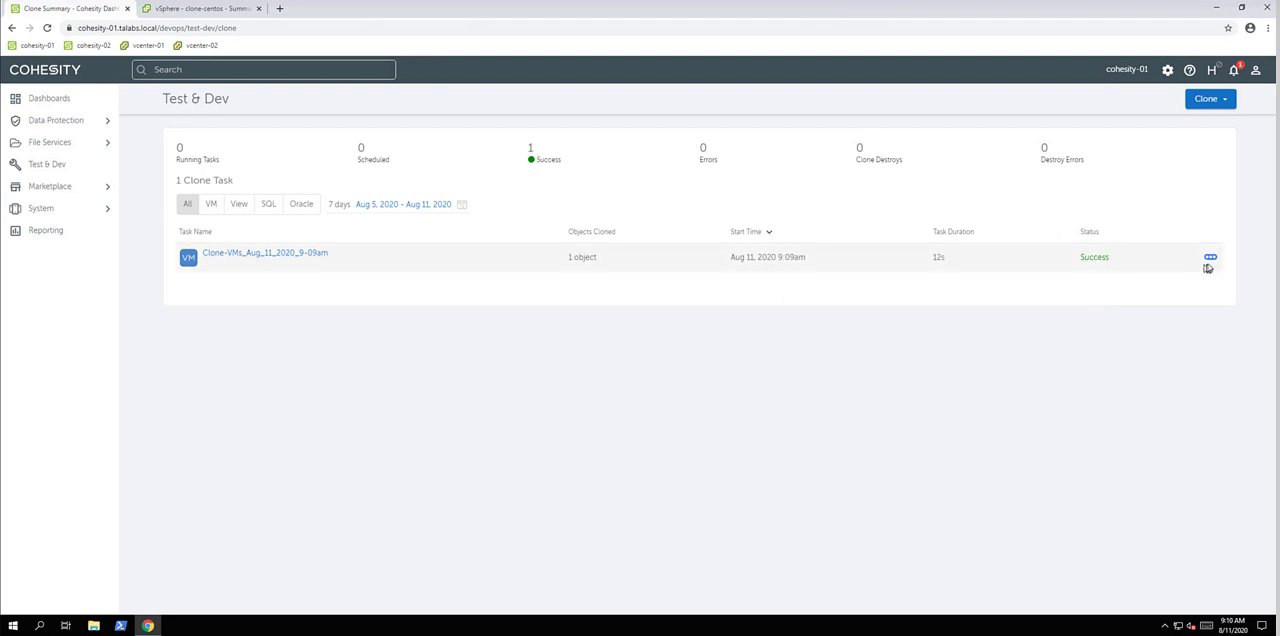
# Tear down the centos clone task, check cluster-01 in vCenter, and return to Cohesity
pyautogui.click(1208, 256)
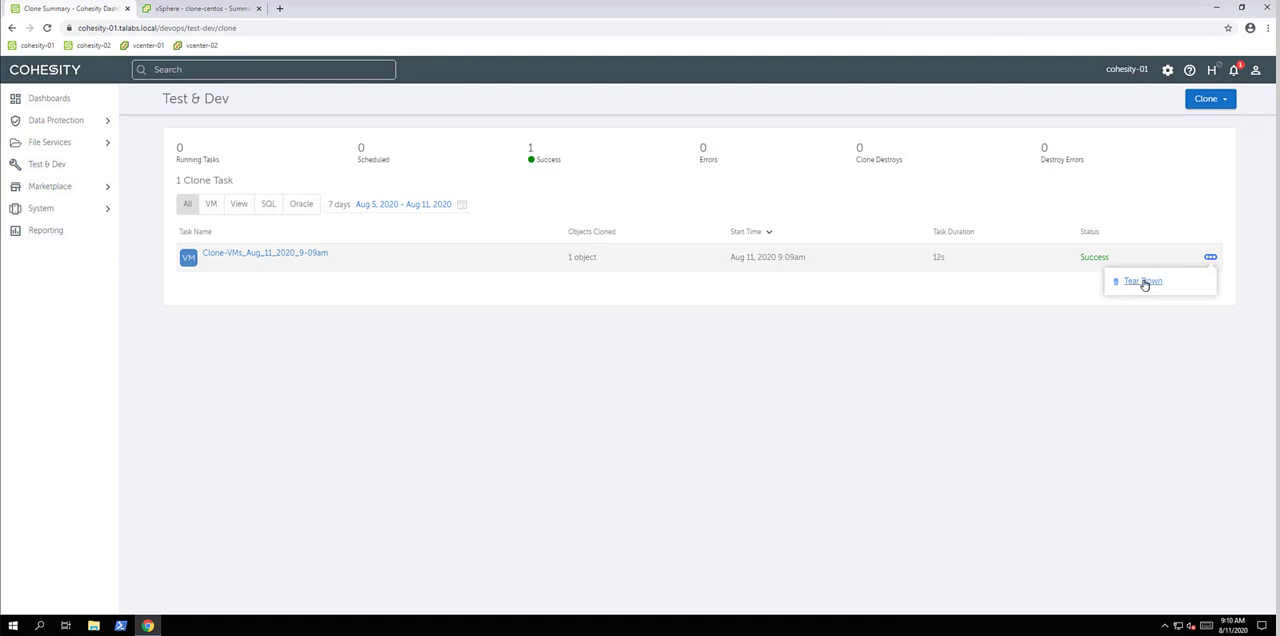
pyautogui.click(1142, 280)
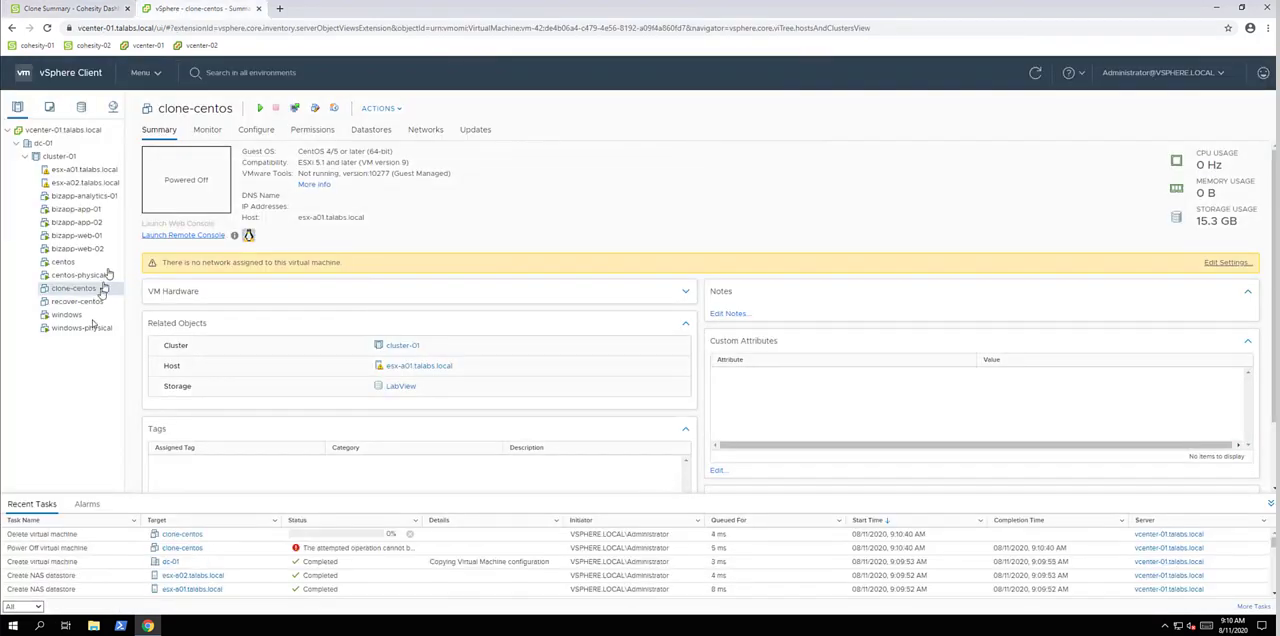
pyautogui.click(60, 156)
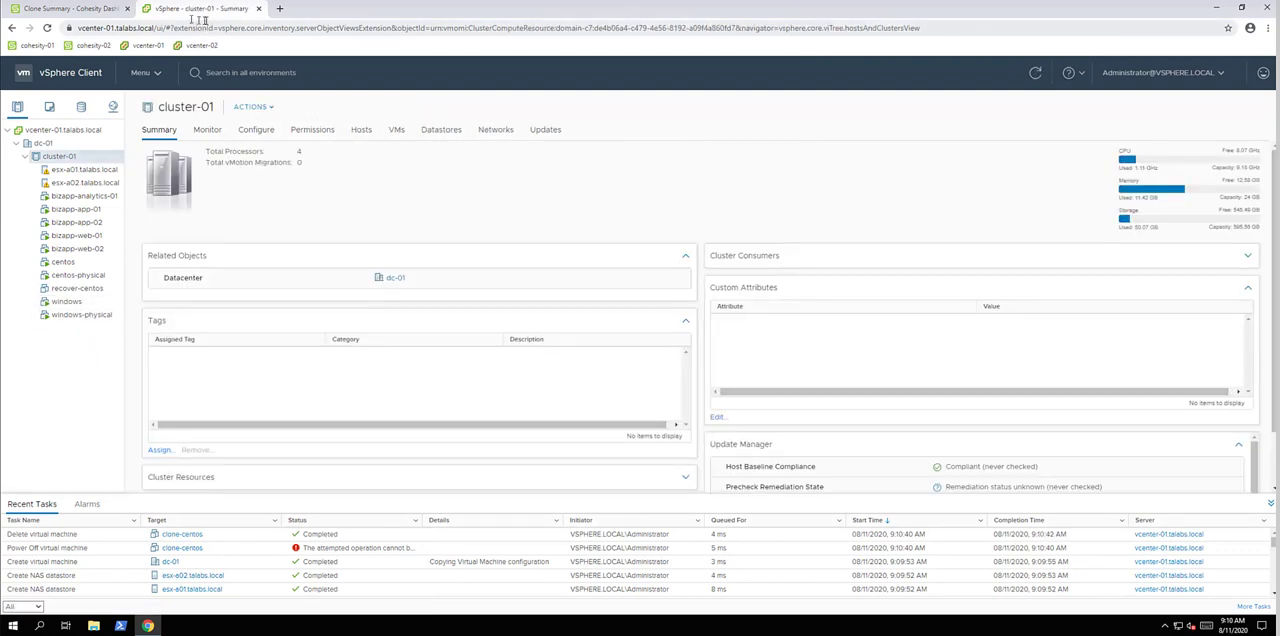
pyautogui.click(70, 8)
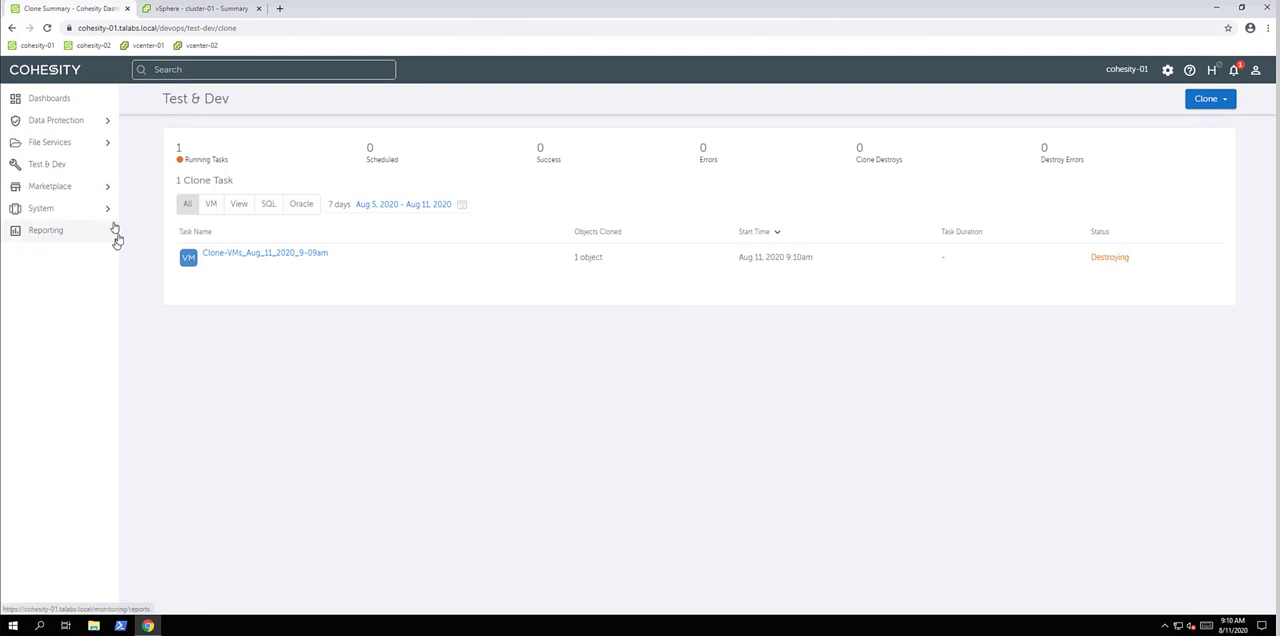
# Browse the Marketplace All Apps catalogue (Splunk, SentinelOne, Runbook) and return to the dashboard
pyautogui.click(50, 186)
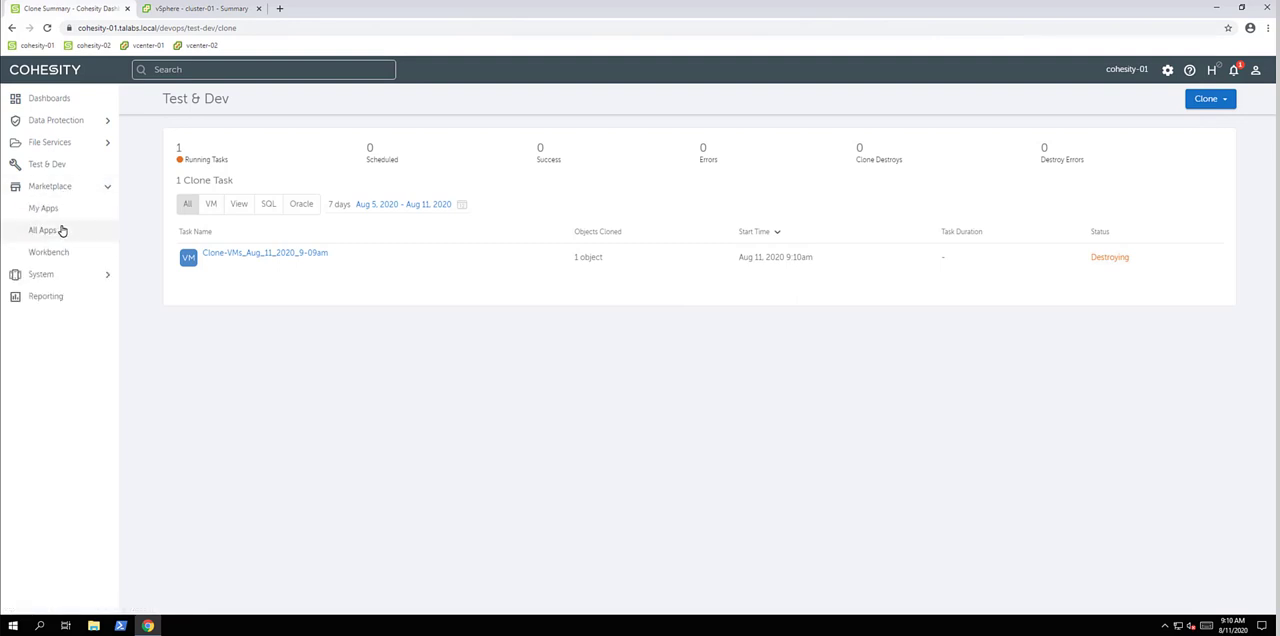
pyautogui.click(40, 230)
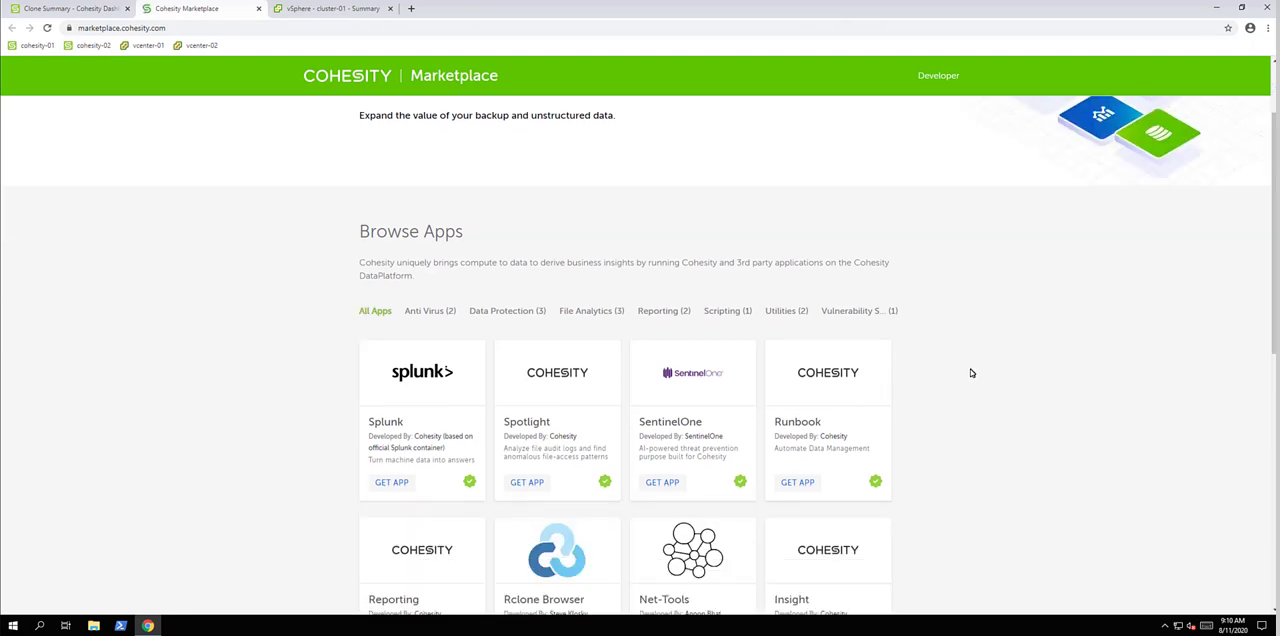
pyautogui.scroll(-3)
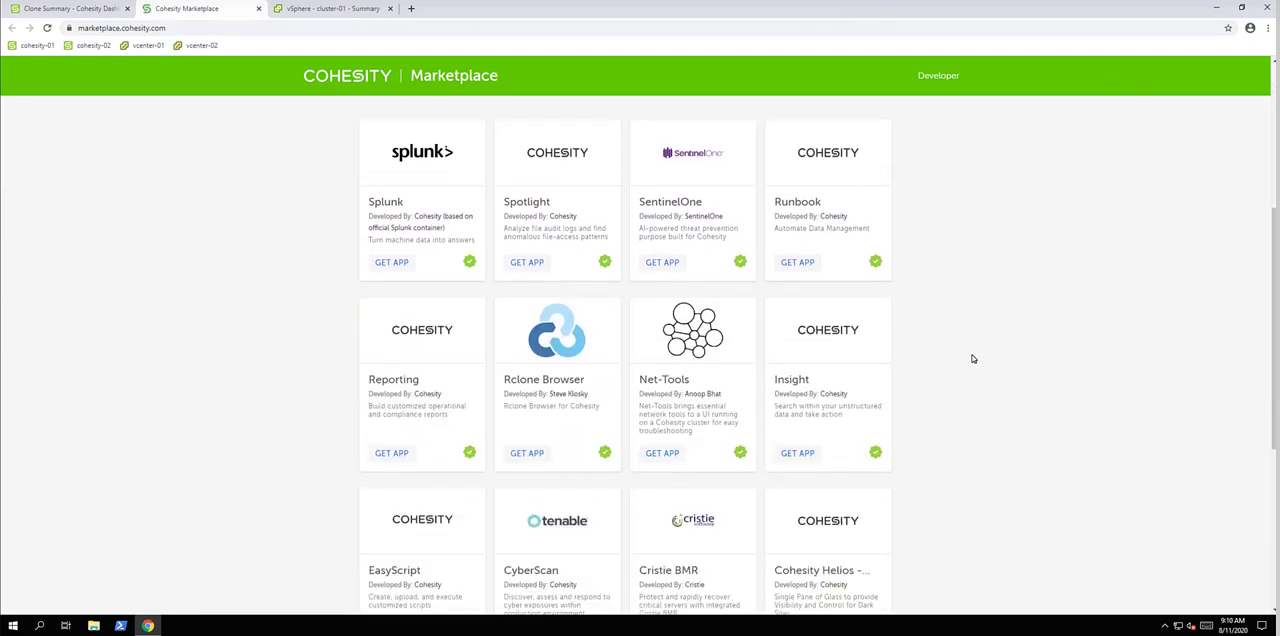
pyautogui.moveTo(978, 352)
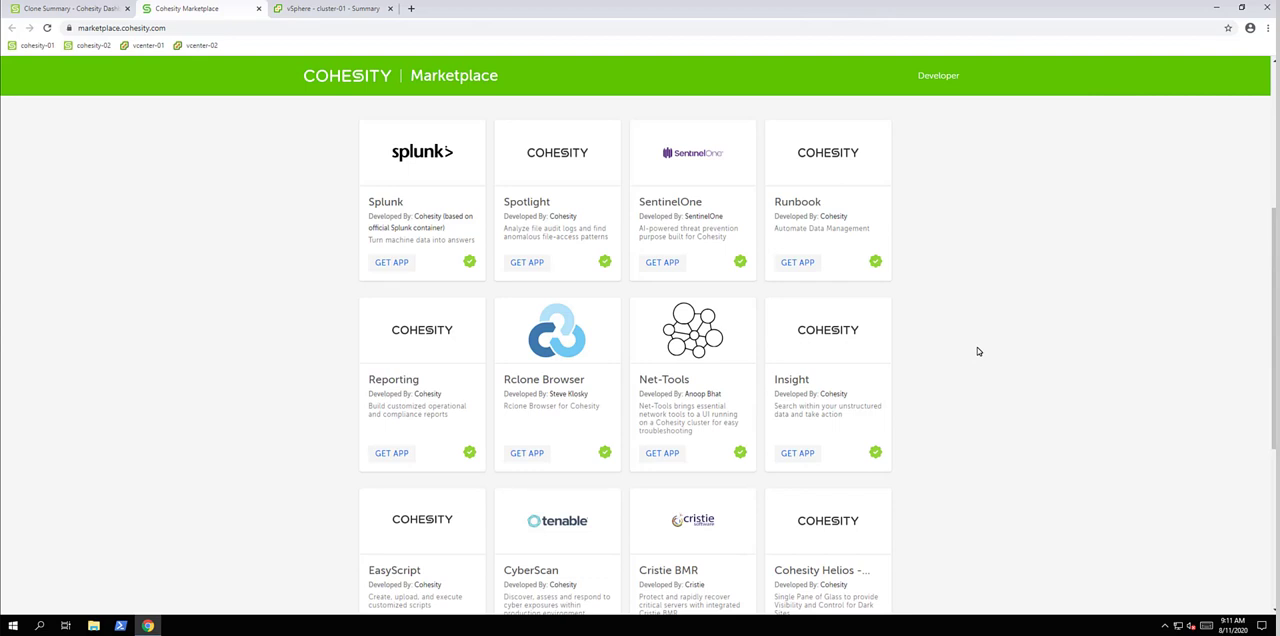
pyautogui.moveTo(980, 348)
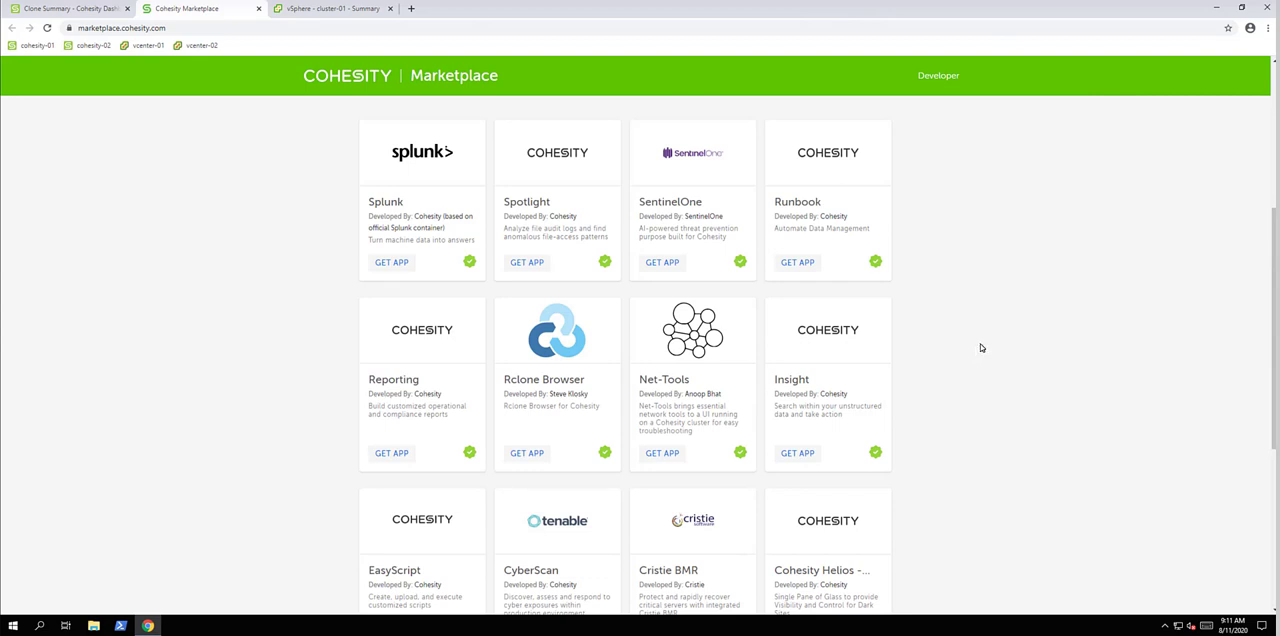
pyautogui.moveTo(958, 328)
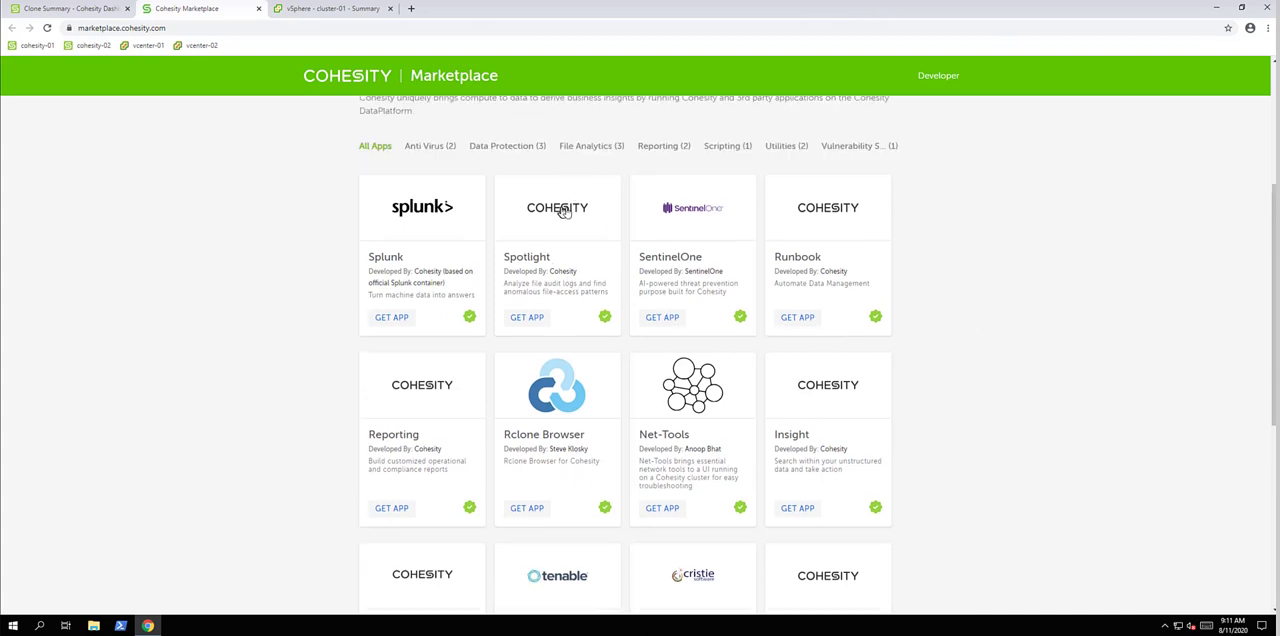
pyautogui.moveTo(1028, 360)
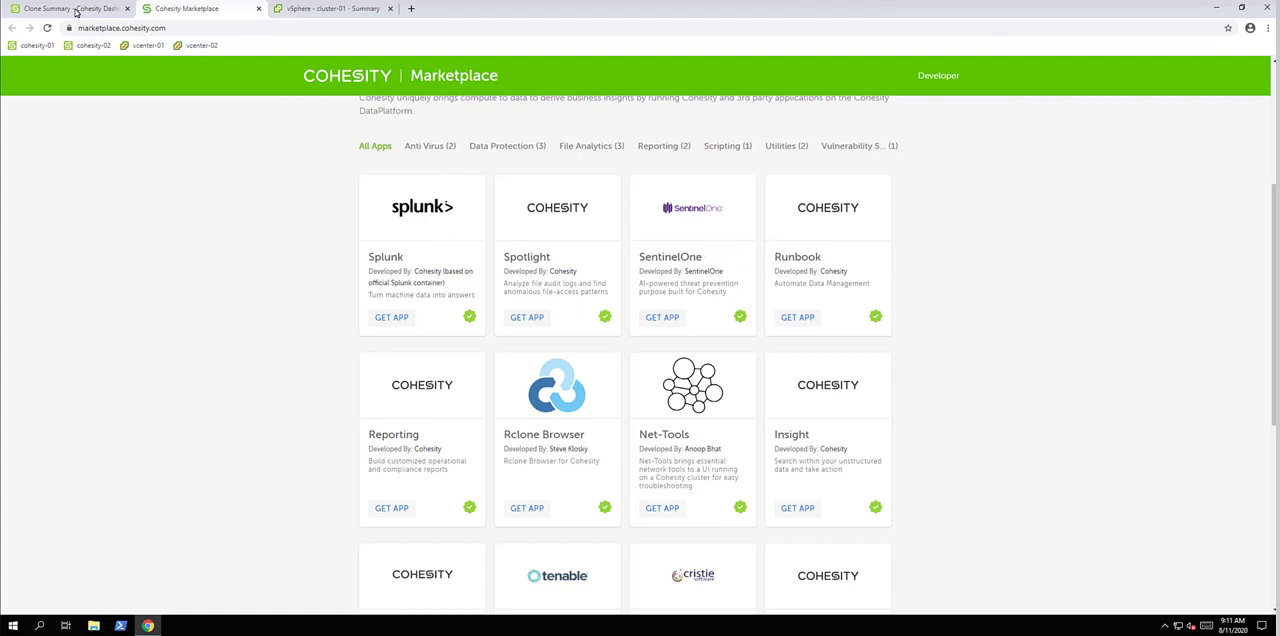
pyautogui.click(70, 8)
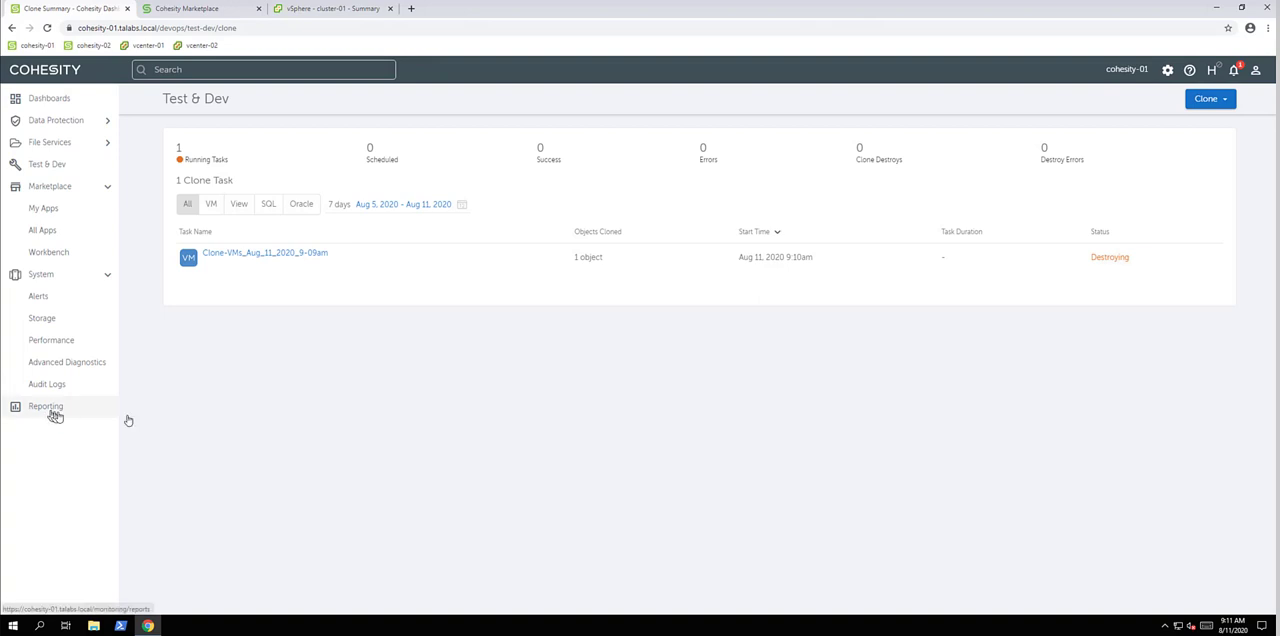
# Show the Reporting page and review the report list, keeping Protected Objects Heatmap
pyautogui.click(44, 406)
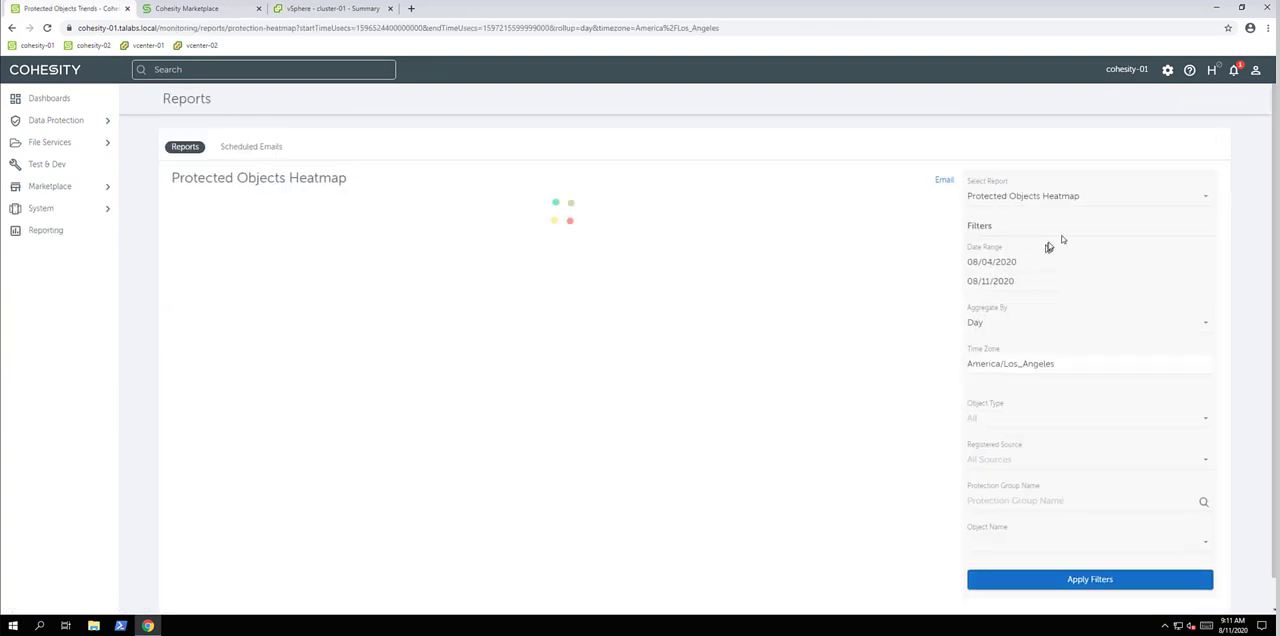
pyautogui.click(1090, 196)
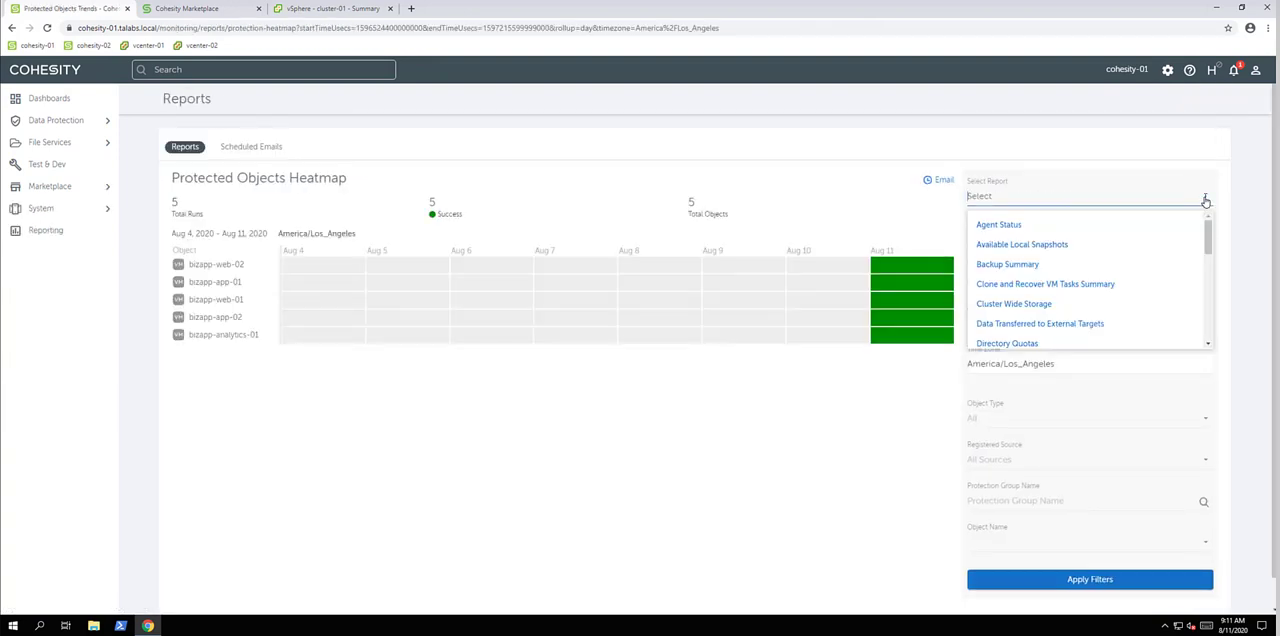
pyautogui.scroll(-3)
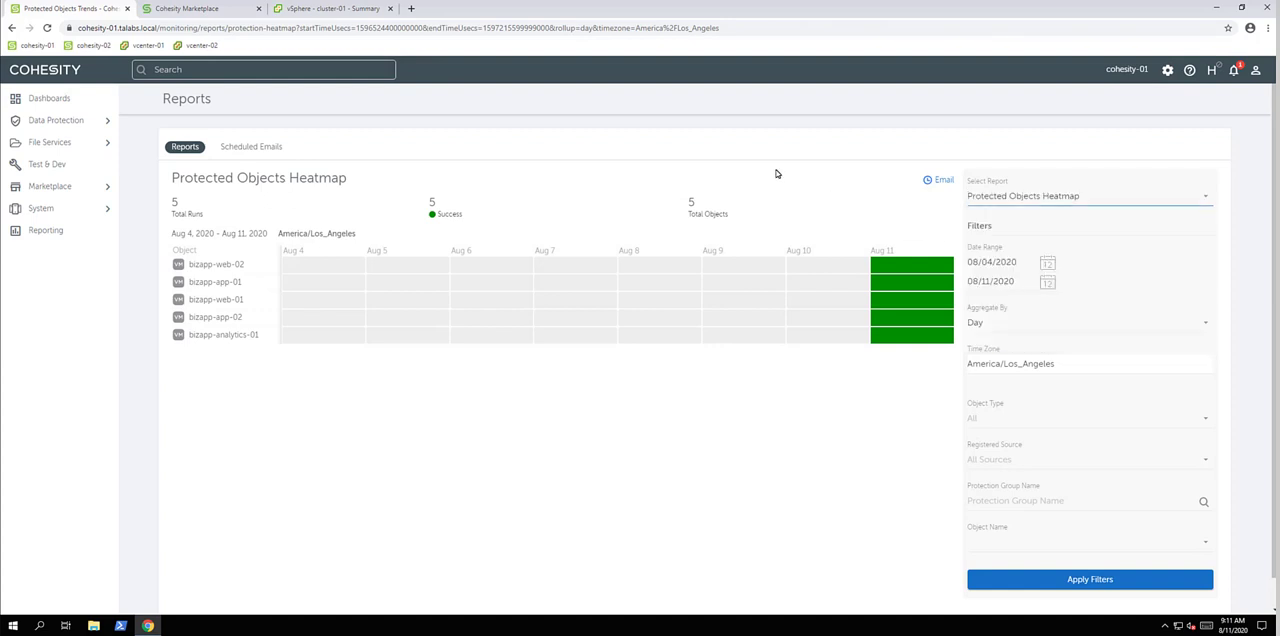
pyautogui.moveTo(256, 152)
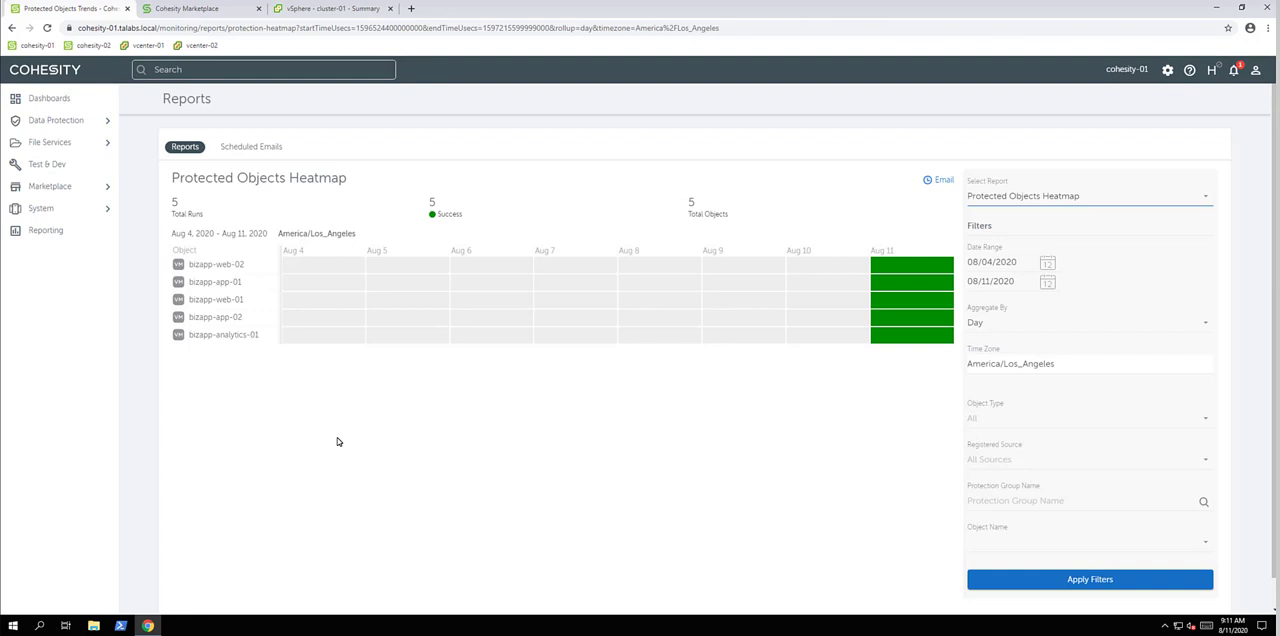
pyautogui.moveTo(364, 420)
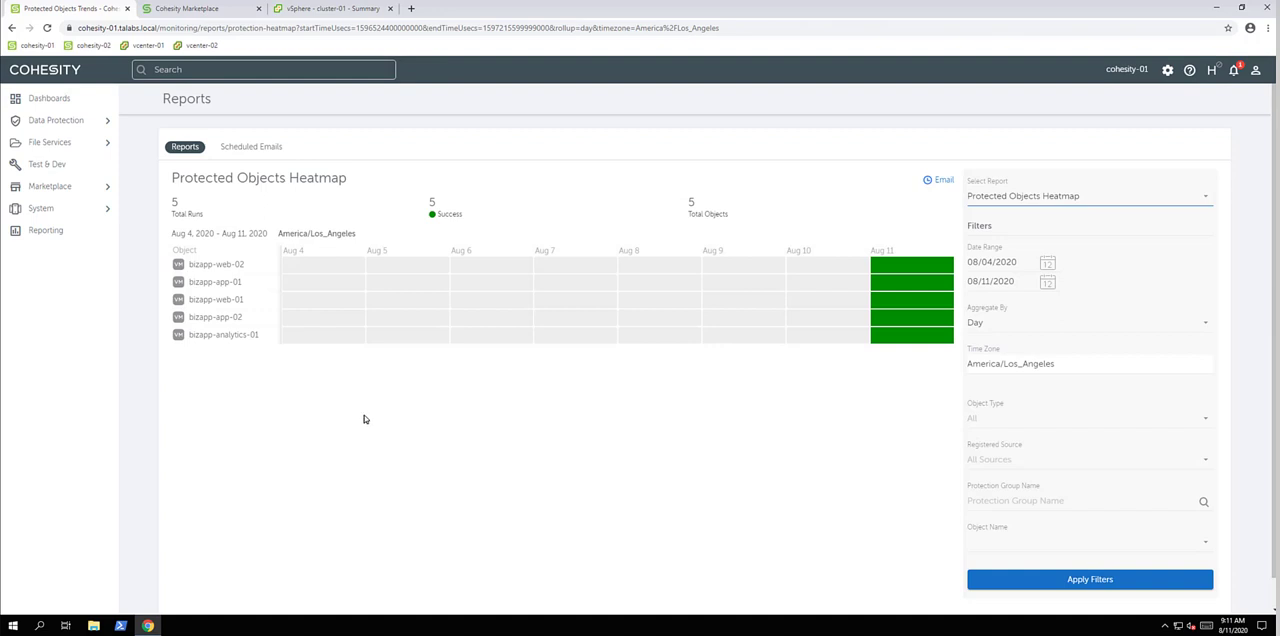
pyautogui.moveTo(392, 396)
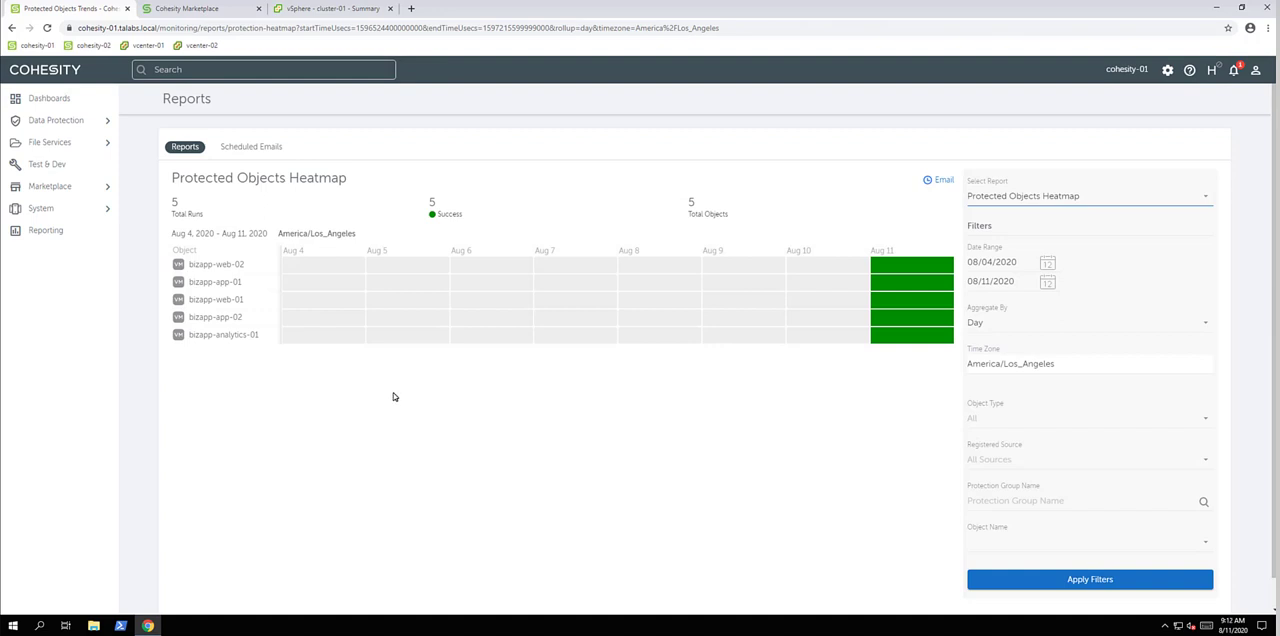
pyautogui.moveTo(408, 388)
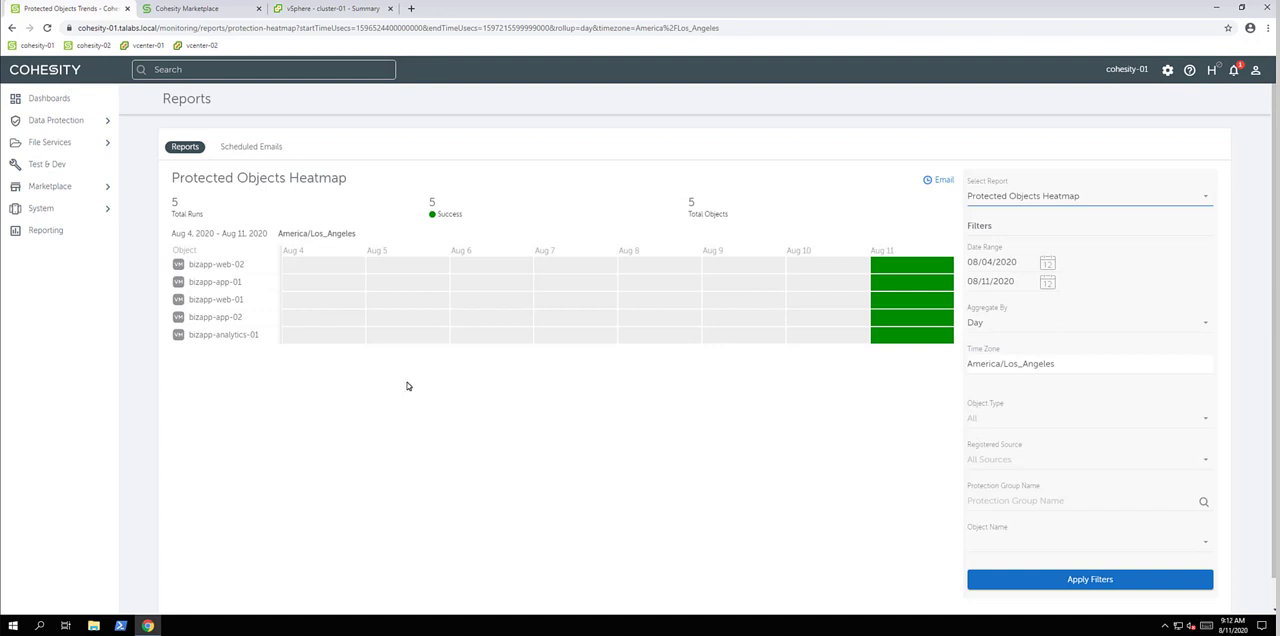